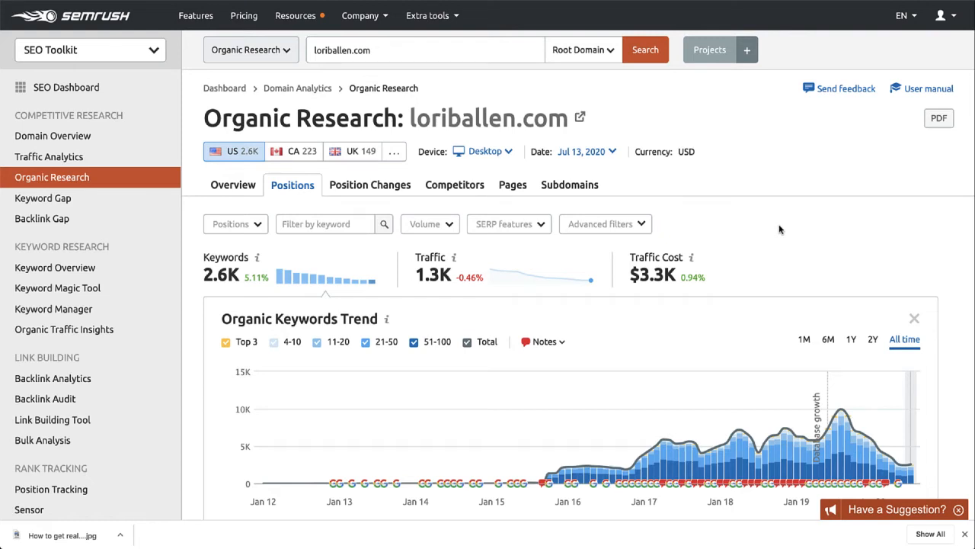
Scroll through the loriballen.com Organic Research report
{"action": "scroll", "scroll_direction": "down", "scroll_amount": 3}
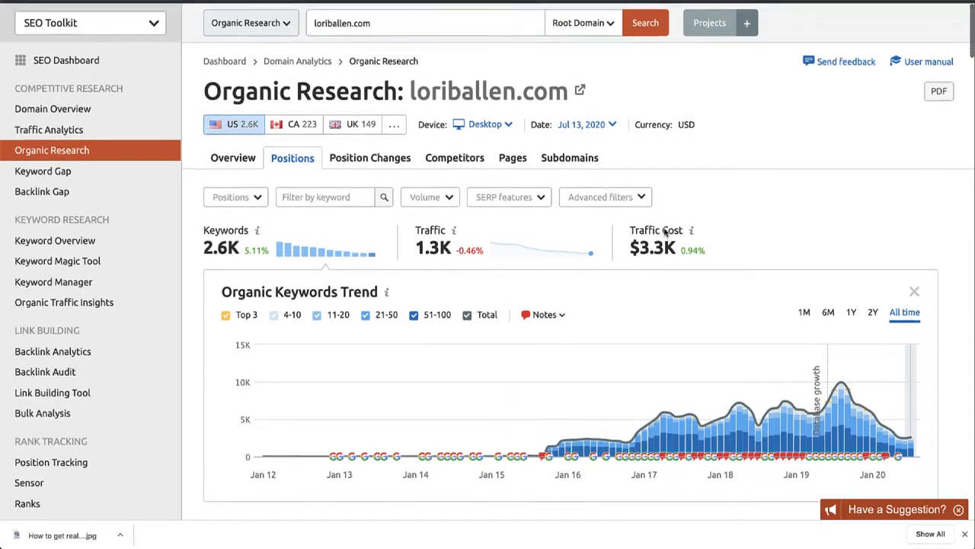
{"action": "scroll", "scroll_direction": "up", "scroll_amount": 3}
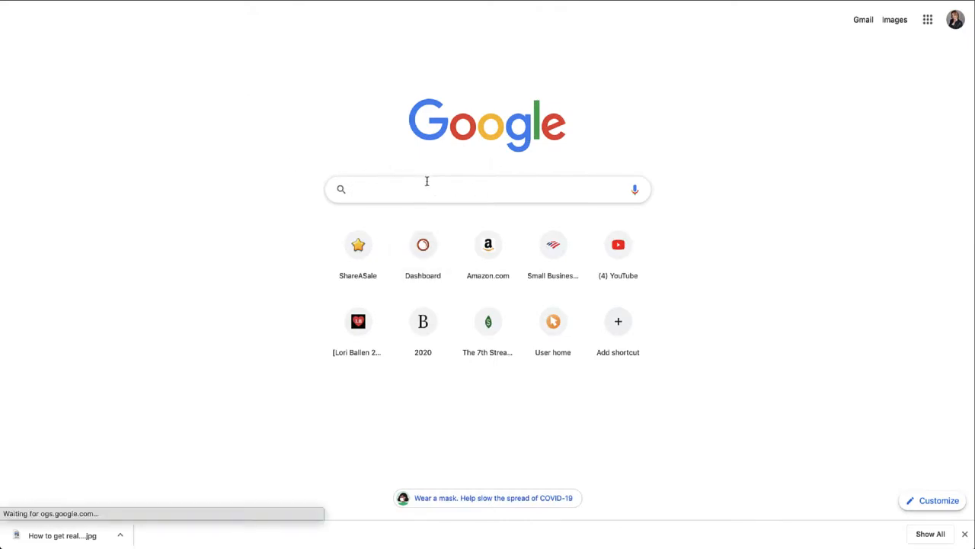
Search Google for 'best way to wash my cat' and scroll to the featured video
{"action": "left_click", "coordinate": [427, 189]}
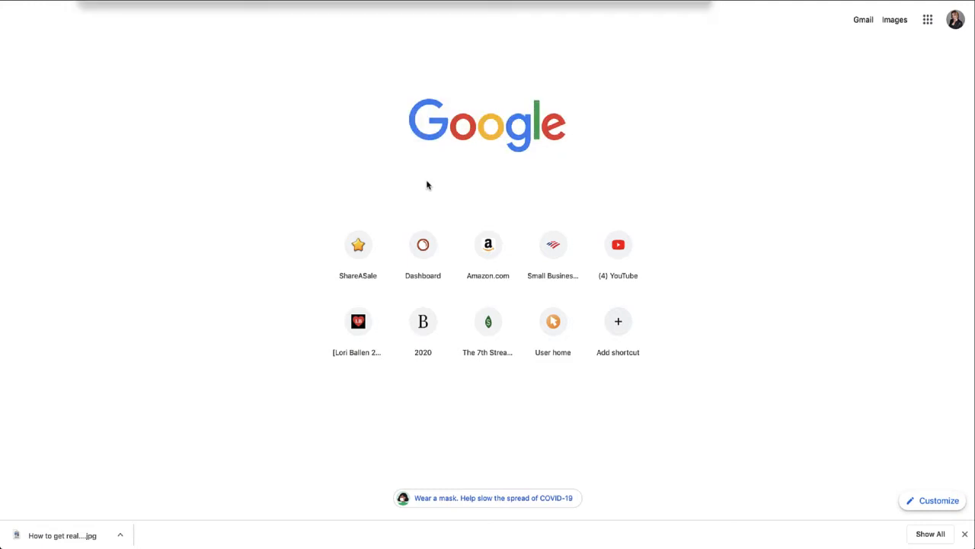
{"action": "type", "text": "best way to wash my cat"}
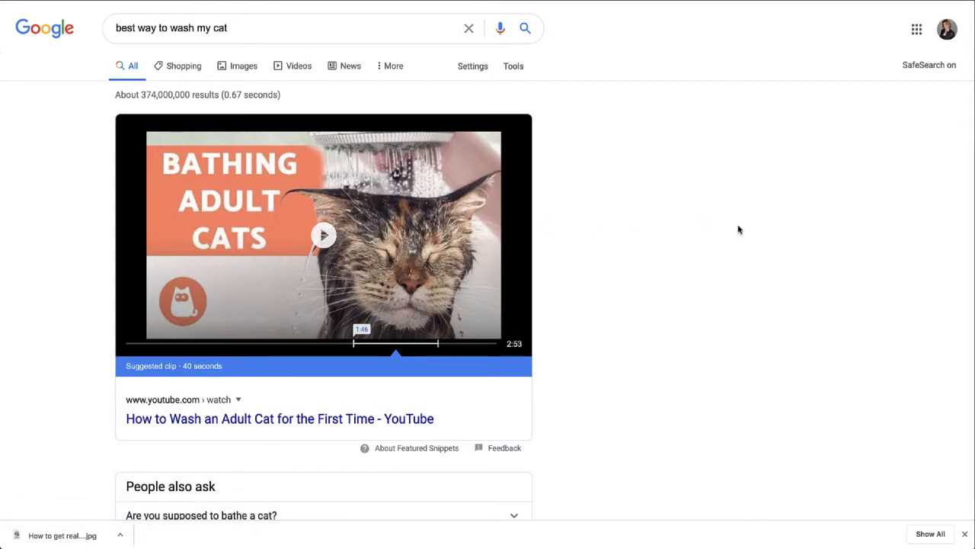
{"action": "scroll", "scroll_direction": "down", "scroll_amount": 3}
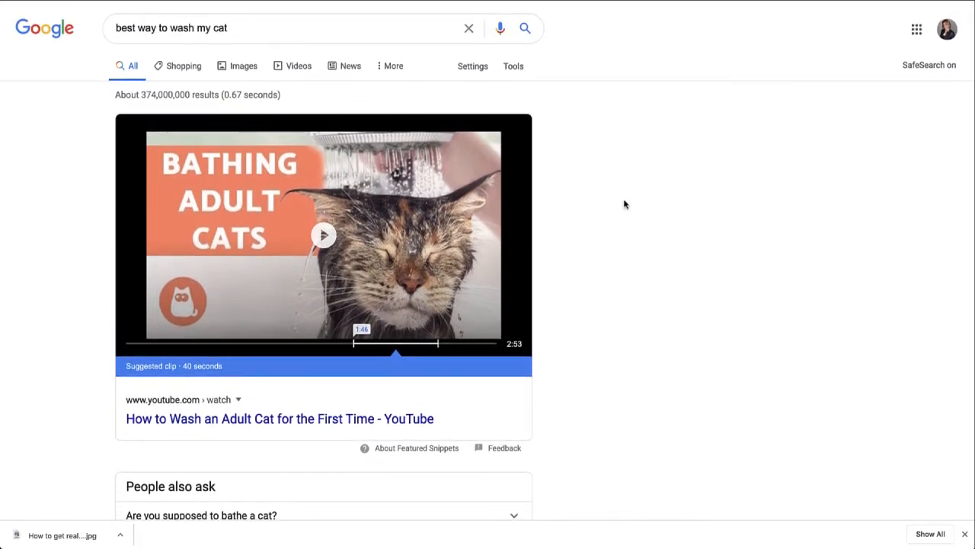
{"action": "mouse_move", "coordinate": [798, 213]}
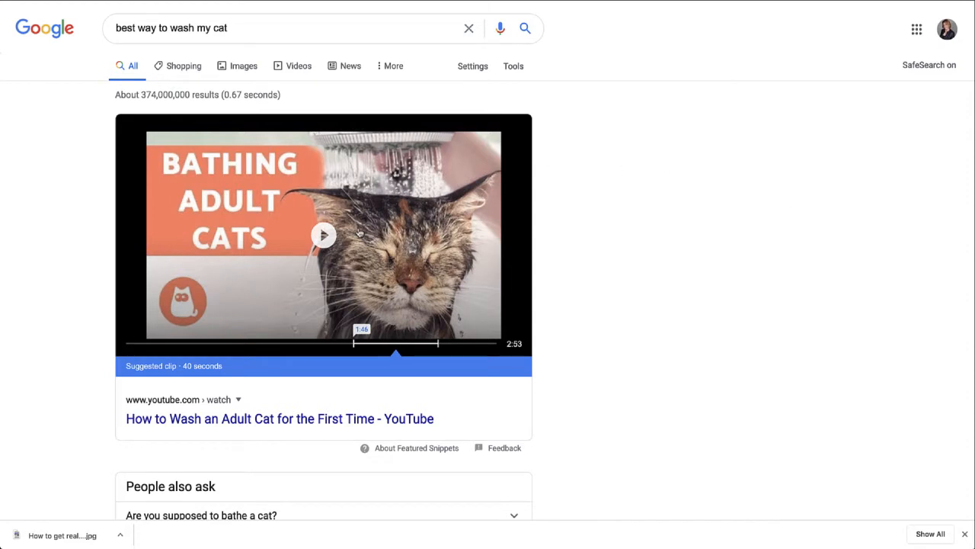
{"action": "mouse_move", "coordinate": [418, 242]}
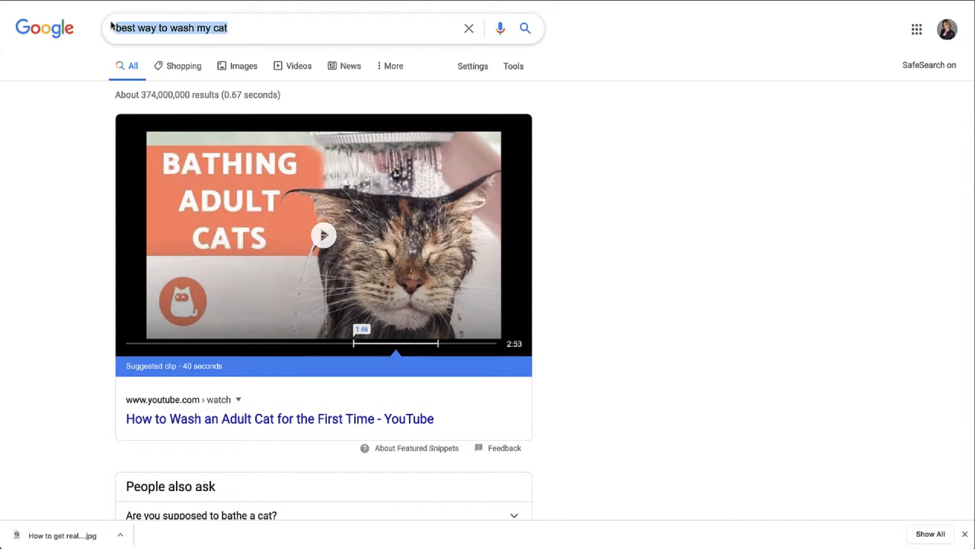
Search 'keto chocolate chip cookies' from the suggestions and scroll through the recipe cards
{"action": "type", "text": "keto choco"}
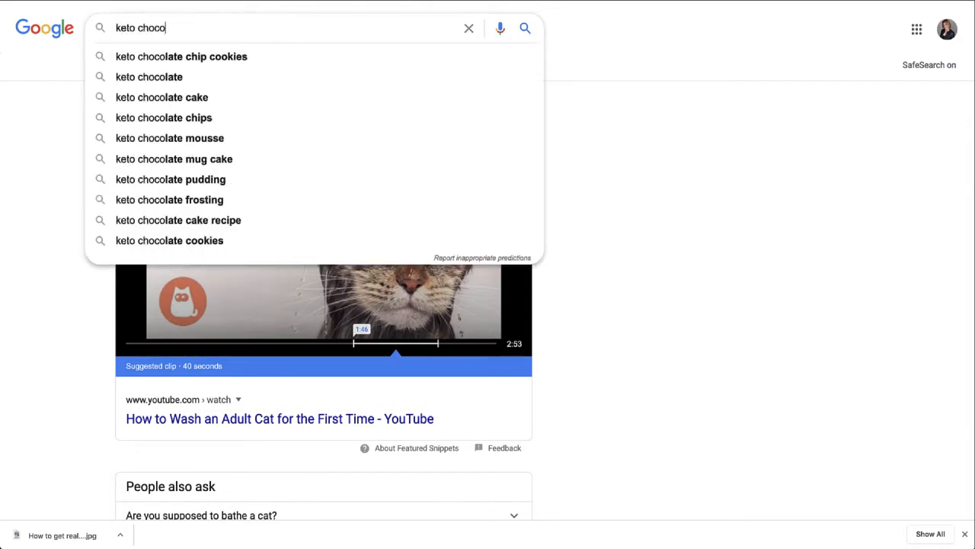
{"action": "left_click", "coordinate": [182, 56]}
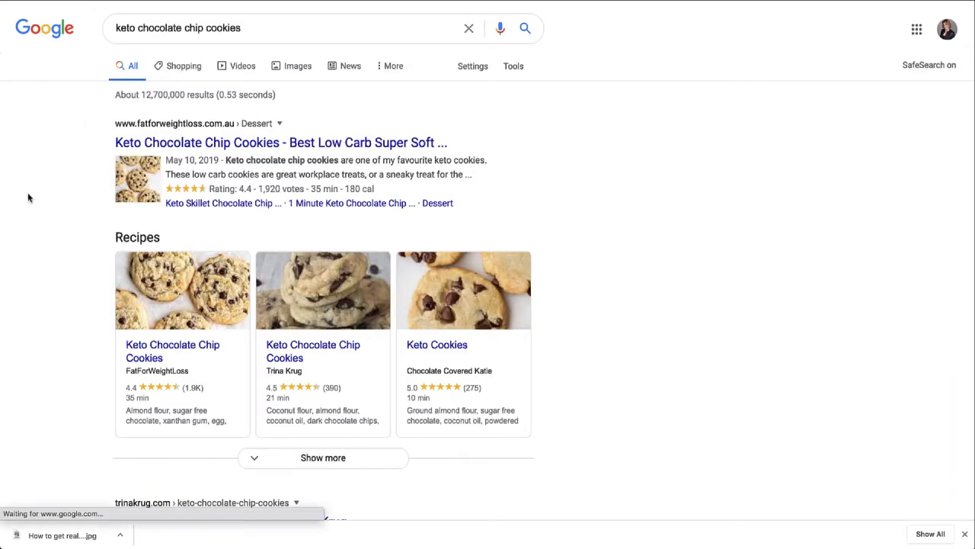
{"action": "scroll", "scroll_direction": "down", "scroll_amount": 3}
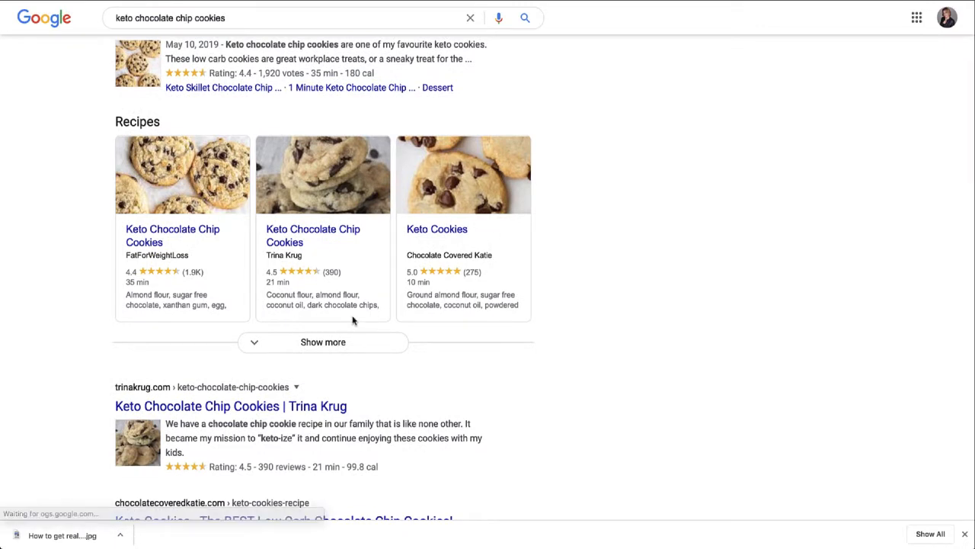
{"action": "scroll", "scroll_direction": "down", "scroll_amount": 3}
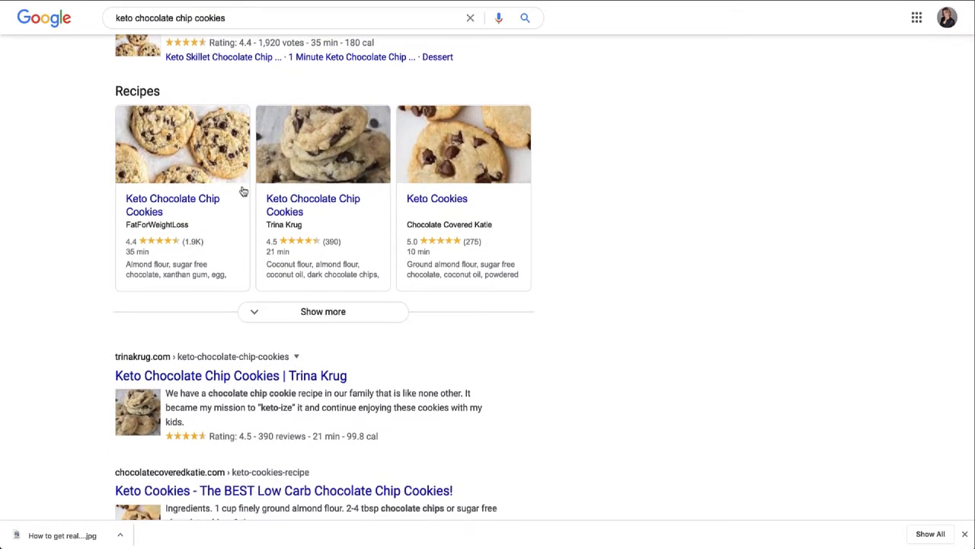
{"action": "mouse_move", "coordinate": [510, 257]}
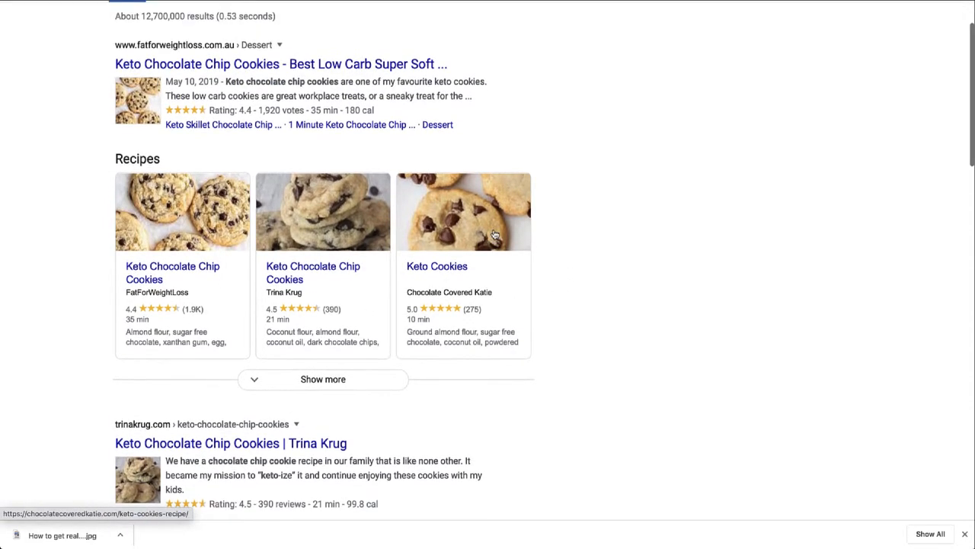
{"action": "scroll", "scroll_direction": "down", "scroll_amount": 3}
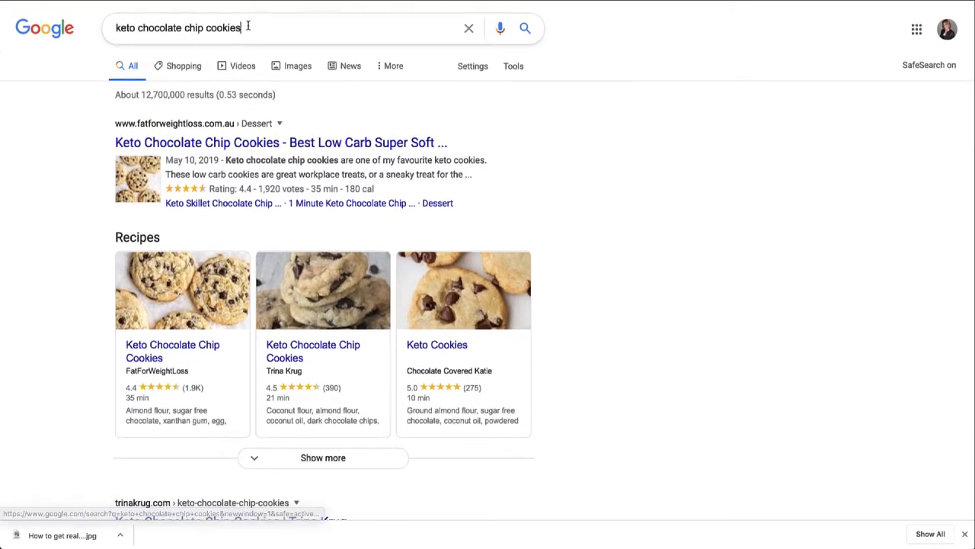
Look up the temperature in Las Vegas, then start a 'ballen r' query
{"action": "type", "text": "what is the tempera"}
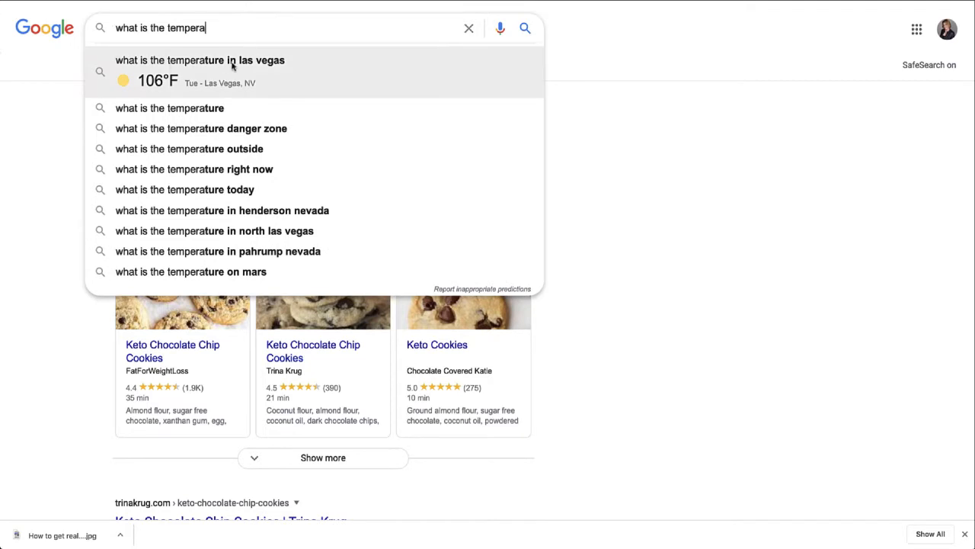
{"action": "left_click", "coordinate": [200, 71]}
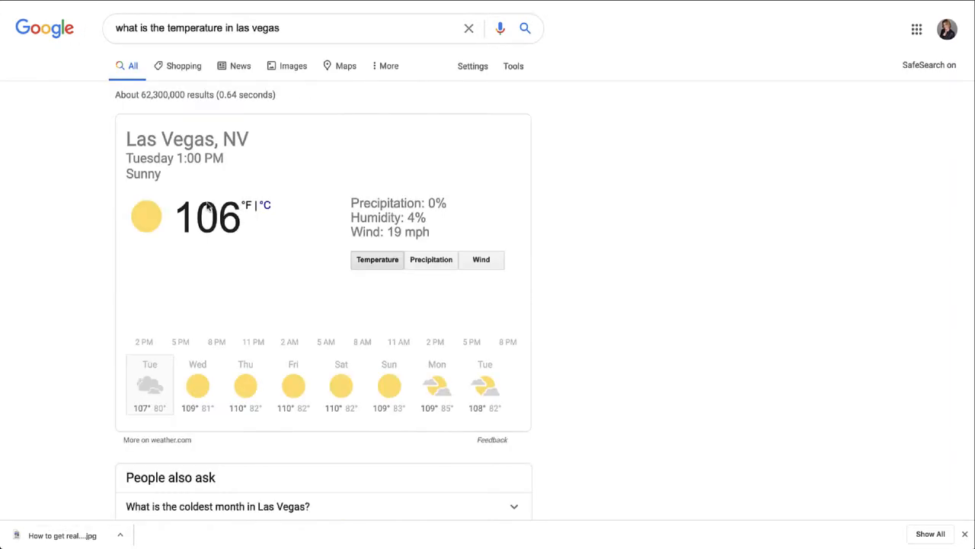
{"action": "left_click", "coordinate": [377, 259]}
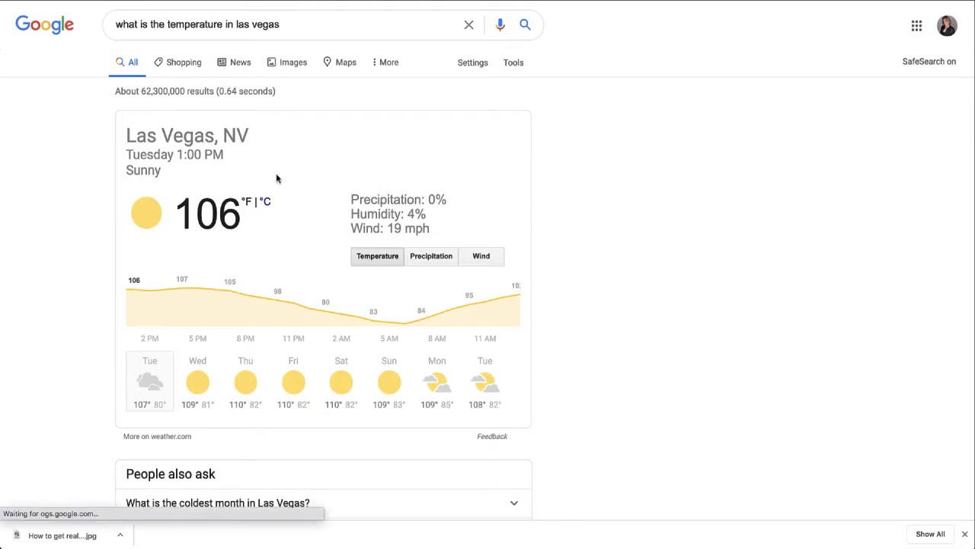
{"action": "scroll", "scroll_direction": "down", "scroll_amount": 3}
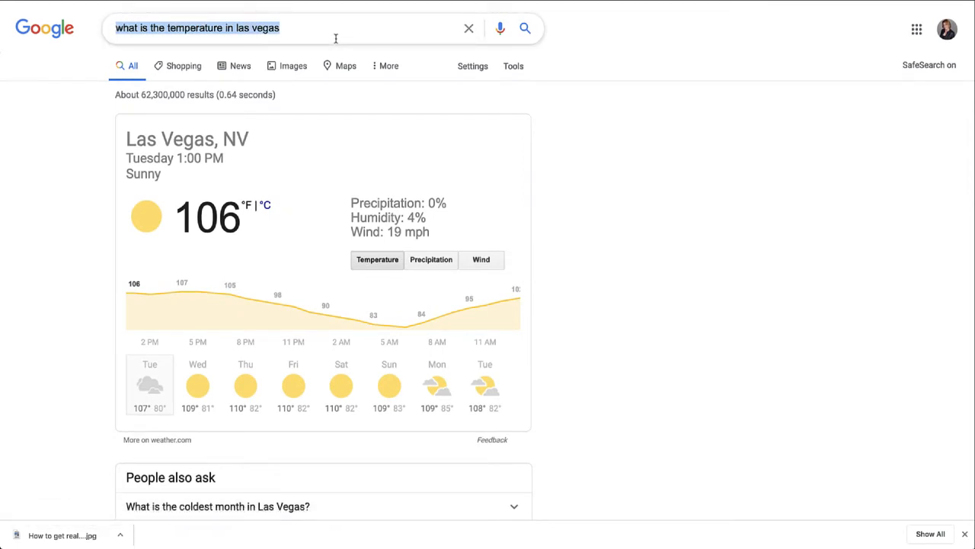
{"action": "type", "text": "ballen real estate websites"}
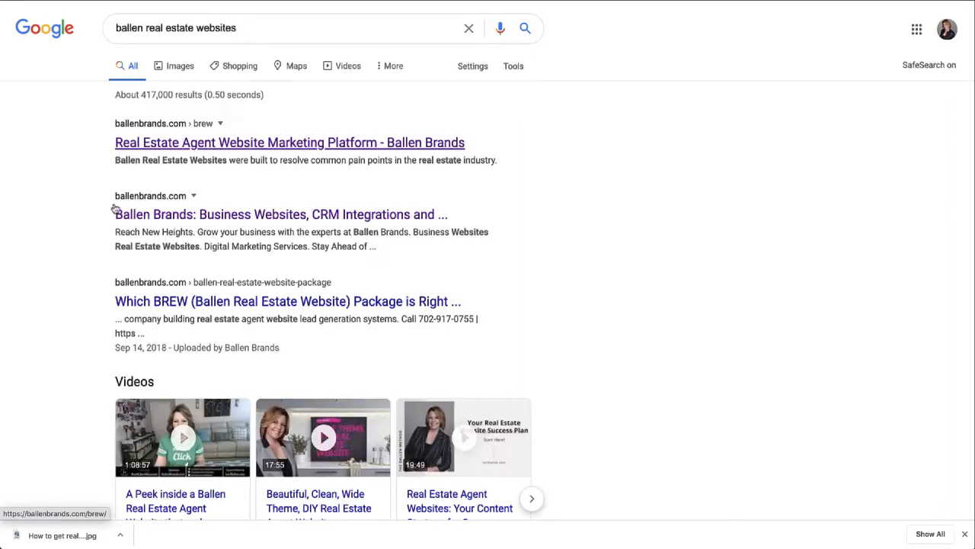
Replace the query with a search on Las Vegas master planned communities and browse the results
{"action": "scroll", "scroll_direction": "down", "scroll_amount": 3}
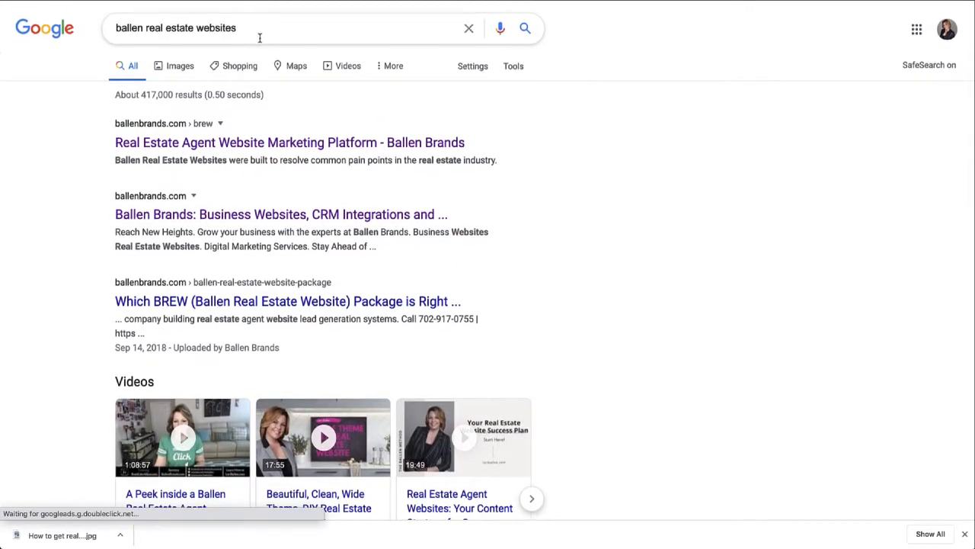
{"action": "triple_click", "coordinate": [175, 27]}
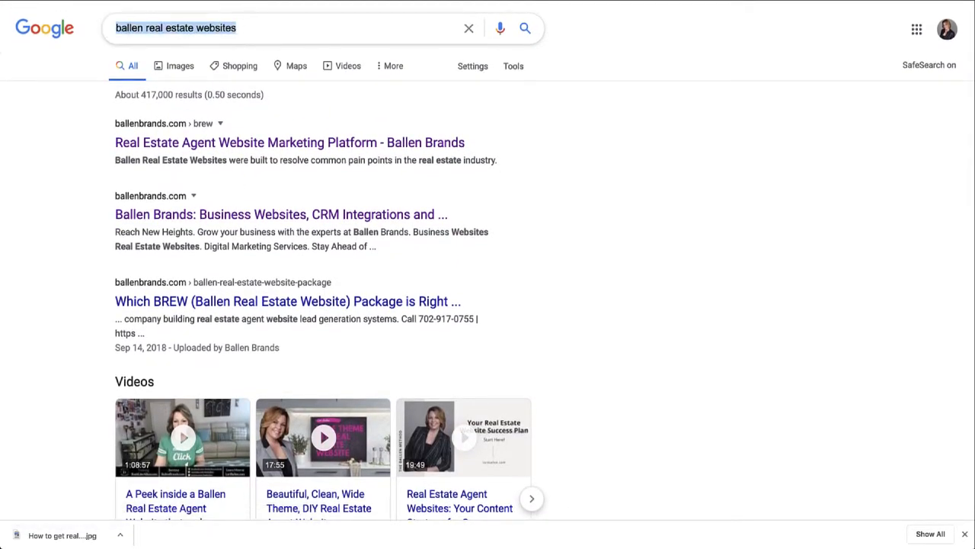
{"action": "type", "text": "what is a maaster"}
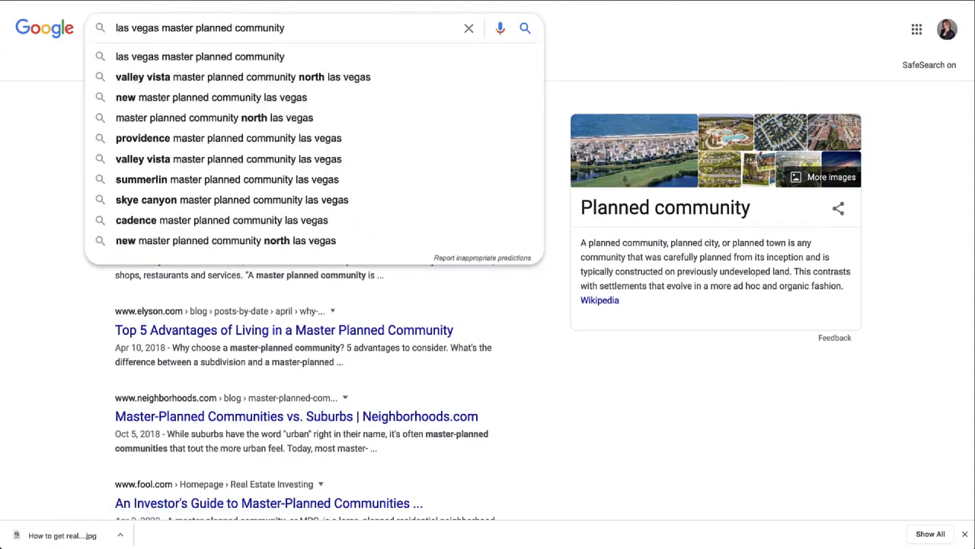
{"action": "scroll", "scroll_direction": "down", "scroll_amount": 3}
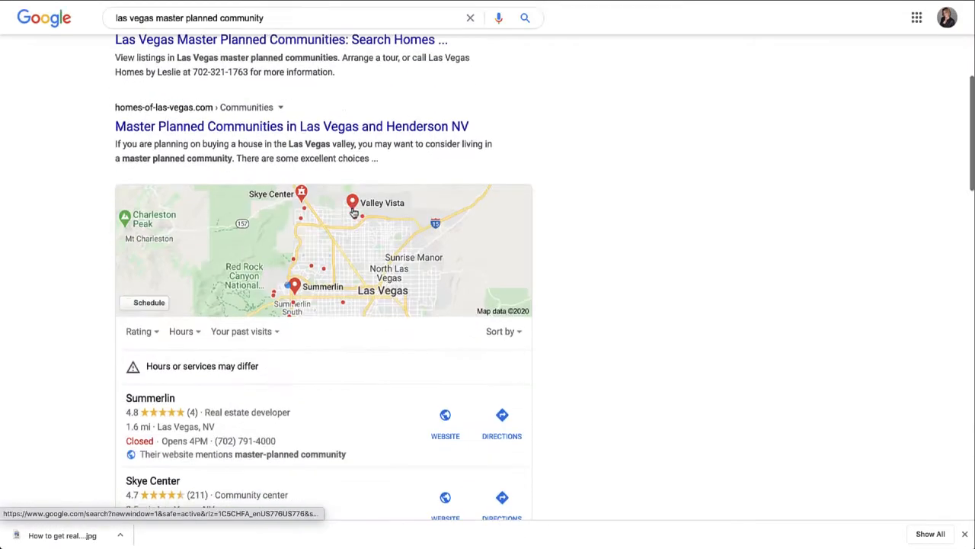
{"action": "scroll", "scroll_direction": "down", "scroll_amount": 3}
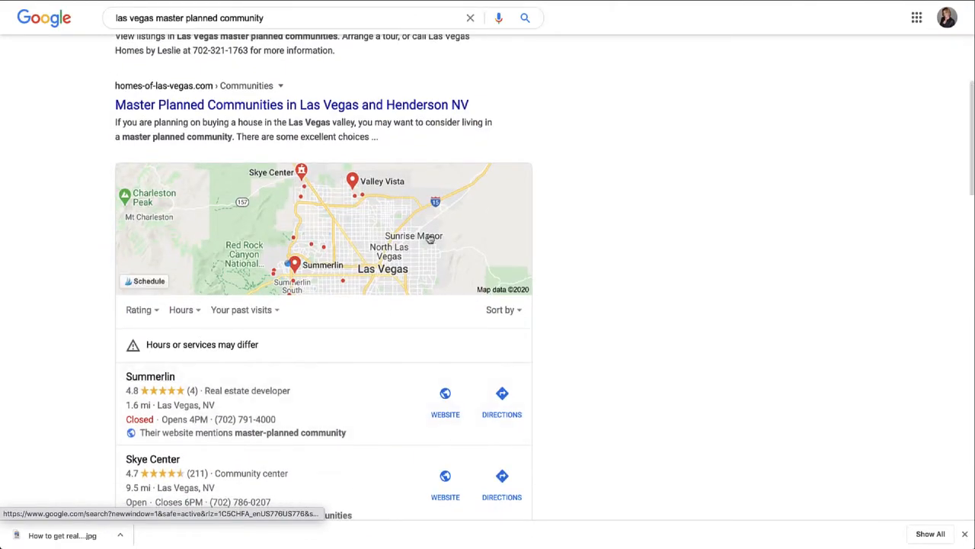
{"action": "scroll", "scroll_direction": "down", "scroll_amount": 3}
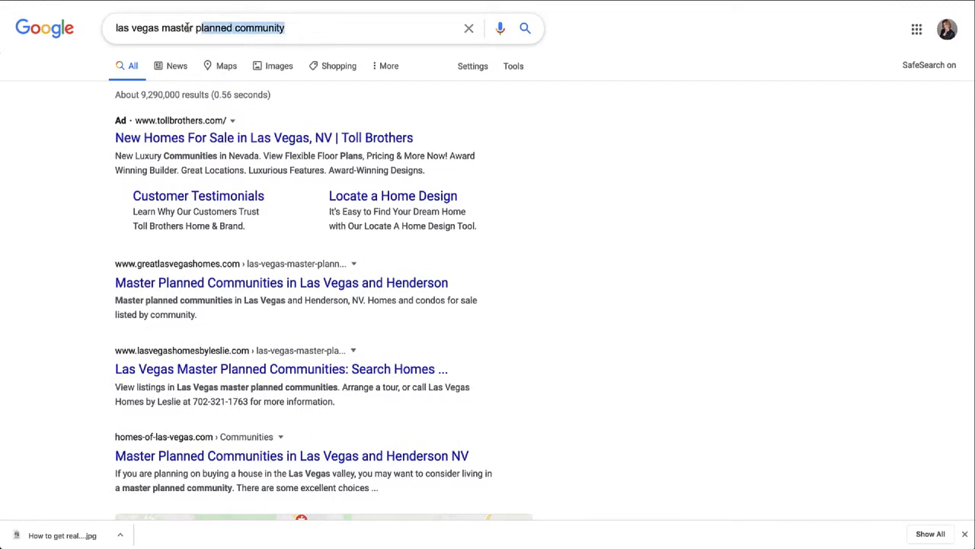
Search 'best pizza in las vegas' and review ballenvegas.com's stats, returning to Semrush
{"action": "type", "text": "best"}
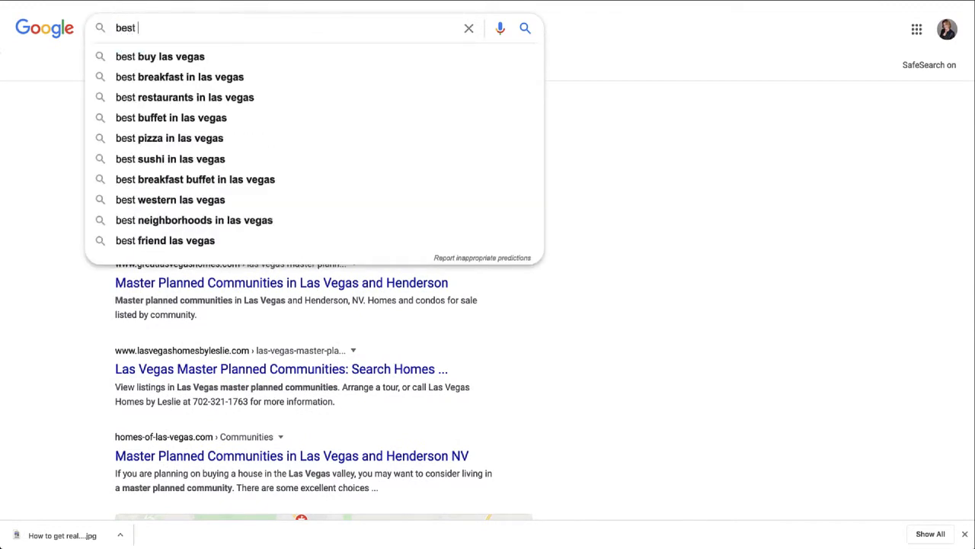
{"action": "left_click", "coordinate": [169, 137]}
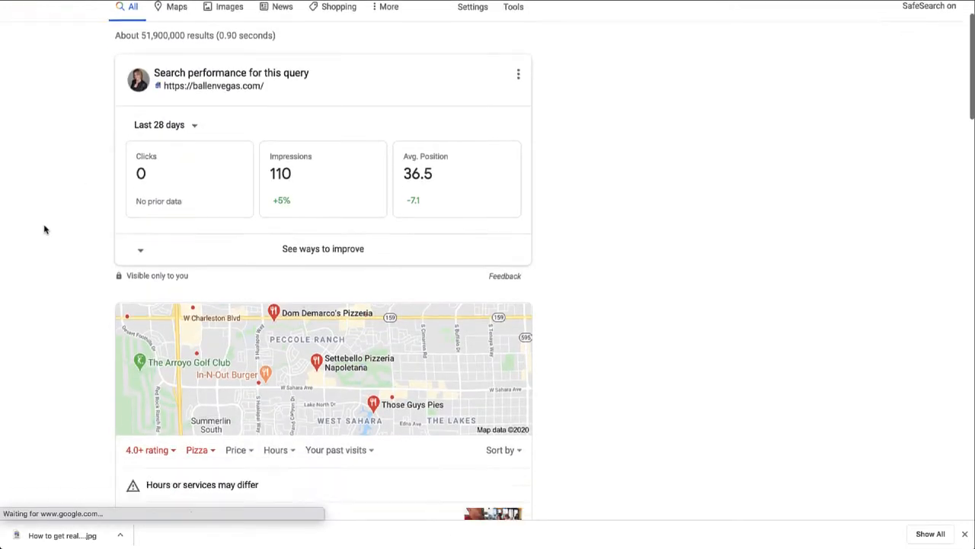
{"action": "scroll", "scroll_direction": "down", "scroll_amount": 3}
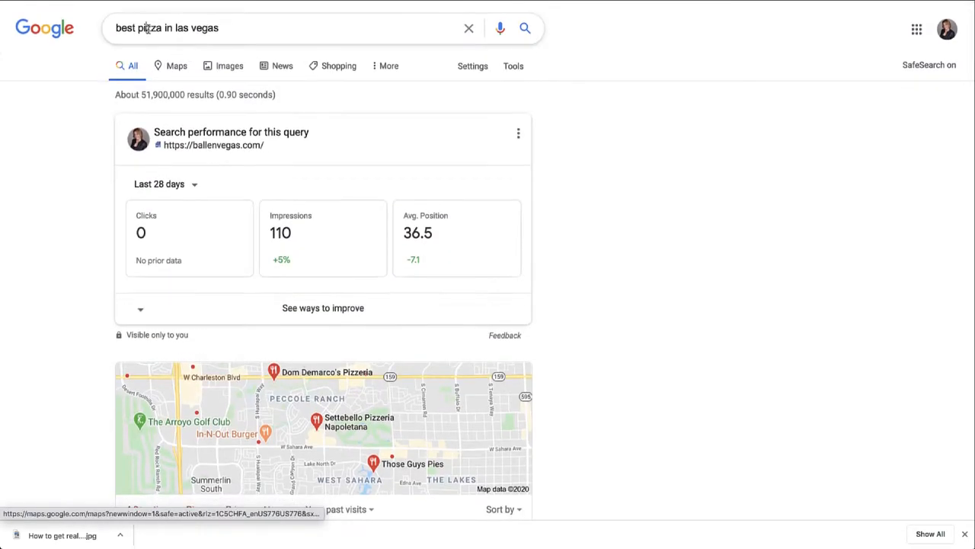
{"action": "left_click", "coordinate": [282, 28]}
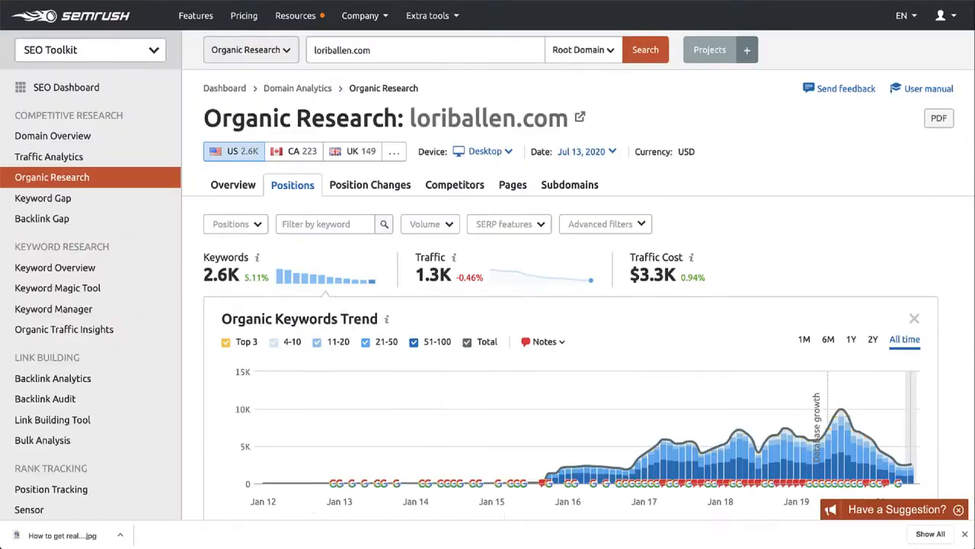
{"action": "mouse_move", "coordinate": [728, 136]}
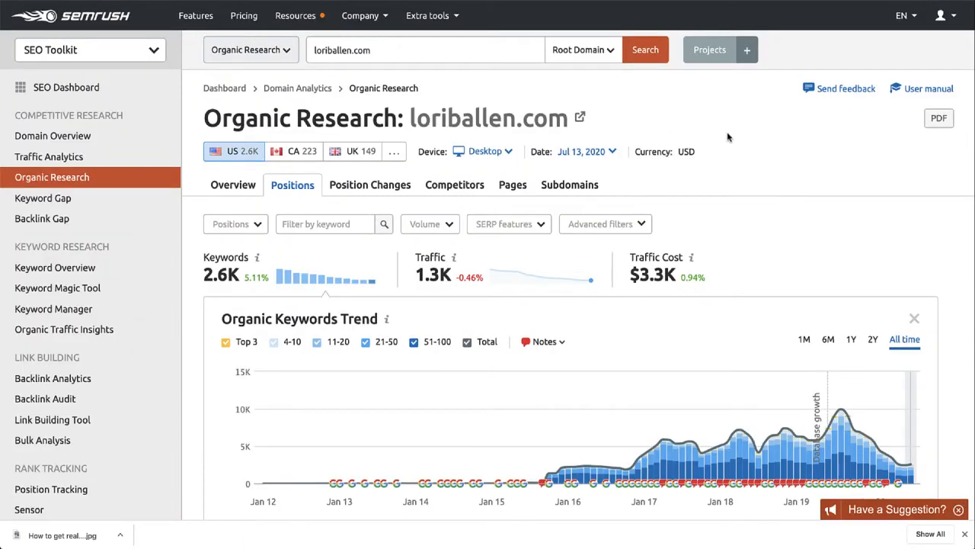
{"action": "mouse_move", "coordinate": [747, 138]}
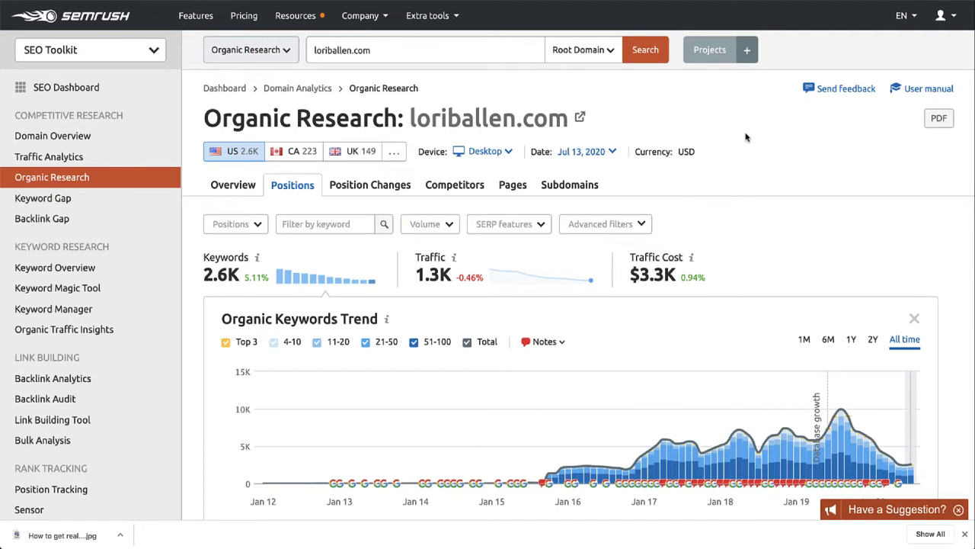
{"action": "mouse_move", "coordinate": [767, 162]}
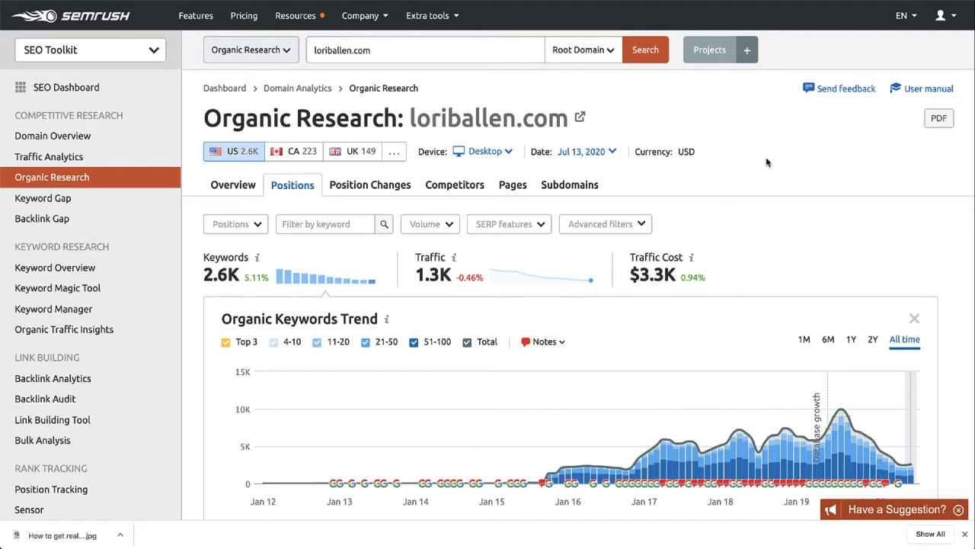
{"action": "mouse_move", "coordinate": [714, 167]}
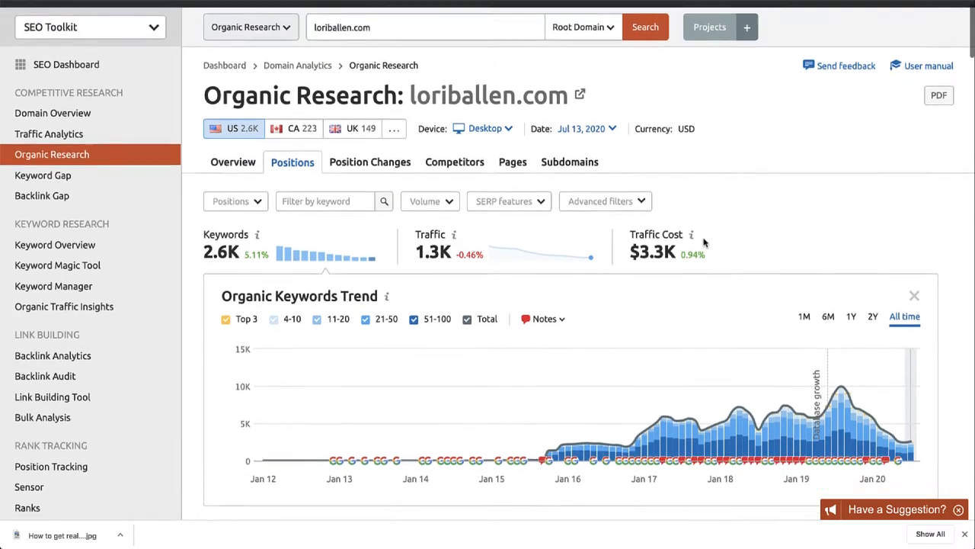
Scroll the Organic Research overview down to the Organic Keywords Trend chart
{"action": "scroll", "scroll_direction": "down", "scroll_amount": 3}
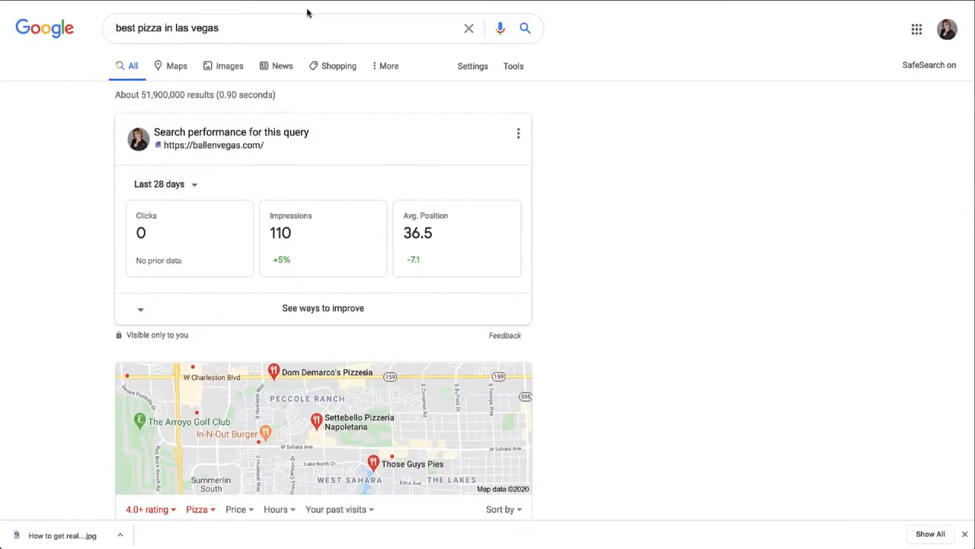
Search 'how to steam my carpet' and expand the sponsored product carousel
{"action": "triple_click", "coordinate": [167, 28]}
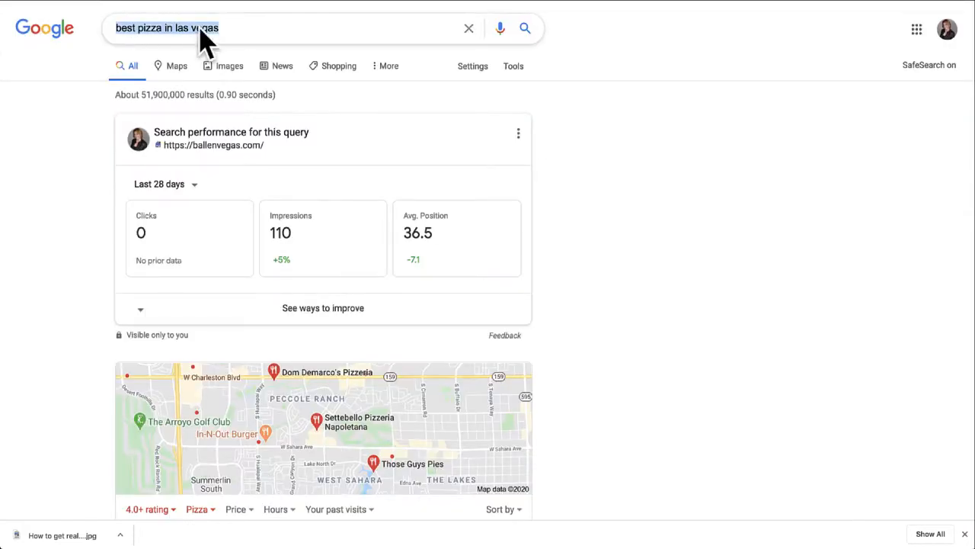
{"action": "type", "text": "how to steam my carpet"}
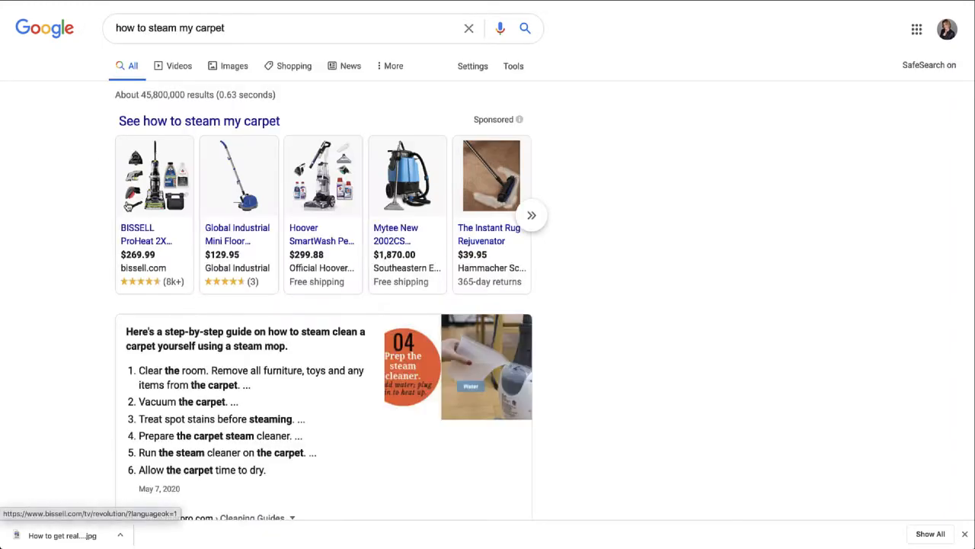
{"action": "scroll", "scroll_direction": "down", "scroll_amount": 3}
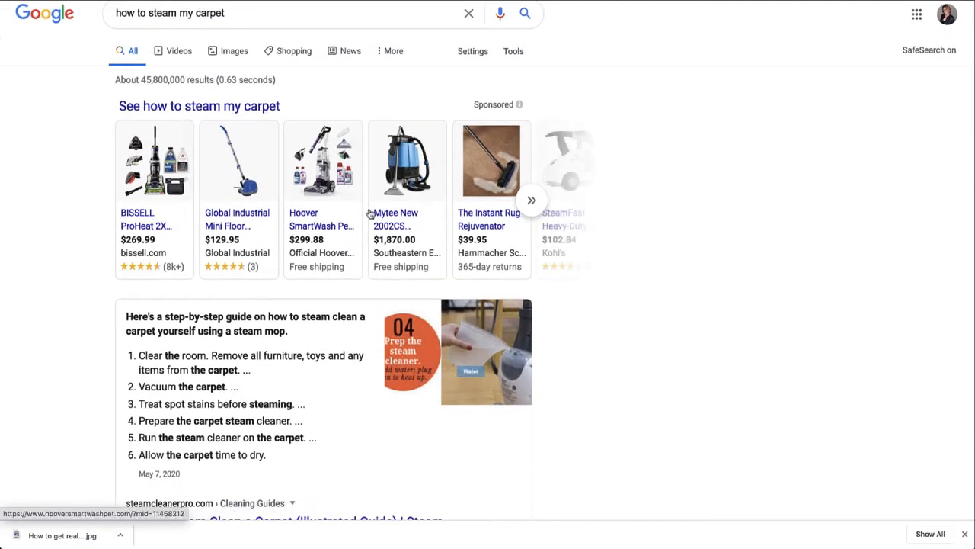
{"action": "left_click", "coordinate": [531, 200]}
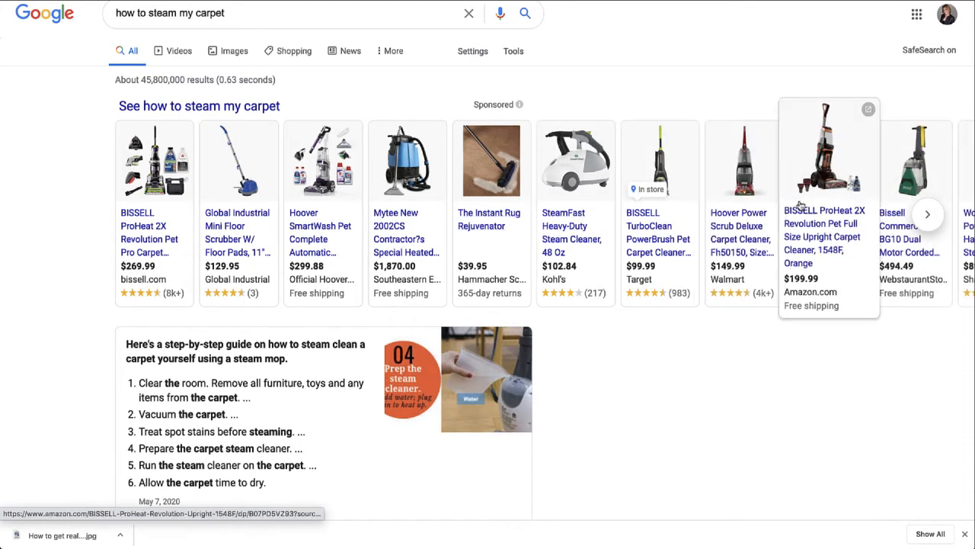
{"action": "scroll", "scroll_direction": "down", "scroll_amount": 3}
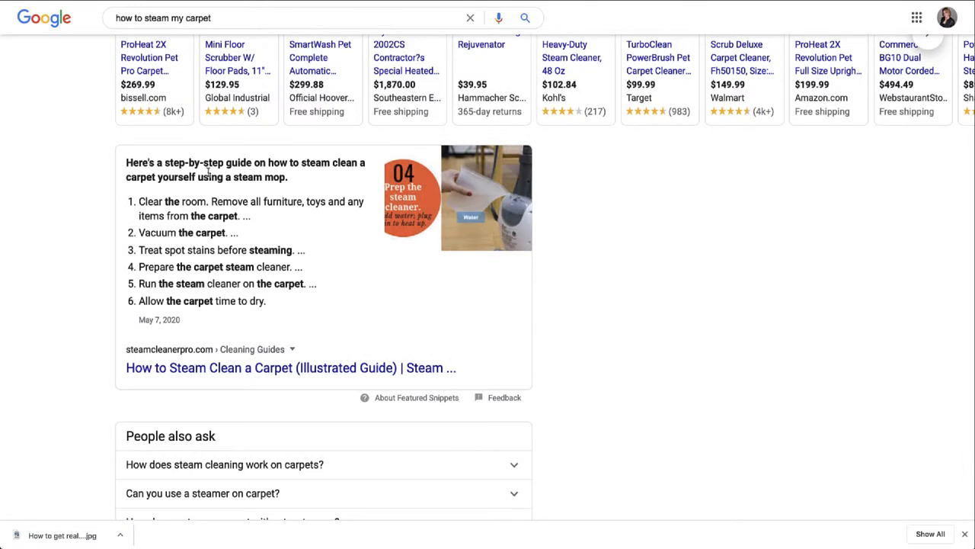
{"action": "mouse_move", "coordinate": [331, 181]}
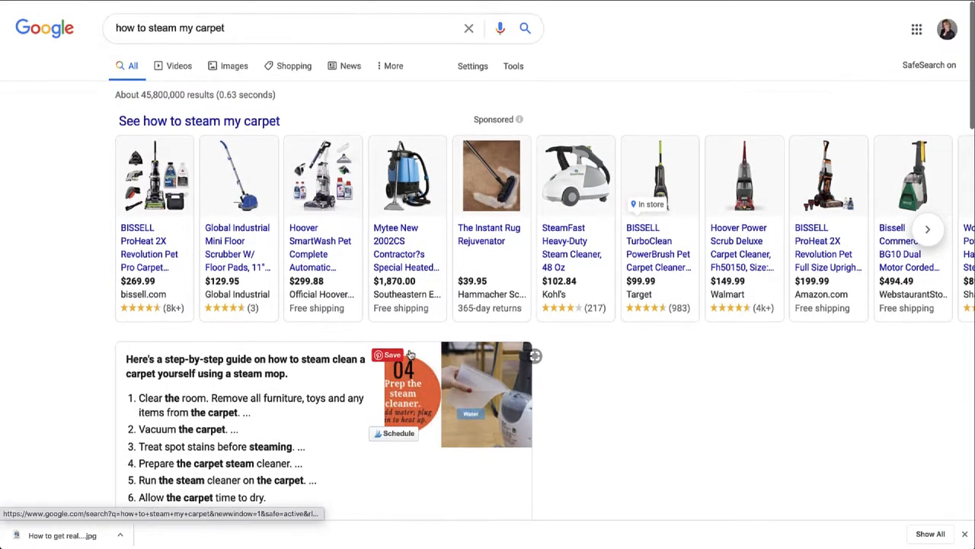
Scroll to the steamcleanerpro.com featured snippet and open its guide
{"action": "scroll", "scroll_direction": "down", "scroll_amount": 3}
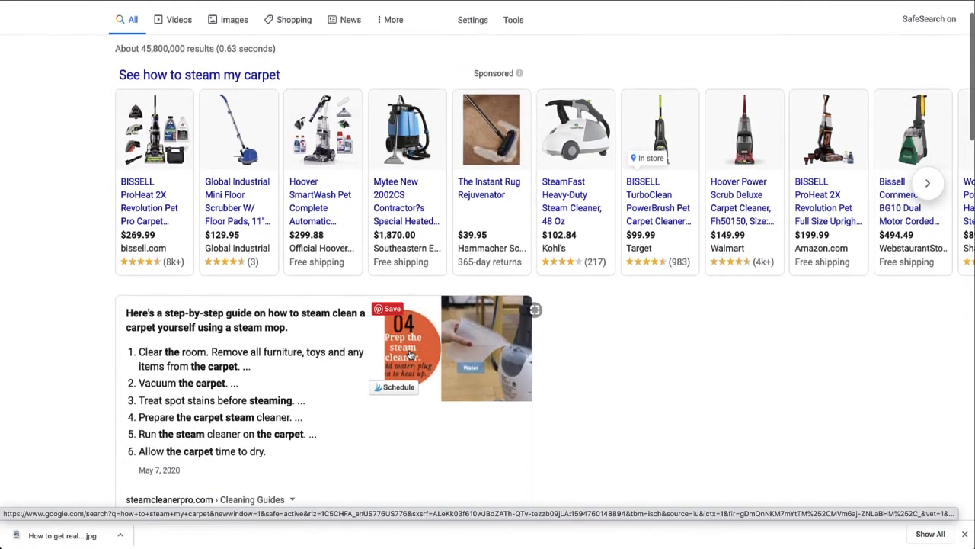
{"action": "scroll", "scroll_direction": "down", "scroll_amount": 3}
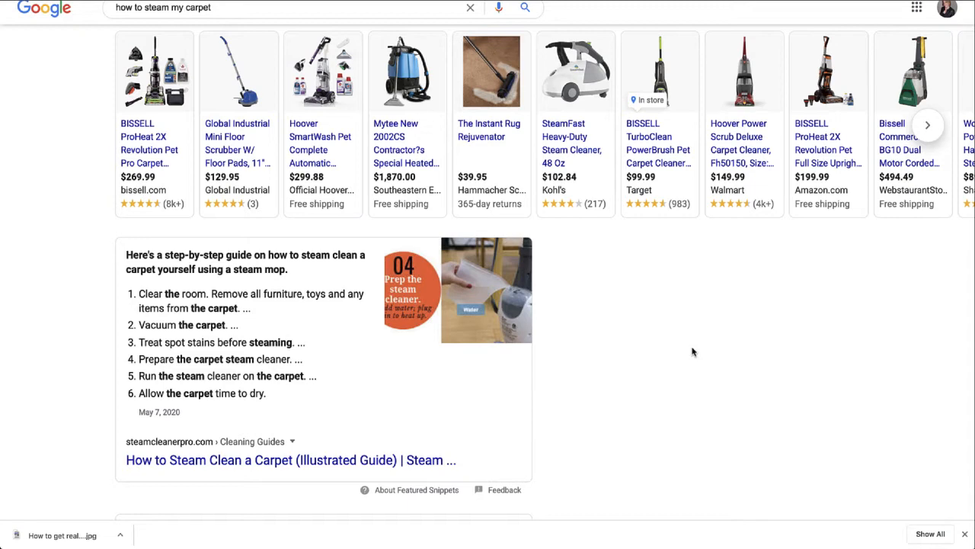
{"action": "scroll", "scroll_direction": "down", "scroll_amount": 3}
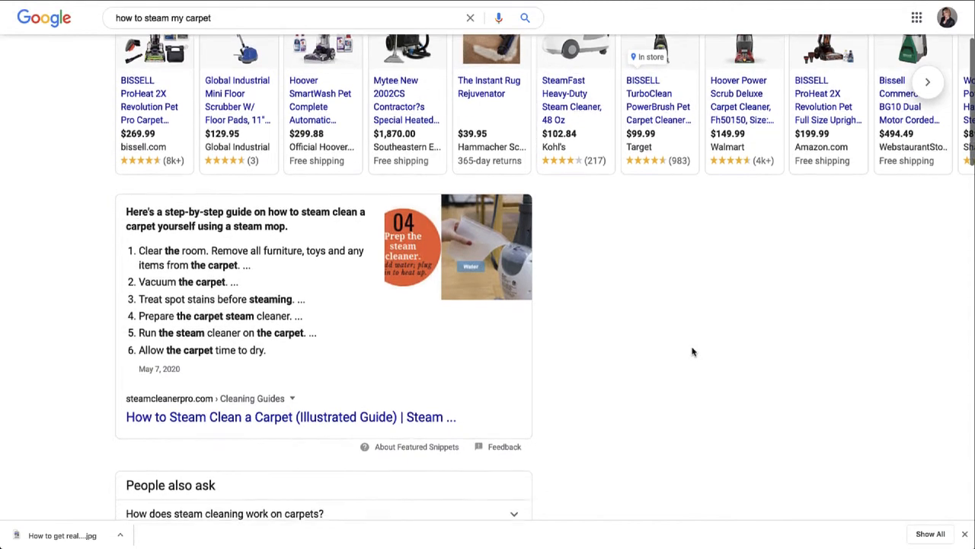
{"action": "scroll", "scroll_direction": "down", "scroll_amount": 3}
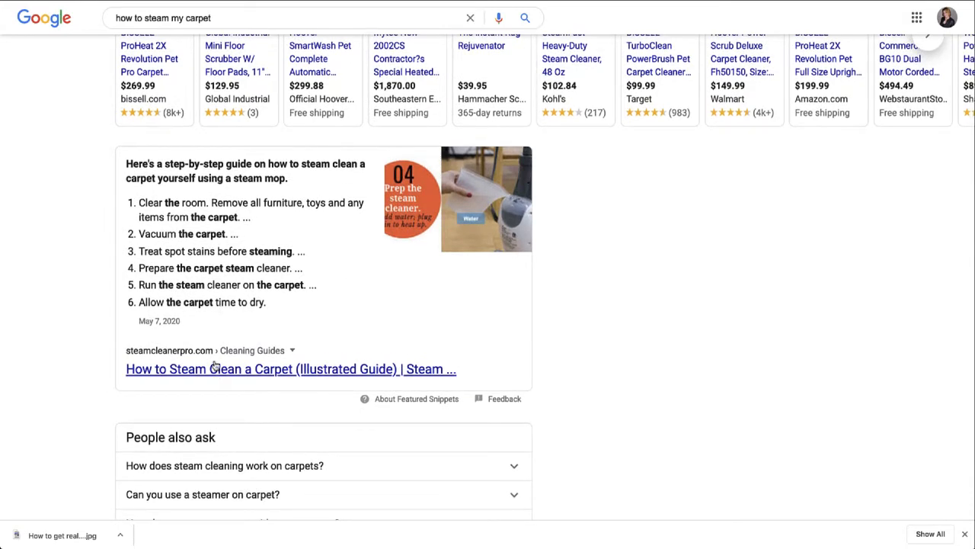
{"action": "left_click", "coordinate": [291, 369]}
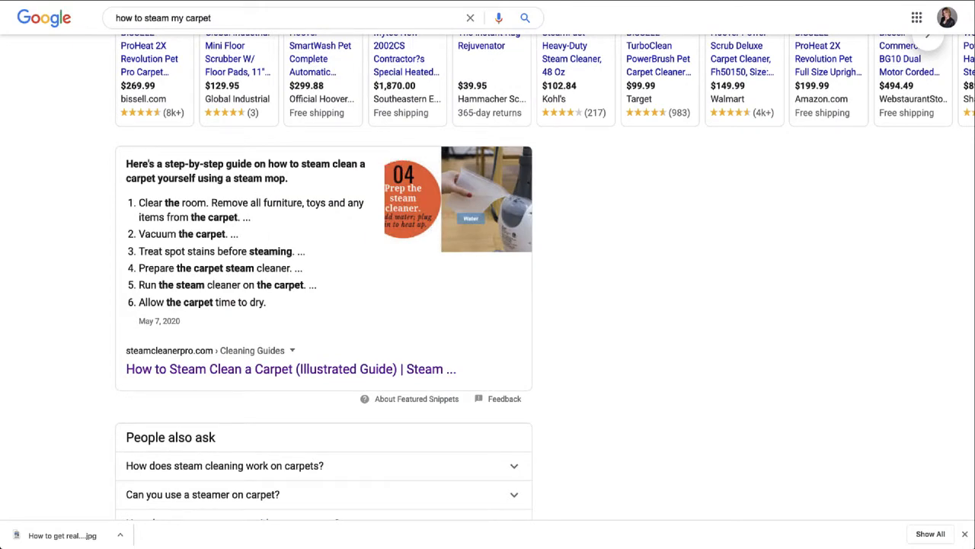
Open the steamcleanerpro.com guide and scroll past its Table of Contents to the step-by-step section
{"action": "left_click", "coordinate": [291, 369]}
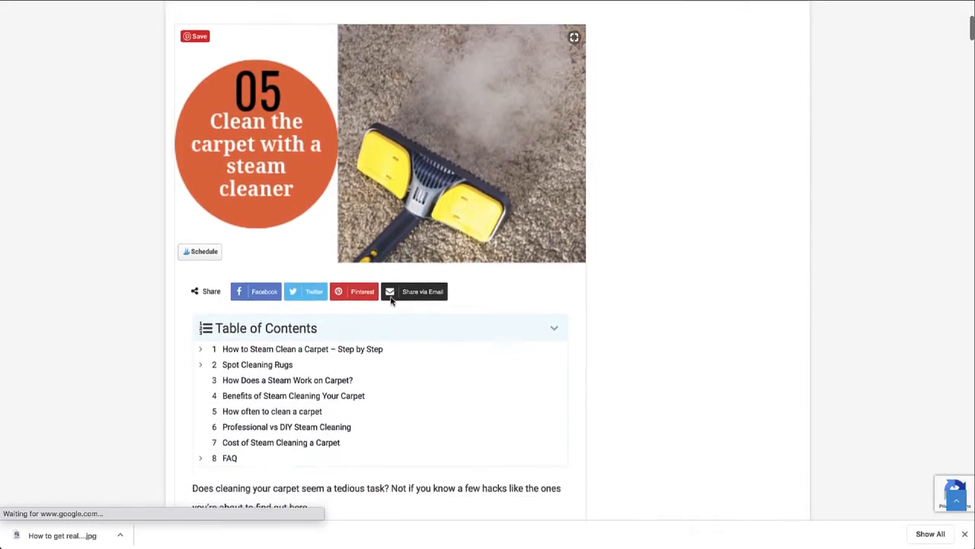
{"action": "scroll", "scroll_direction": "down", "scroll_amount": 3}
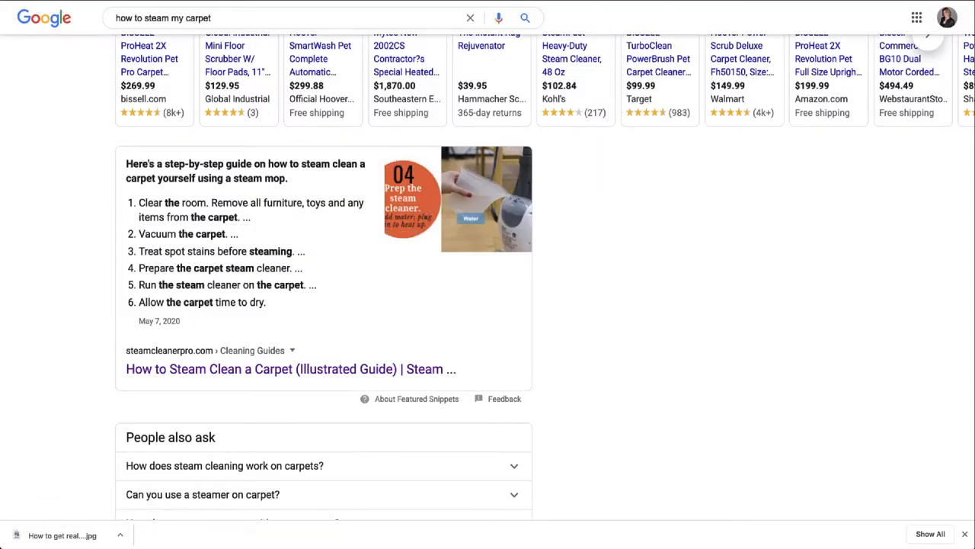
{"action": "left_click", "coordinate": [291, 368]}
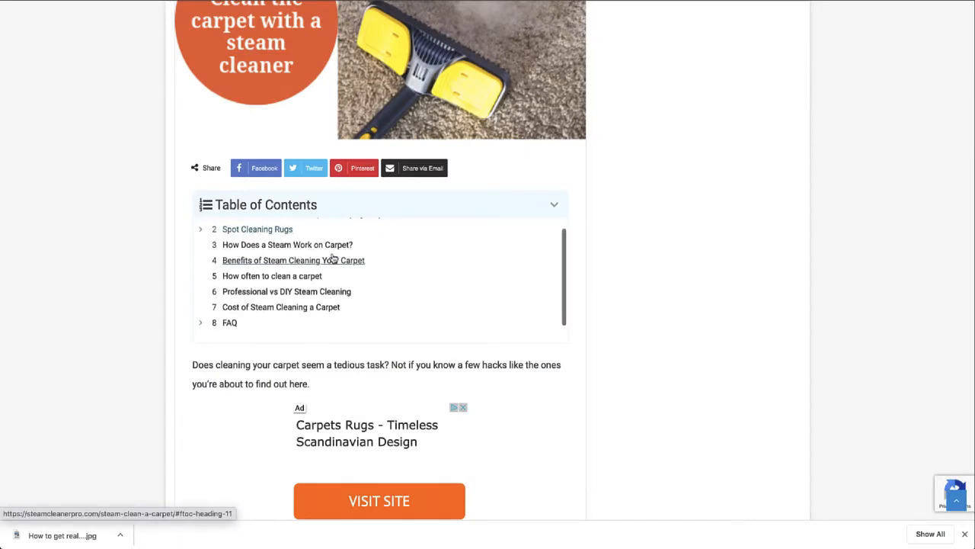
{"action": "scroll", "scroll_direction": "down", "scroll_amount": 3}
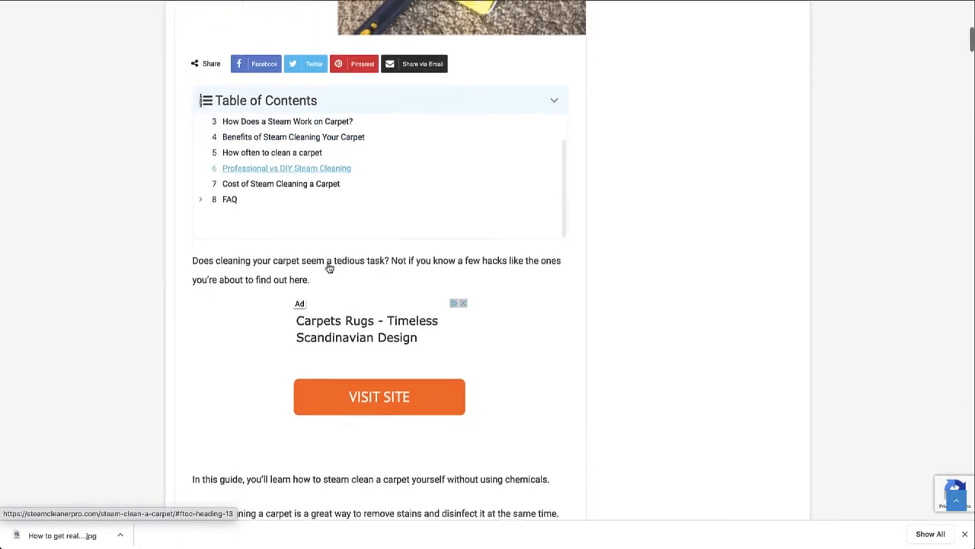
{"action": "scroll", "scroll_direction": "down", "scroll_amount": 3}
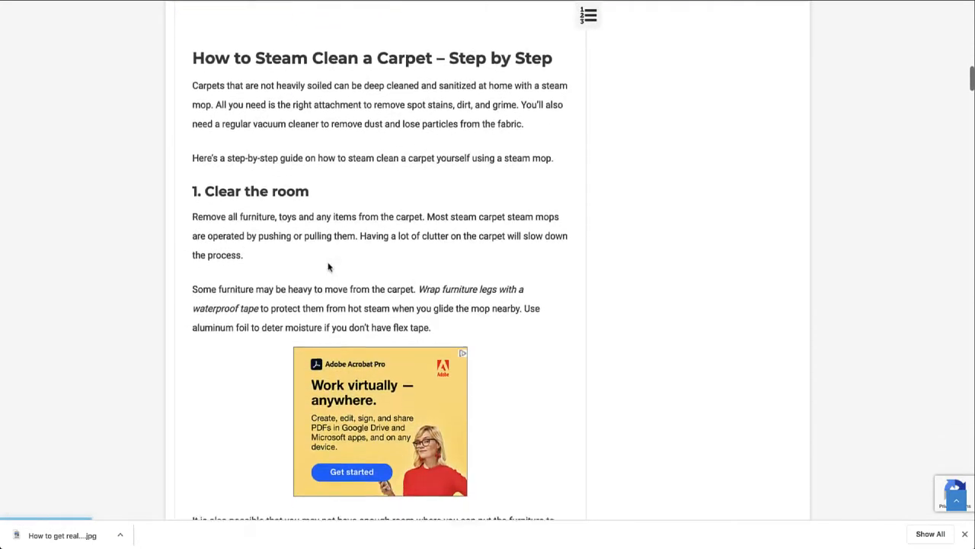
{"action": "scroll", "scroll_direction": "down", "scroll_amount": 3}
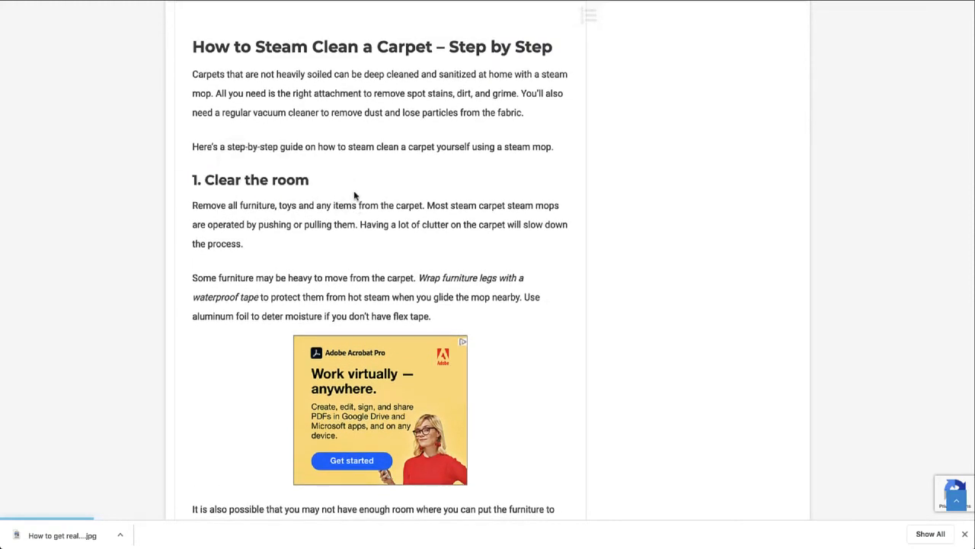
{"action": "triple_click", "coordinate": [250, 180]}
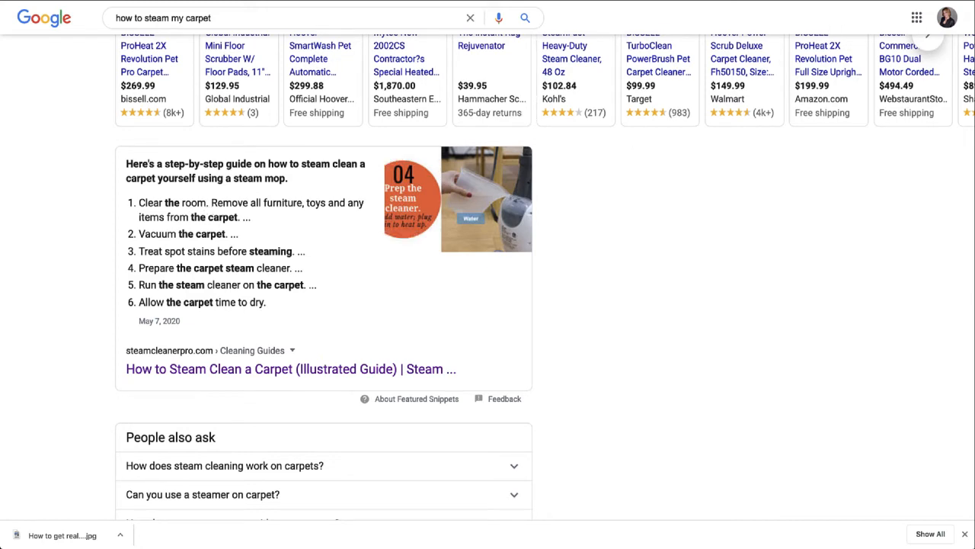
Scroll through guide steps 2 to 5 until 'Allow the carpet time to dry' appears
{"action": "left_click", "coordinate": [286, 368]}
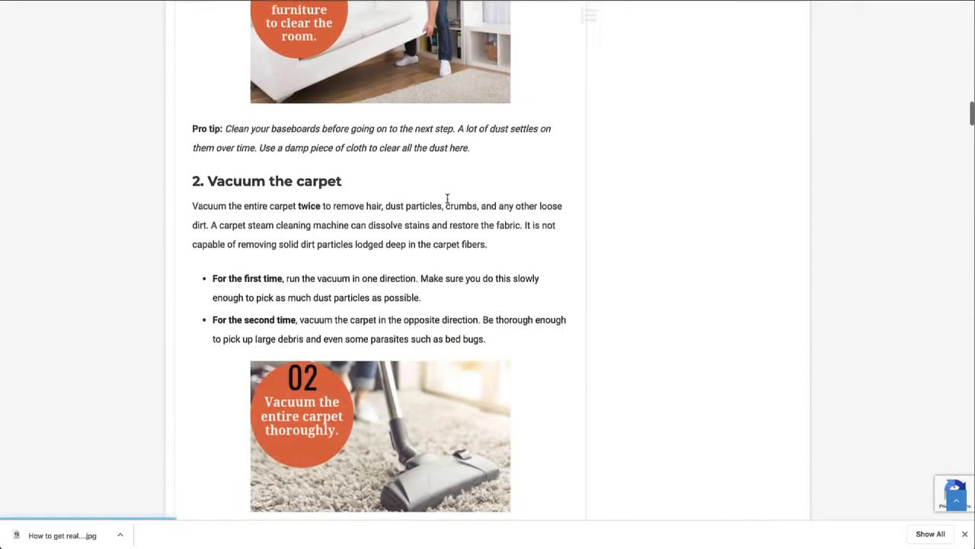
{"action": "scroll", "scroll_direction": "down", "scroll_amount": 3}
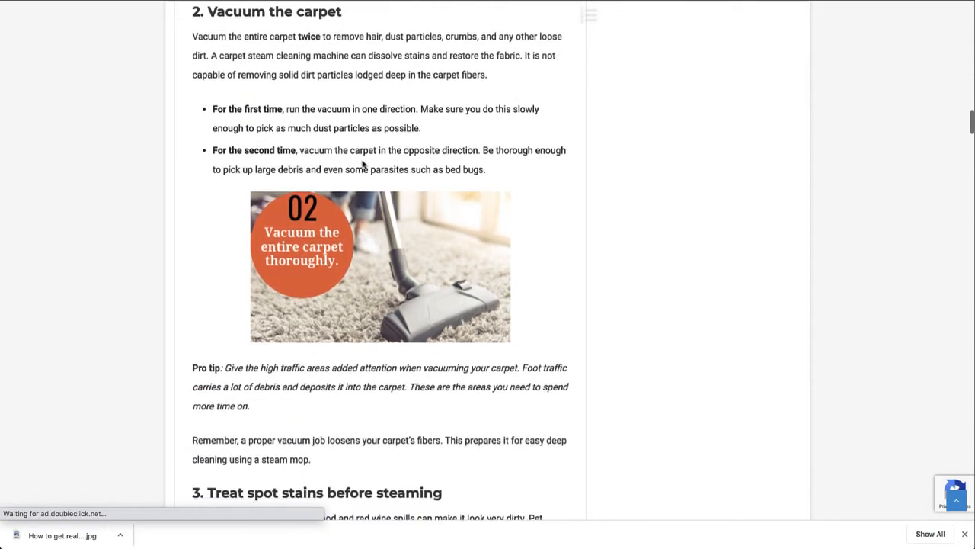
{"action": "scroll", "scroll_direction": "down", "scroll_amount": 3}
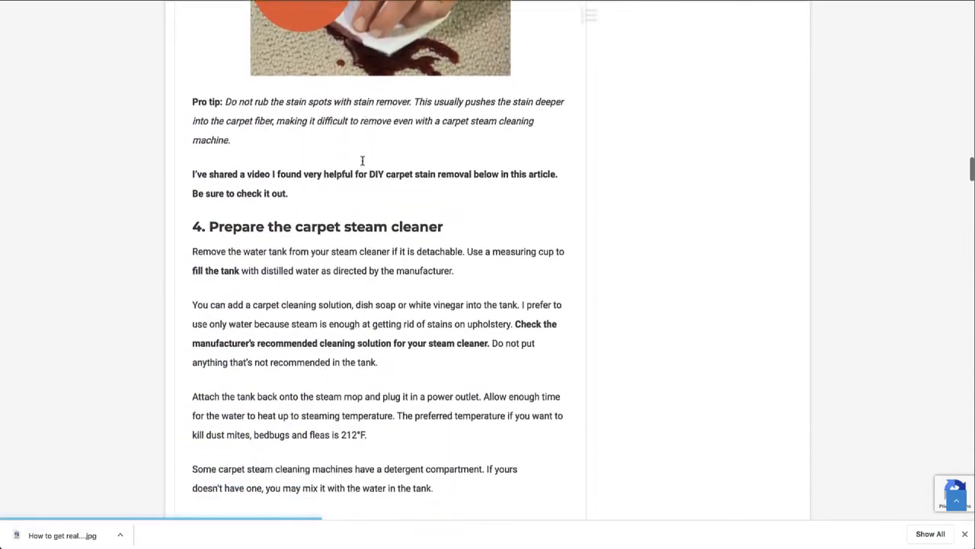
{"action": "scroll", "scroll_direction": "down", "scroll_amount": 3}
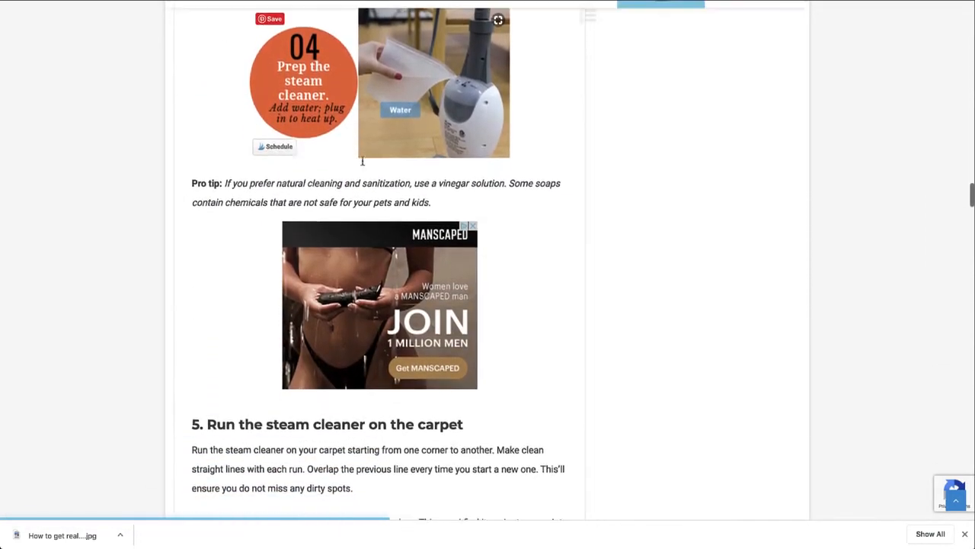
{"action": "scroll", "scroll_direction": "down", "scroll_amount": 3}
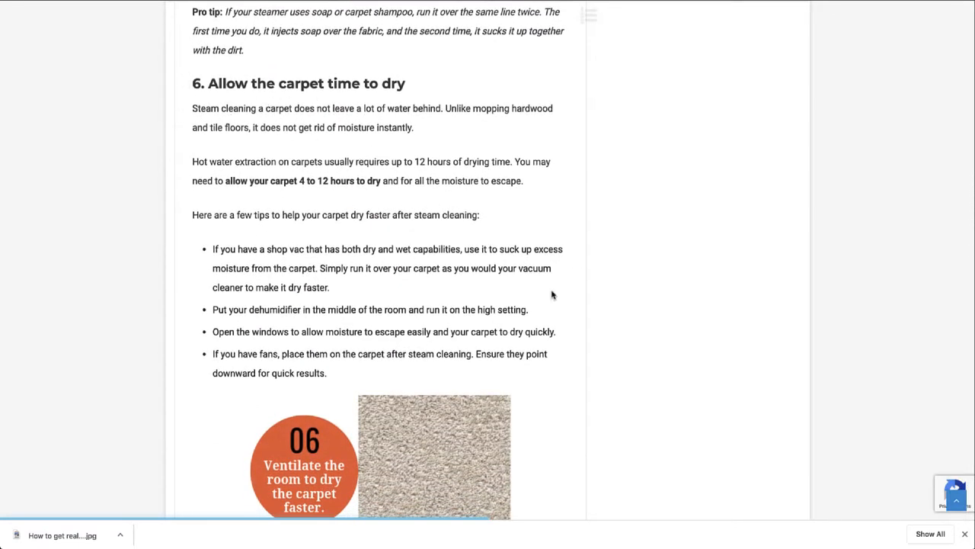
{"action": "mouse_move", "coordinate": [479, 234]}
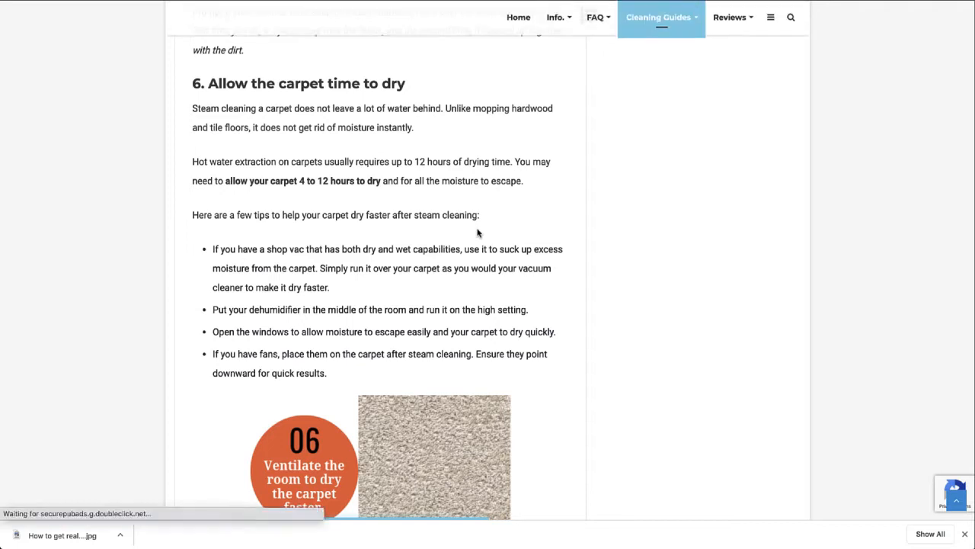
{"action": "scroll", "scroll_direction": "down", "scroll_amount": 3}
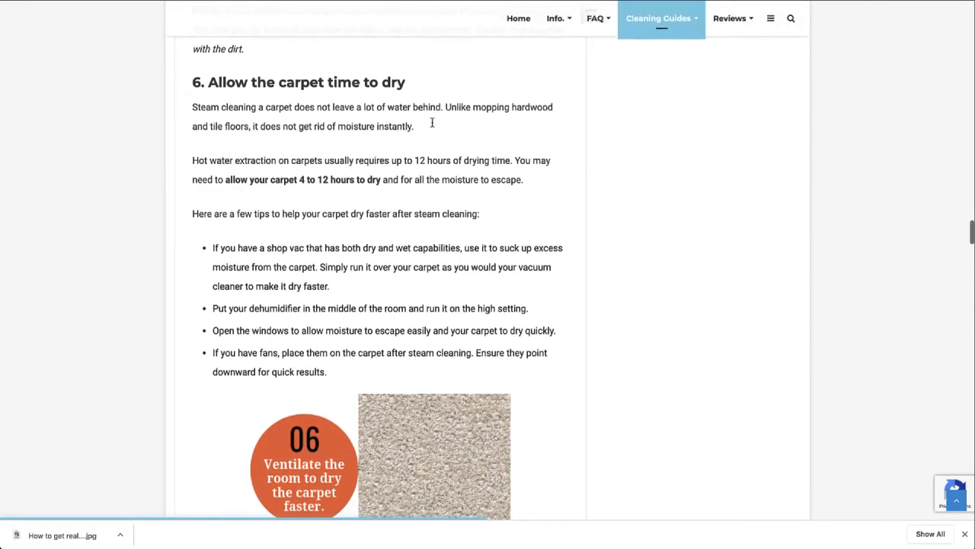
{"action": "left_click", "coordinate": [555, 19]}
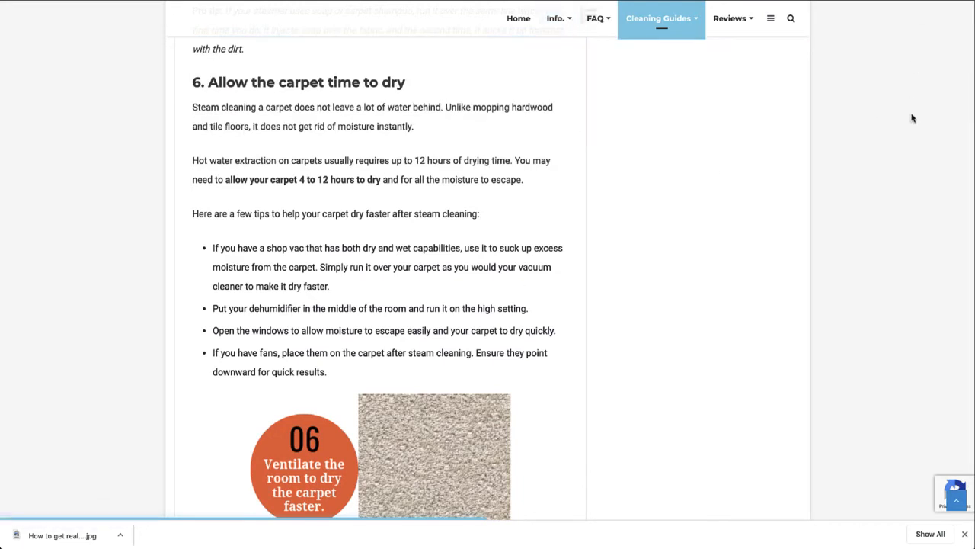
{"action": "mouse_move", "coordinate": [894, 61]}
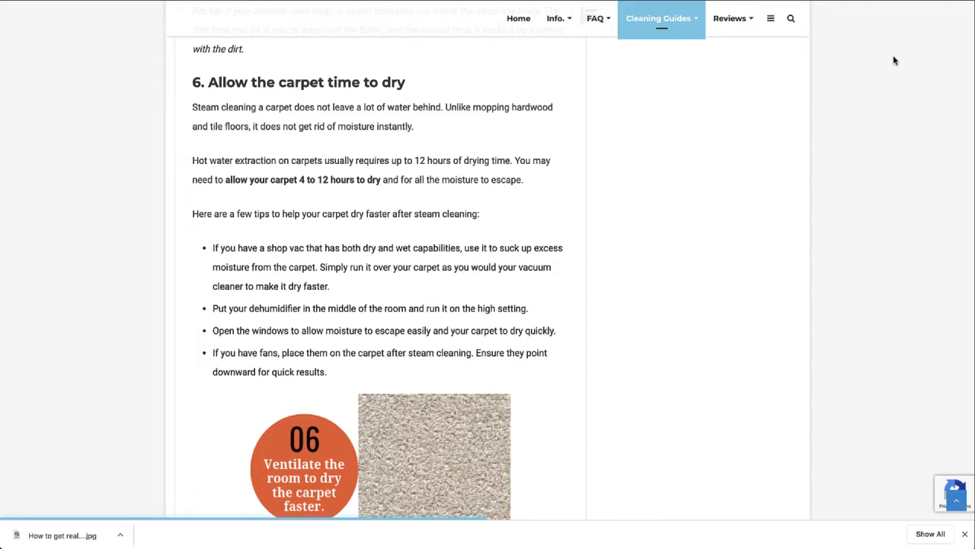
{"action": "mouse_move", "coordinate": [389, 120]}
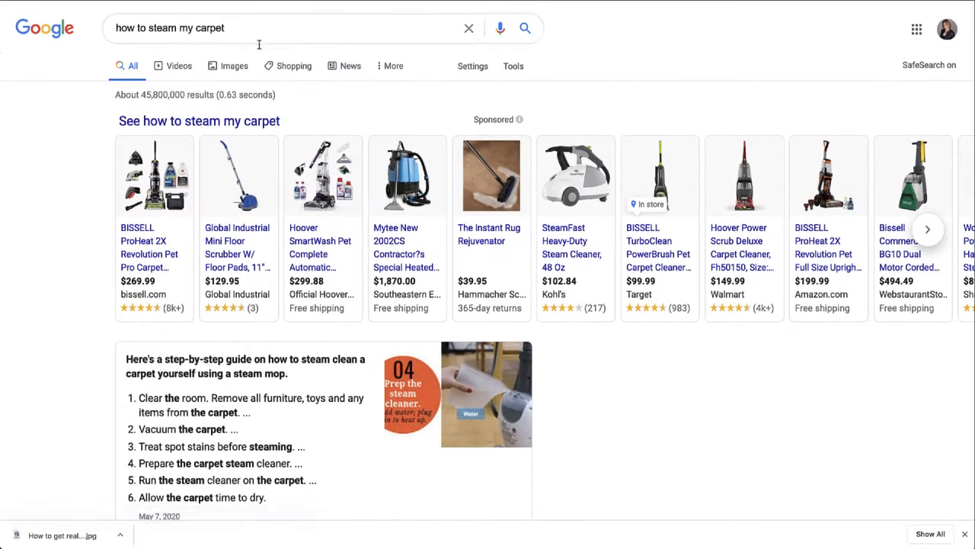
{"action": "scroll", "scroll_direction": "down", "scroll_amount": 3}
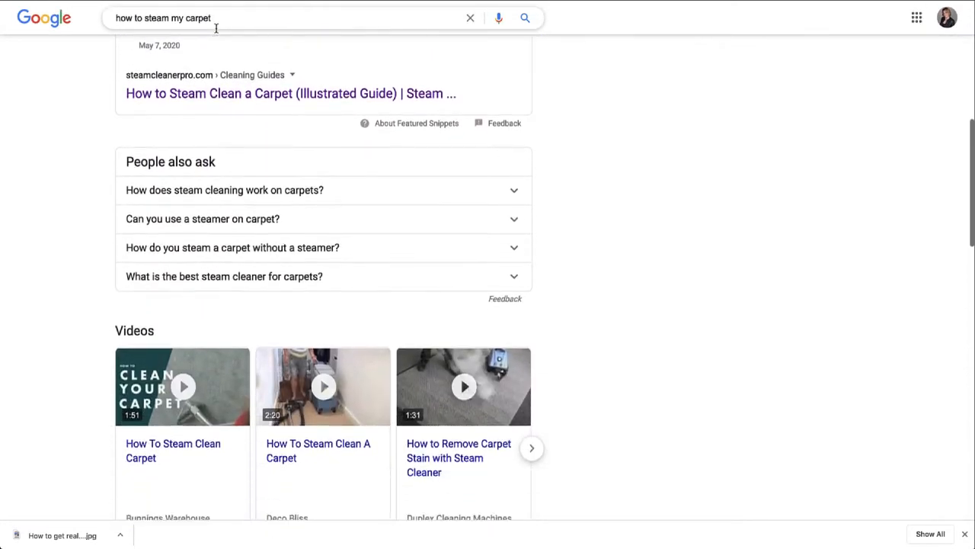
{"action": "scroll", "scroll_direction": "down", "scroll_amount": 3}
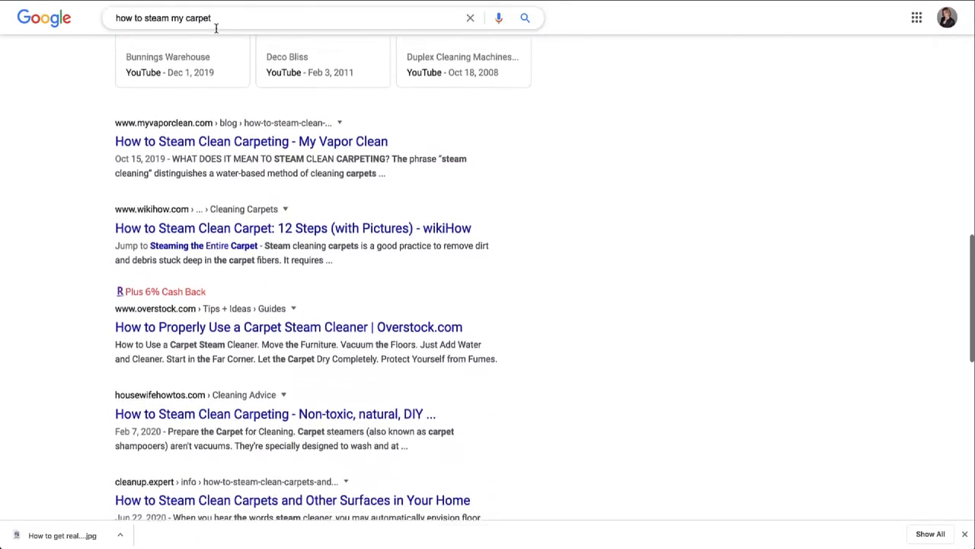
{"action": "scroll", "scroll_direction": "down", "scroll_amount": 3}
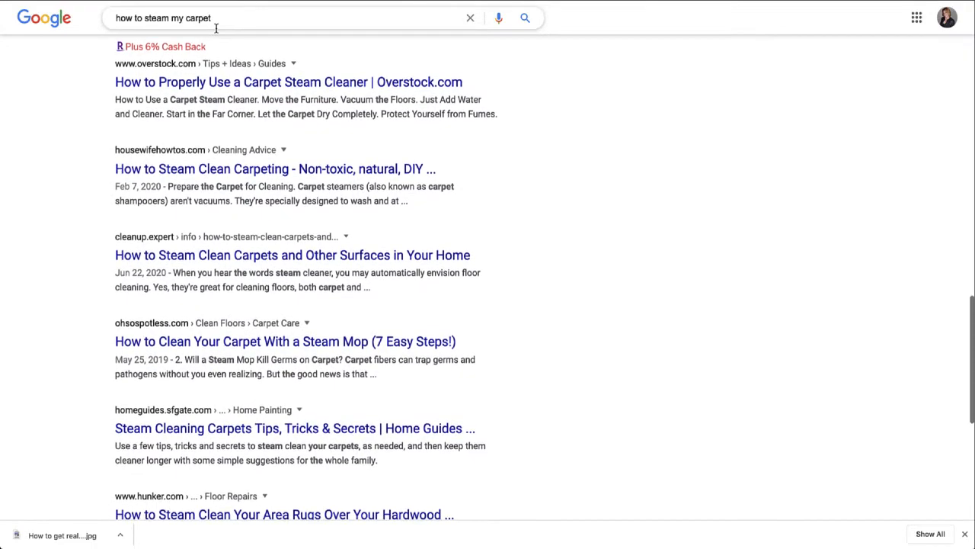
{"action": "scroll", "scroll_direction": "down", "scroll_amount": 3}
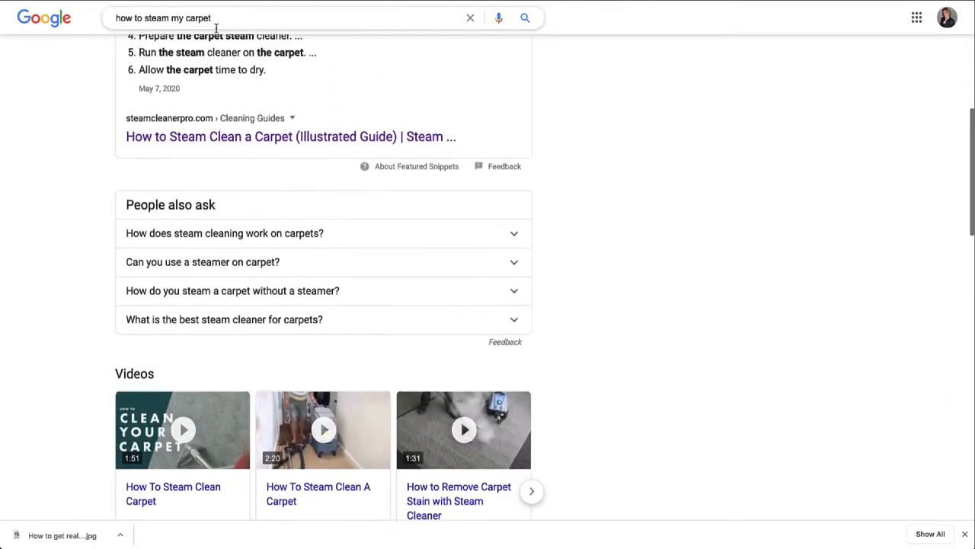
{"action": "scroll", "scroll_direction": "down", "scroll_amount": 3}
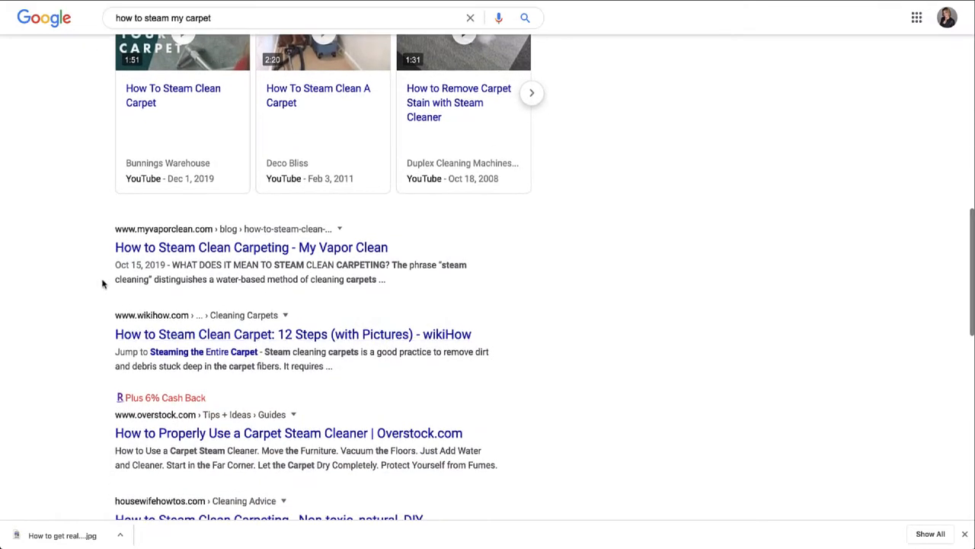
{"action": "mouse_move", "coordinate": [117, 438]}
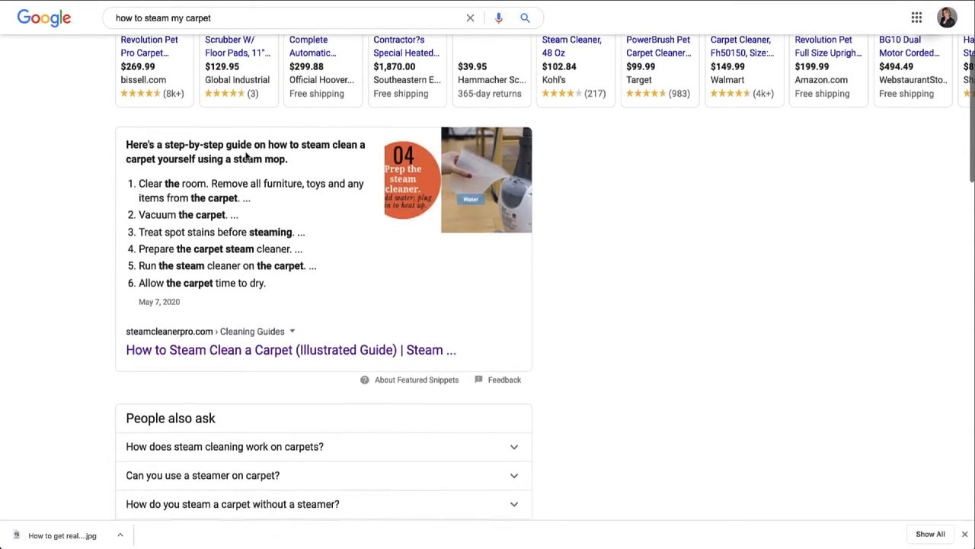
{"action": "scroll", "scroll_direction": "down", "scroll_amount": 3}
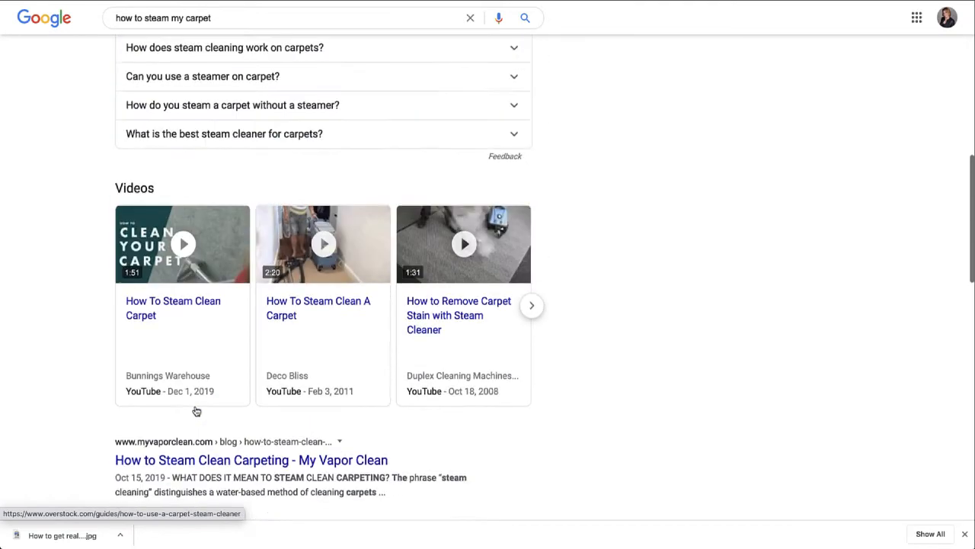
{"action": "scroll", "scroll_direction": "up", "scroll_amount": 3}
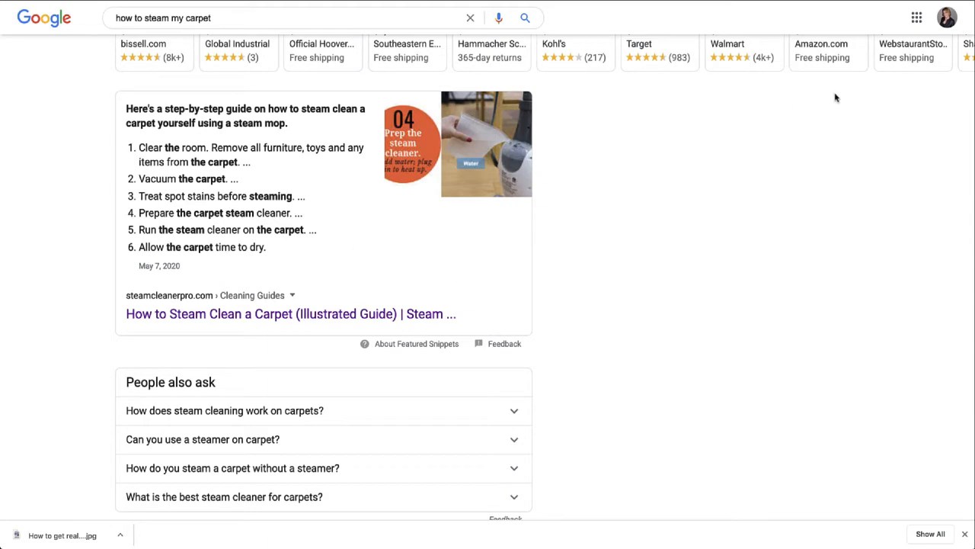
{"action": "mouse_move", "coordinate": [245, 239]}
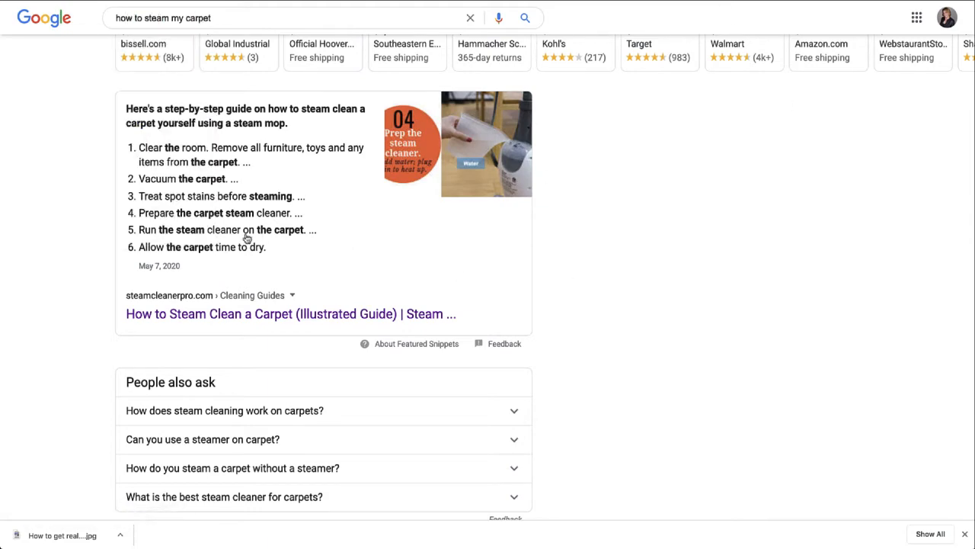
{"action": "scroll", "scroll_direction": "down", "scroll_amount": 3}
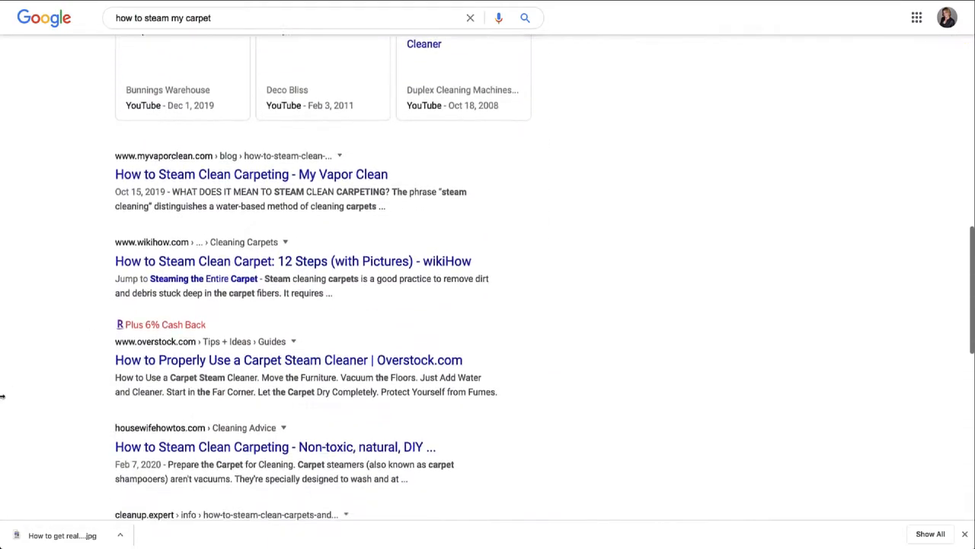
{"action": "scroll", "scroll_direction": "down", "scroll_amount": 3}
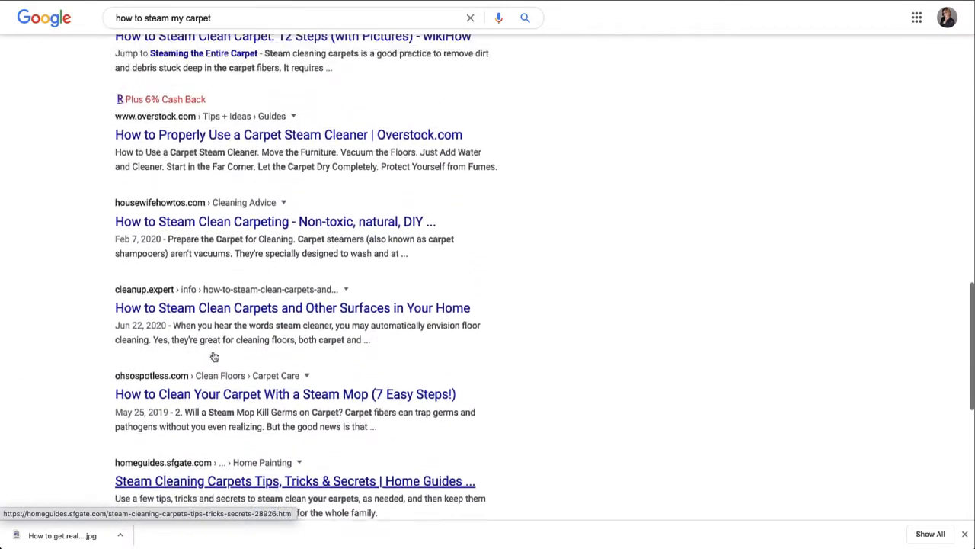
{"action": "scroll", "scroll_direction": "up", "scroll_amount": 3}
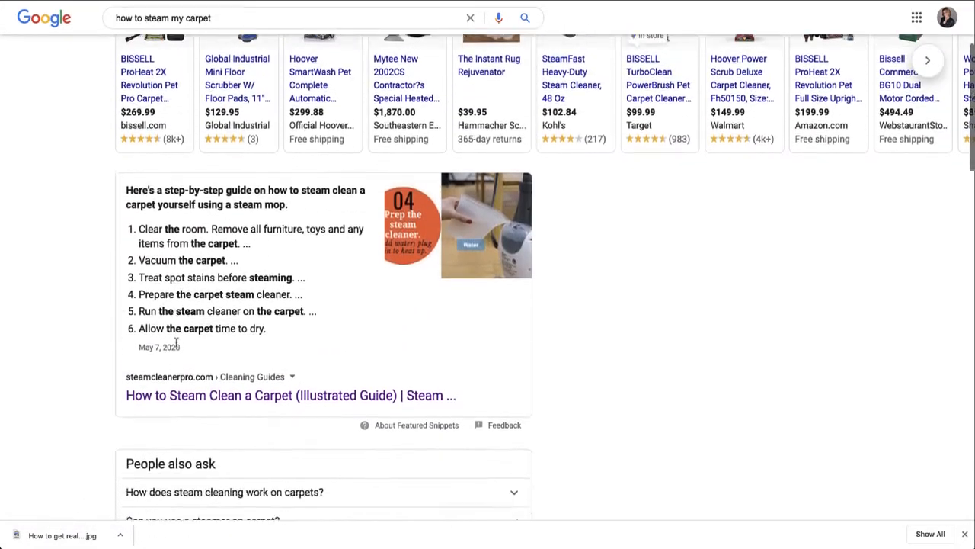
{"action": "scroll", "scroll_direction": "down", "scroll_amount": 3}
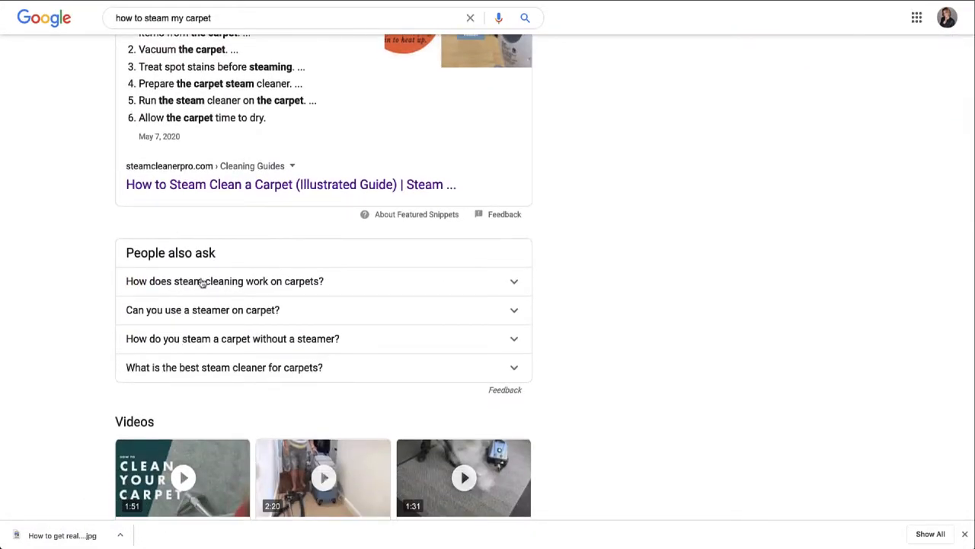
Expand the People also ask answers on how steam cleaning works, using steamers, and alternatives
{"action": "left_click", "coordinate": [225, 281]}
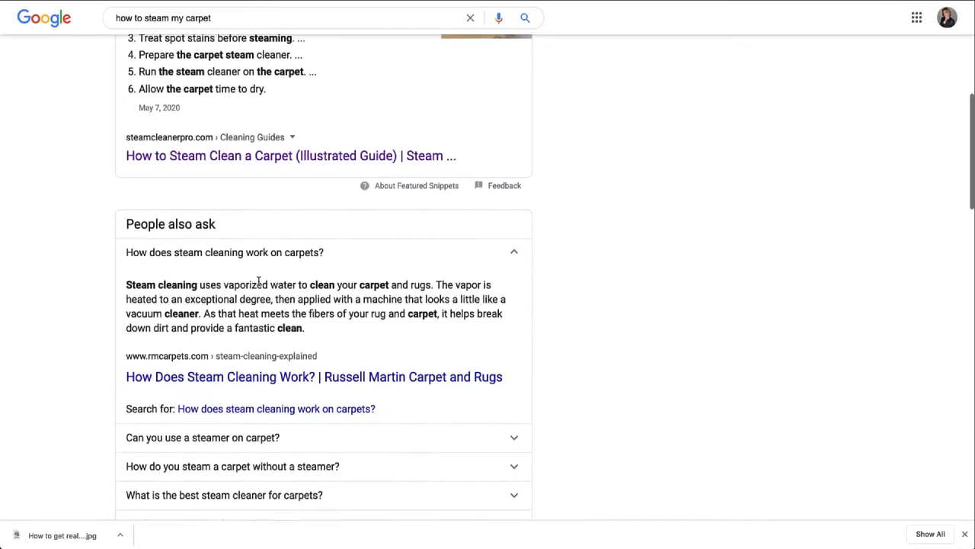
{"action": "left_click", "coordinate": [202, 437]}
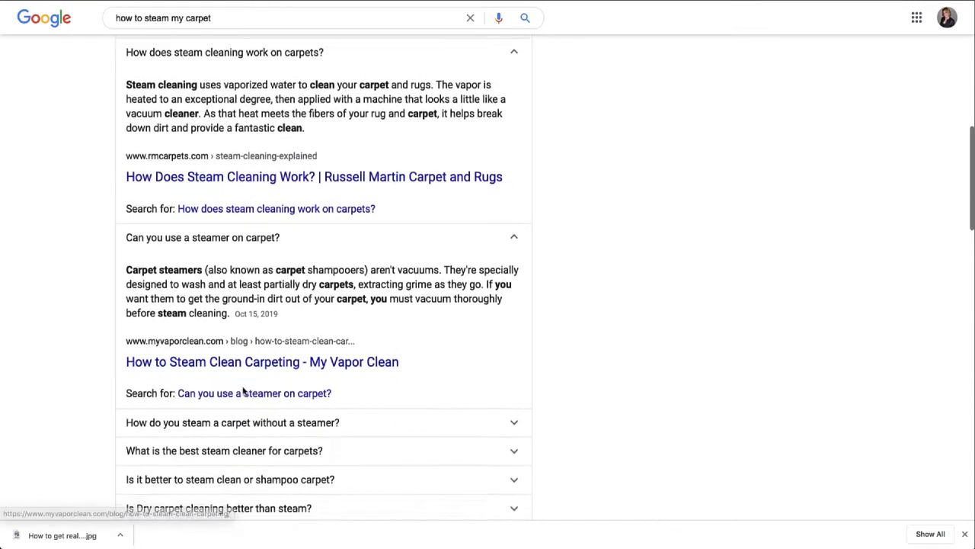
{"action": "left_click", "coordinate": [232, 422]}
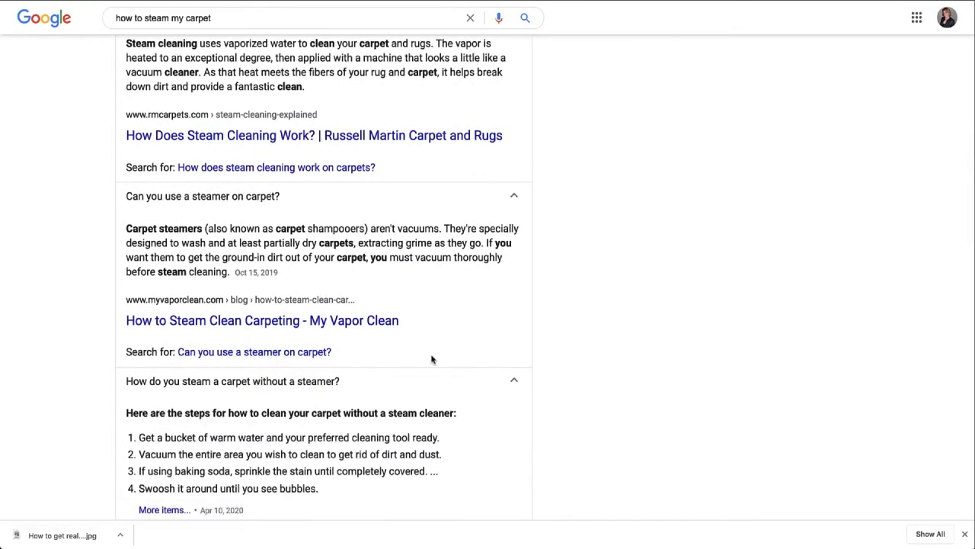
{"action": "scroll", "scroll_direction": "down", "scroll_amount": 3}
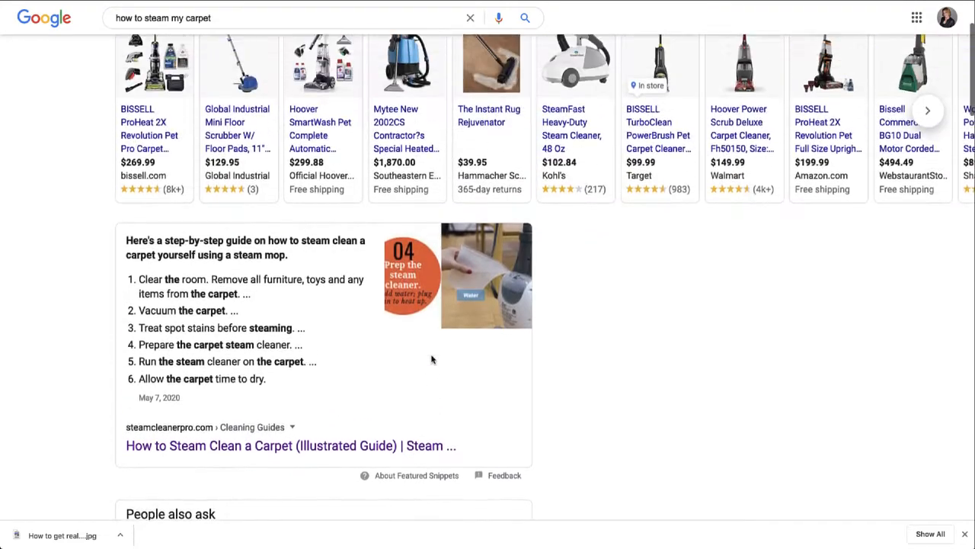
{"action": "scroll", "scroll_direction": "down", "scroll_amount": 3}
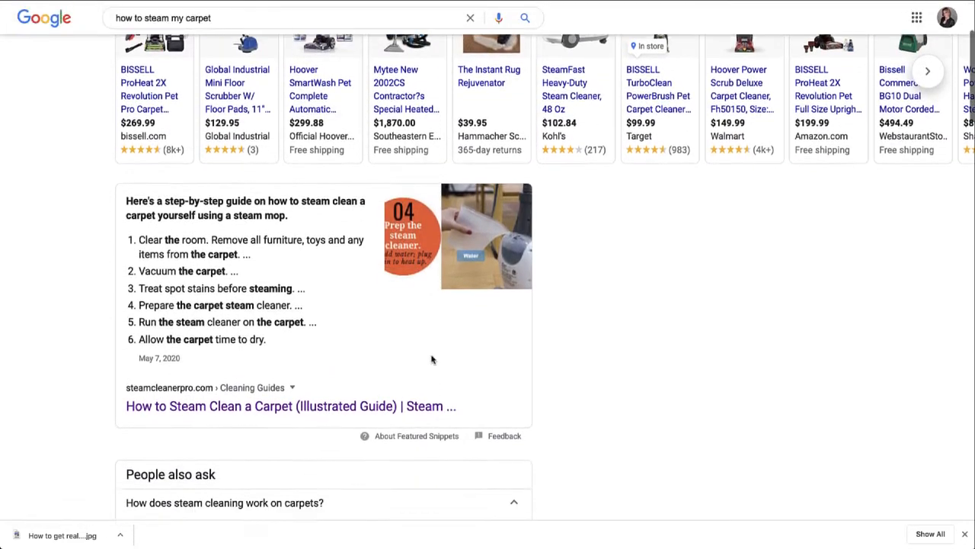
{"action": "scroll", "scroll_direction": "down", "scroll_amount": 3}
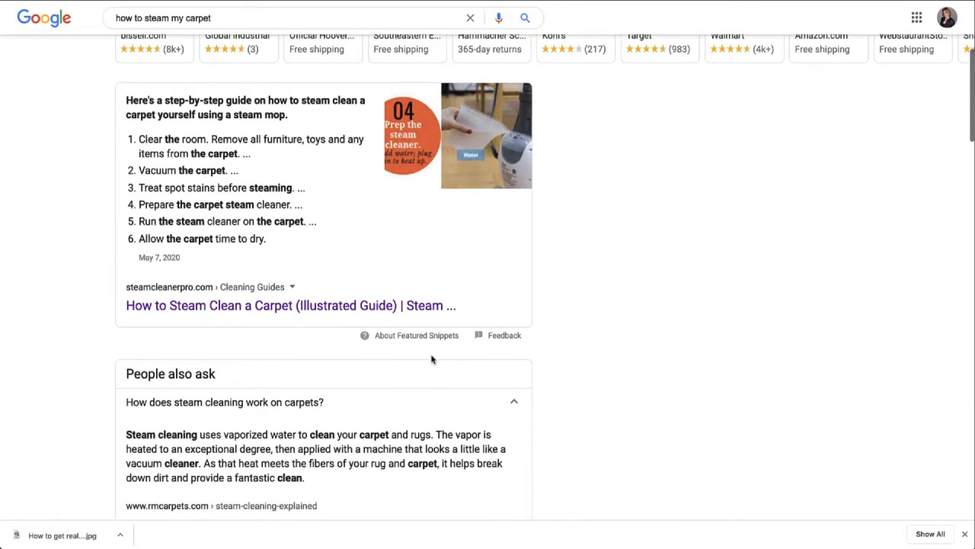
{"action": "mouse_move", "coordinate": [715, 331]}
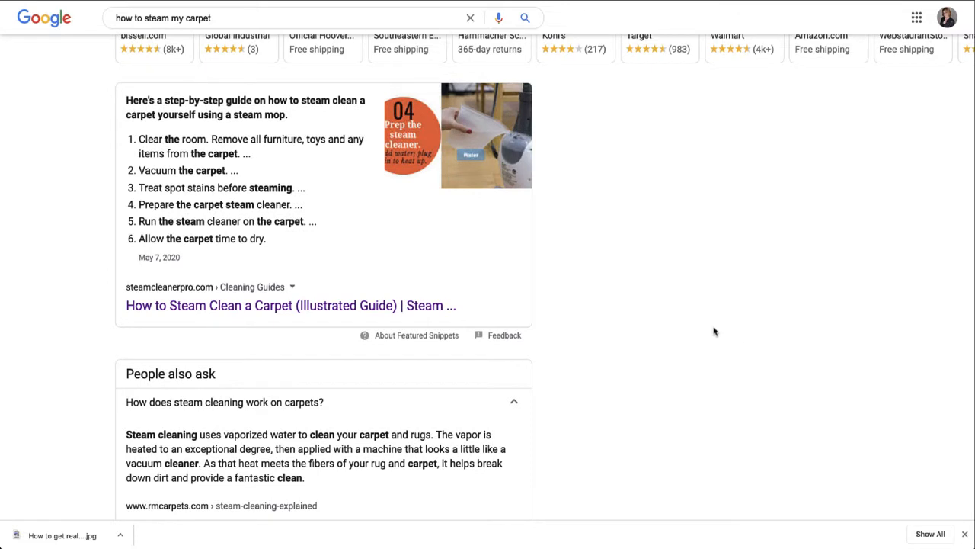
{"action": "mouse_move", "coordinate": [232, 245]}
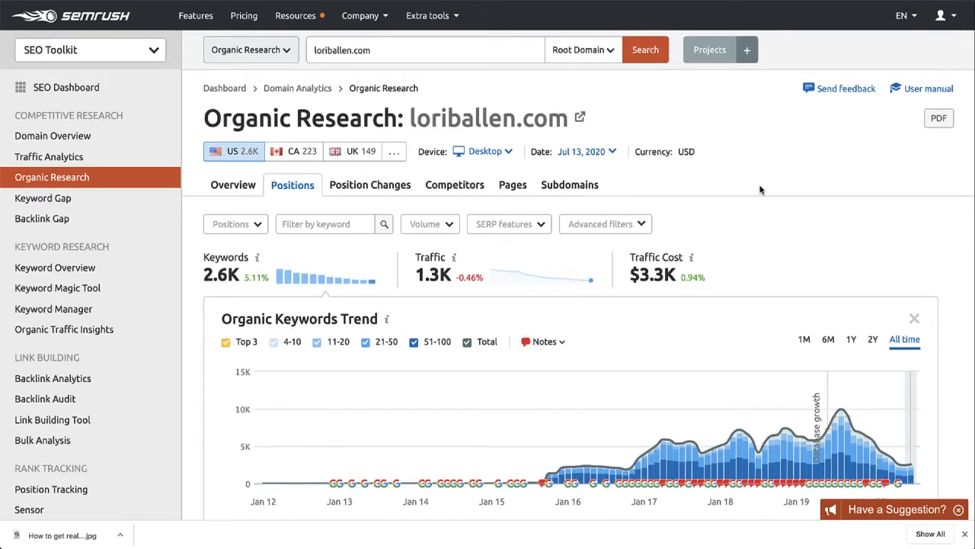
Replace loriballen.com with ballenvegas.com in the Organic Research domain search box
{"action": "left_click", "coordinate": [423, 50]}
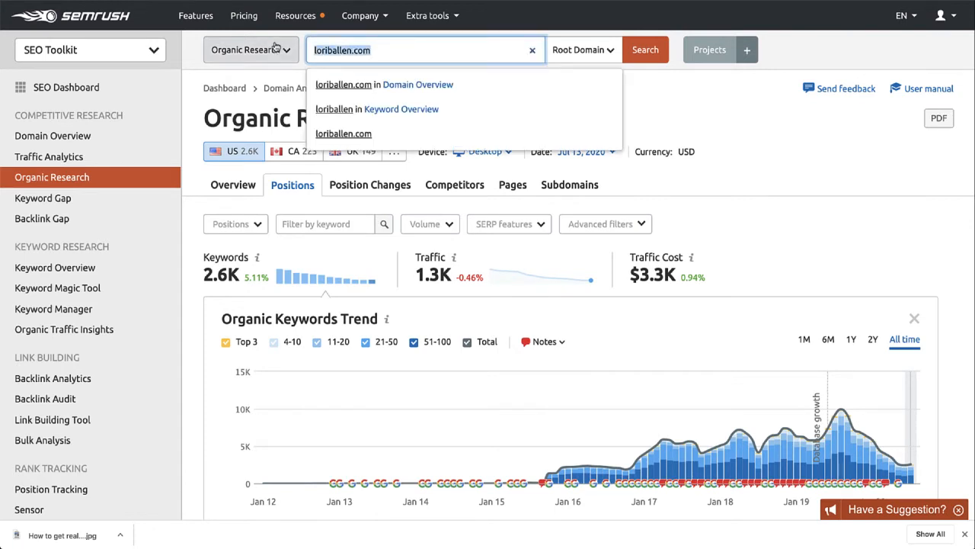
{"action": "type", "text": "balleny"}
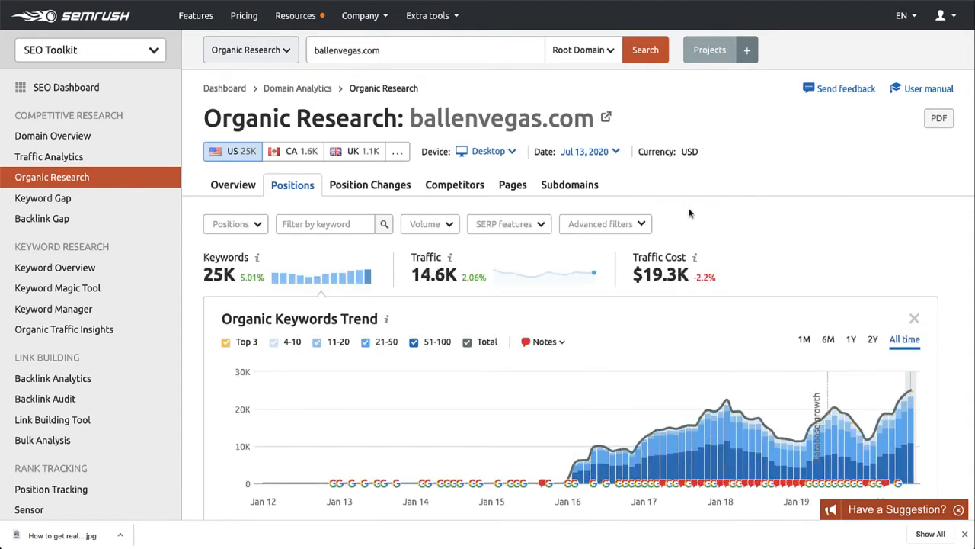
{"action": "mouse_move", "coordinate": [653, 189]}
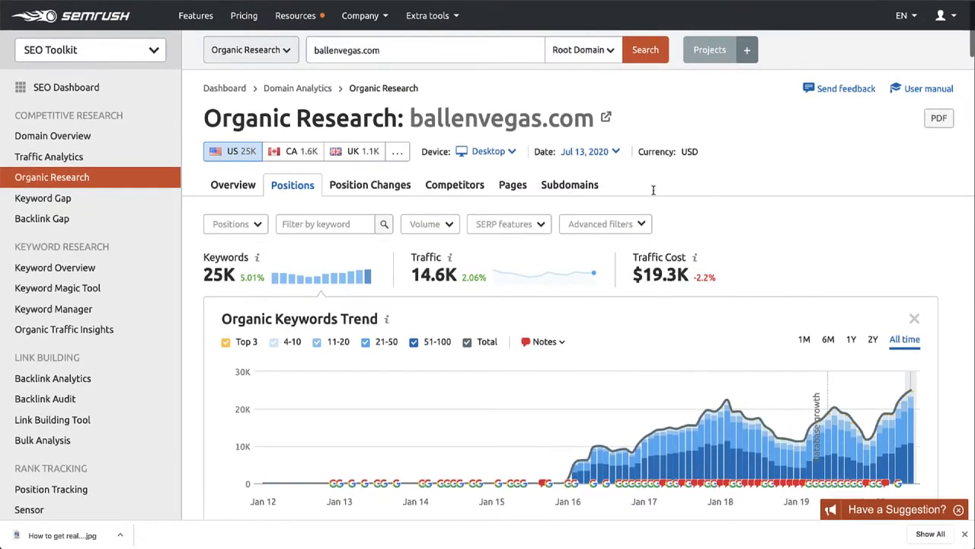
{"action": "scroll", "scroll_direction": "down", "scroll_amount": 3}
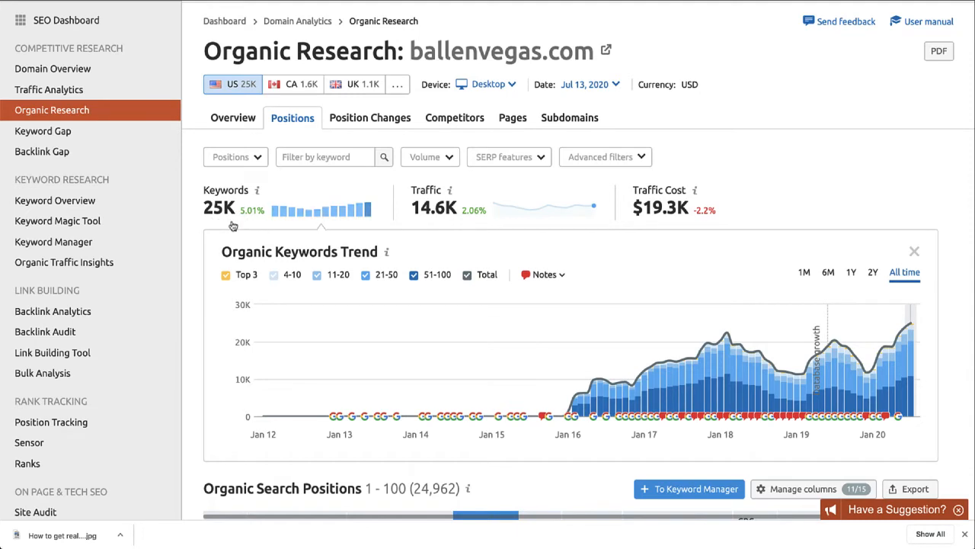
{"action": "mouse_move", "coordinate": [513, 226]}
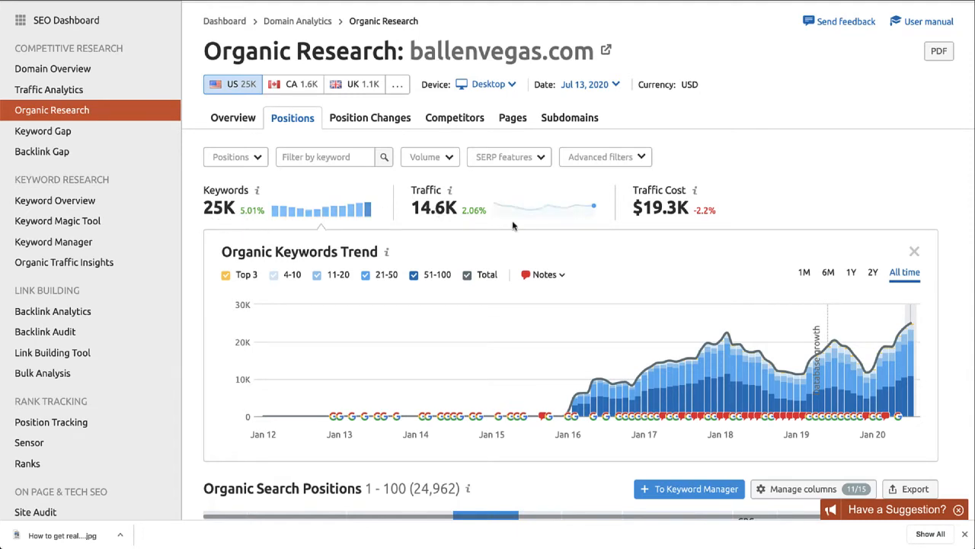
{"action": "mouse_move", "coordinate": [686, 215]}
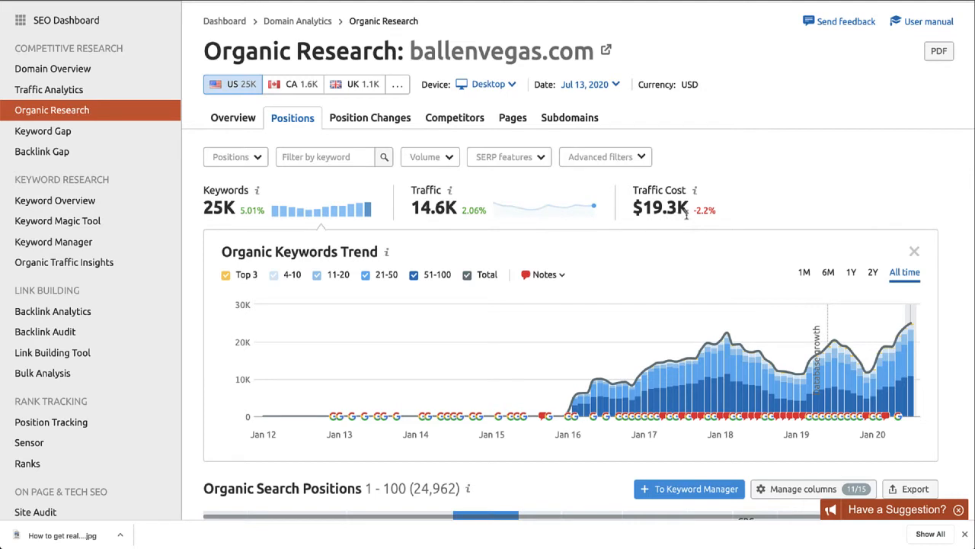
{"action": "mouse_move", "coordinate": [706, 227]}
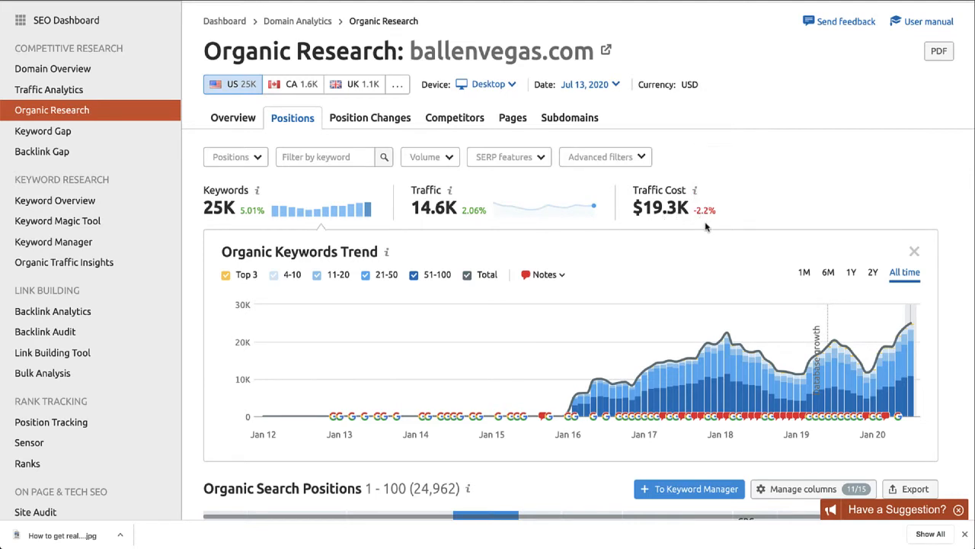
{"action": "mouse_move", "coordinate": [678, 226]}
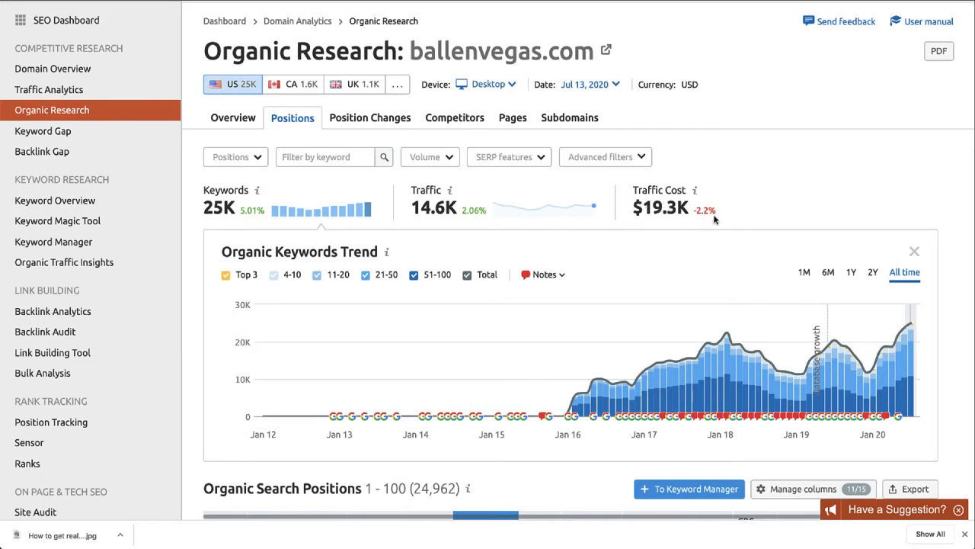
{"action": "mouse_move", "coordinate": [705, 221]}
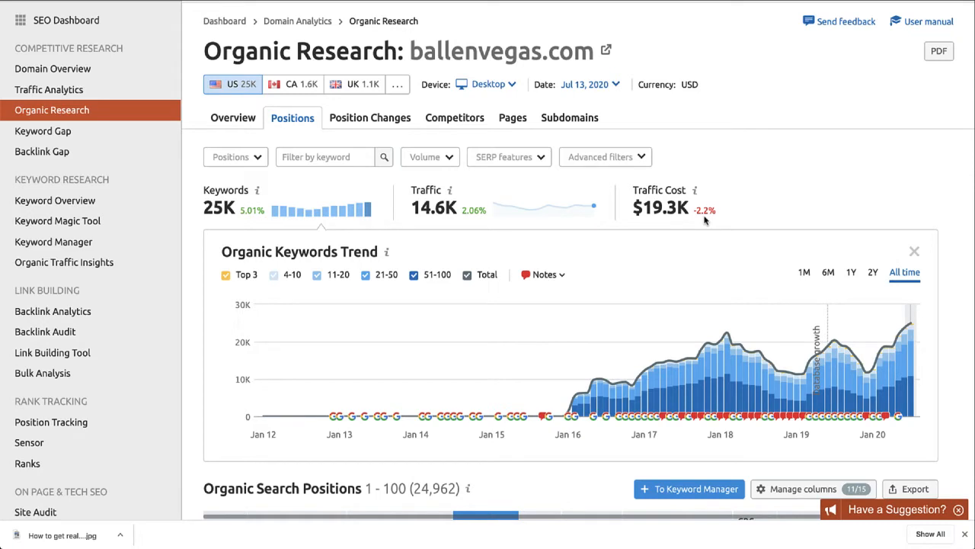
{"action": "scroll", "scroll_direction": "down", "scroll_amount": 3}
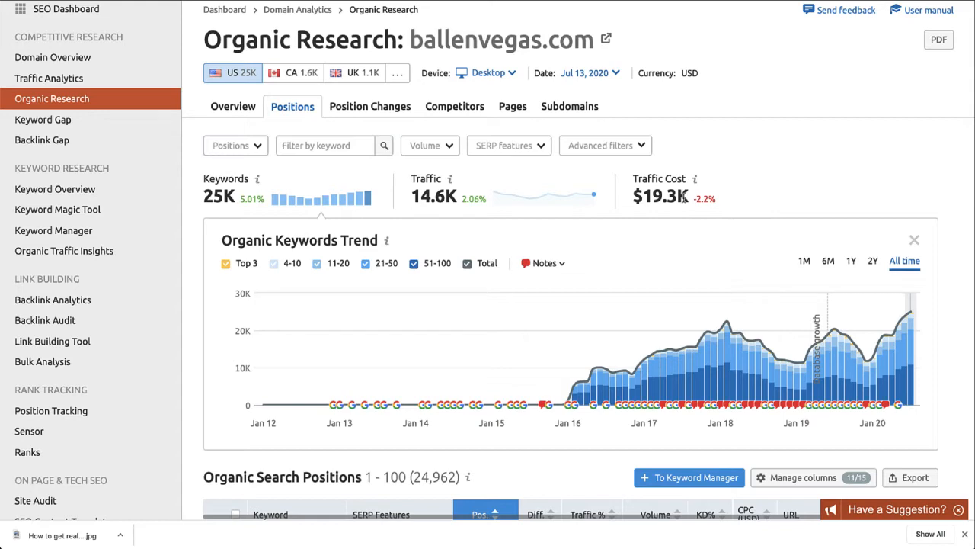
{"action": "scroll", "scroll_direction": "down", "scroll_amount": 3}
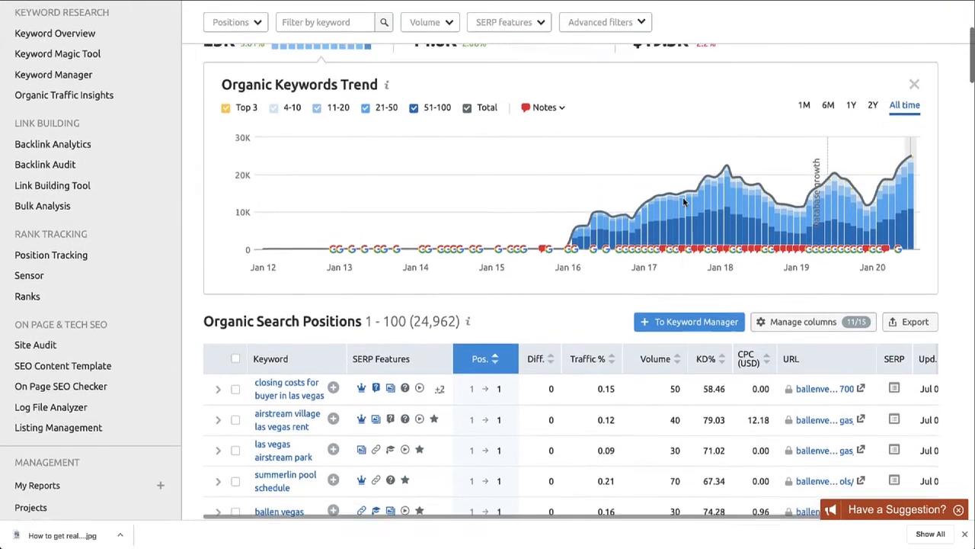
{"action": "scroll", "scroll_direction": "down", "scroll_amount": 3}
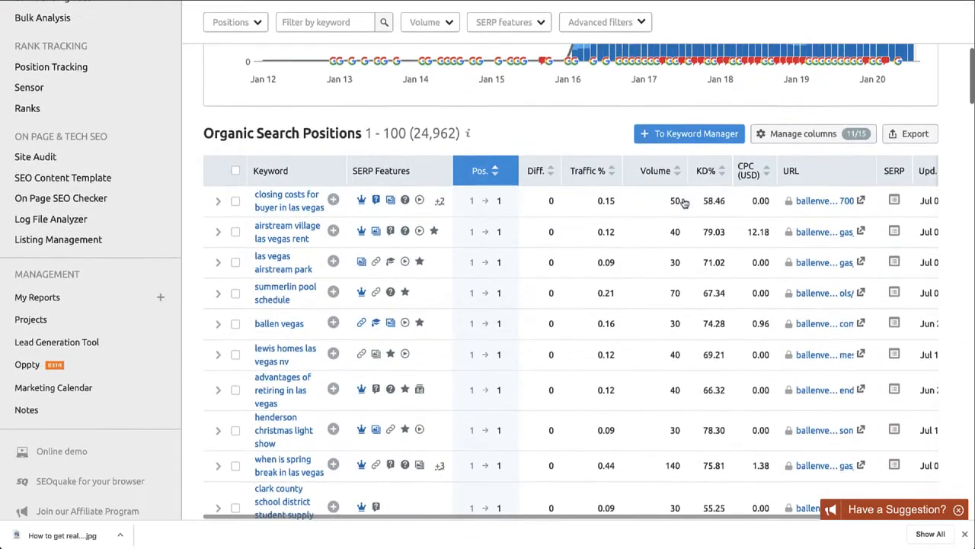
{"action": "mouse_move", "coordinate": [482, 171]}
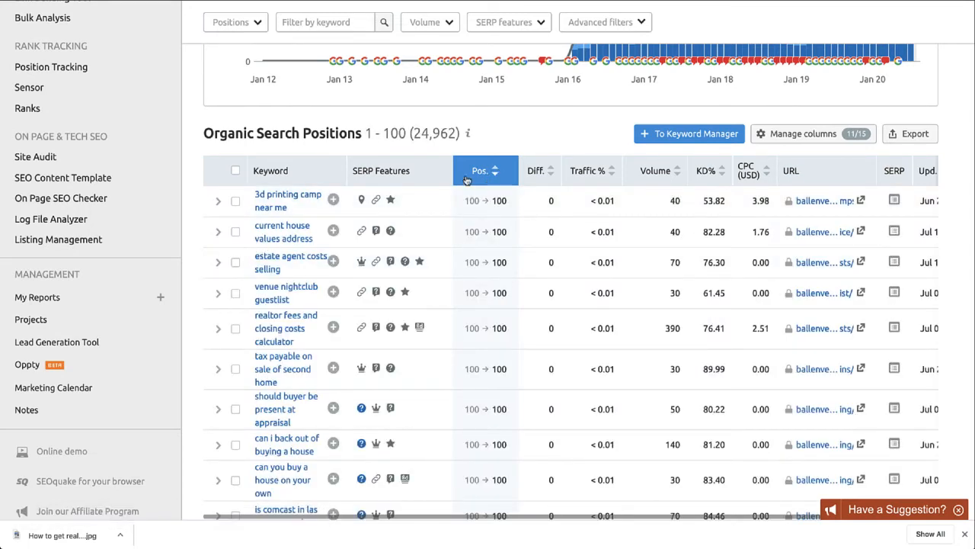
{"action": "left_click", "coordinate": [485, 170]}
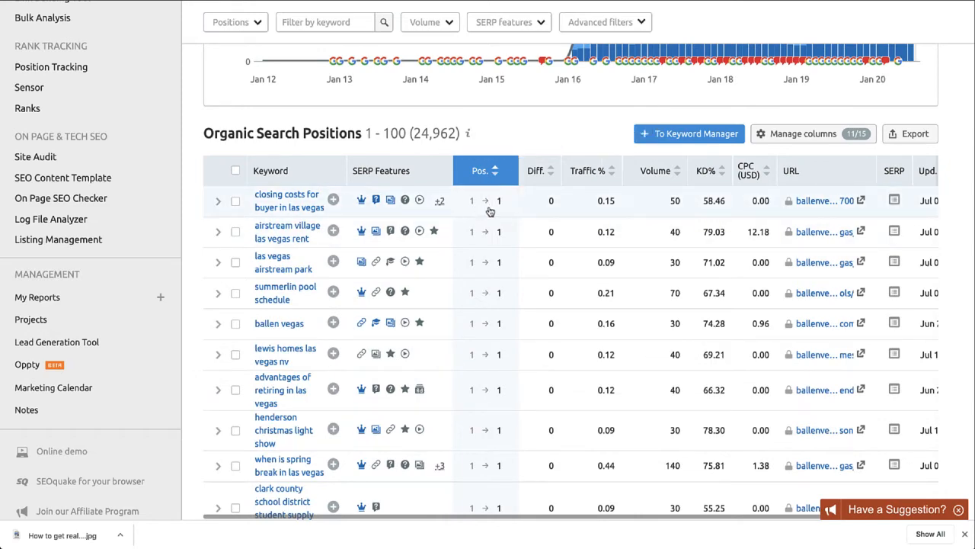
{"action": "scroll", "scroll_direction": "down", "scroll_amount": 3}
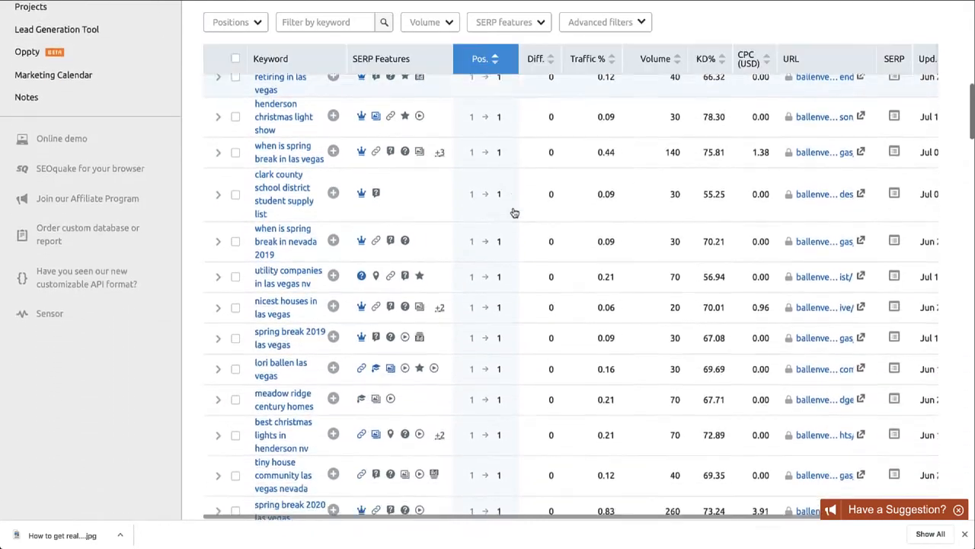
{"action": "scroll", "scroll_direction": "down", "scroll_amount": 3}
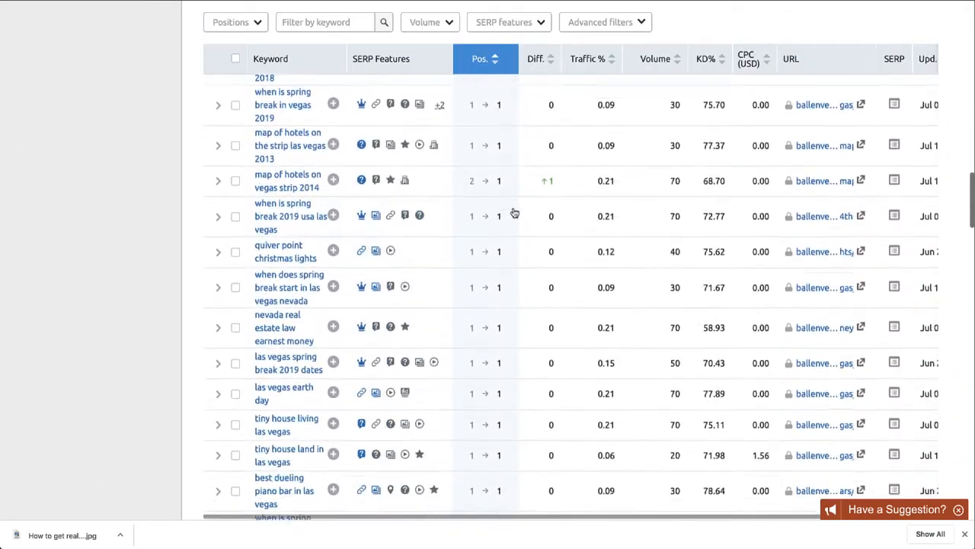
{"action": "scroll", "scroll_direction": "down", "scroll_amount": 3}
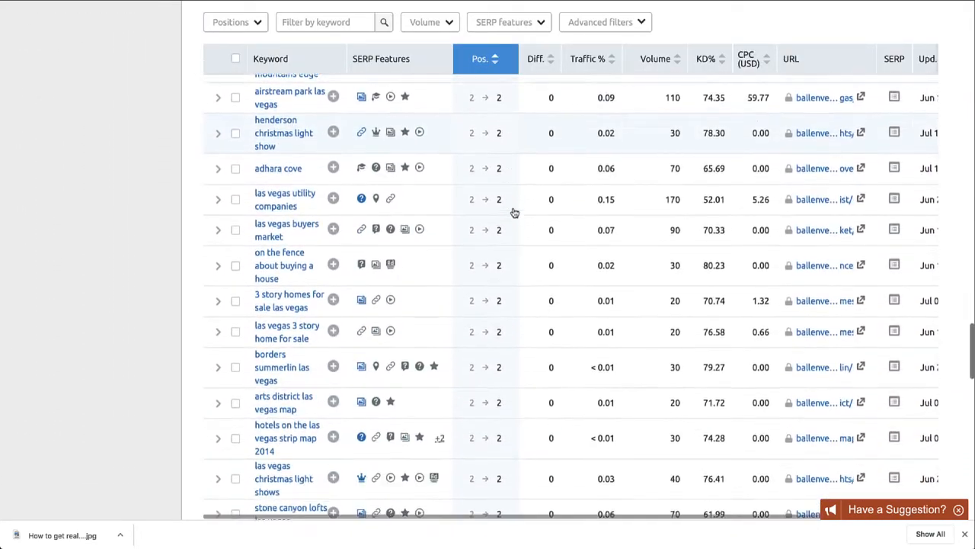
{"action": "scroll", "scroll_direction": "down", "scroll_amount": 3}
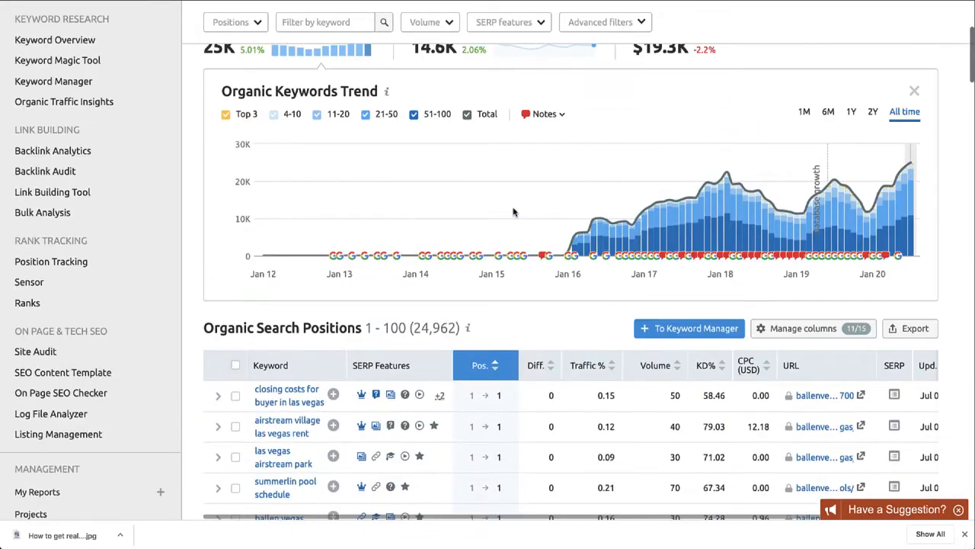
{"action": "scroll", "scroll_direction": "down", "scroll_amount": 3}
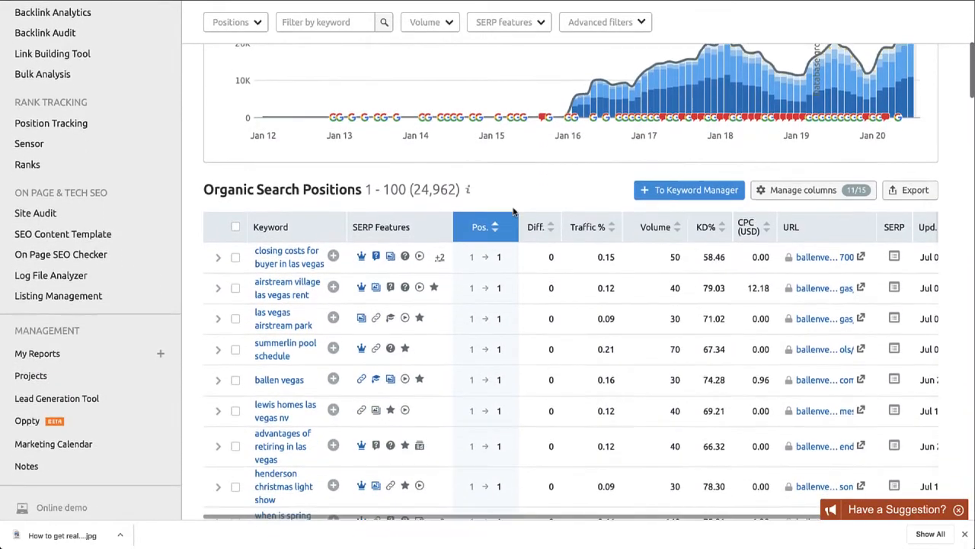
{"action": "scroll", "scroll_direction": "down", "scroll_amount": 3}
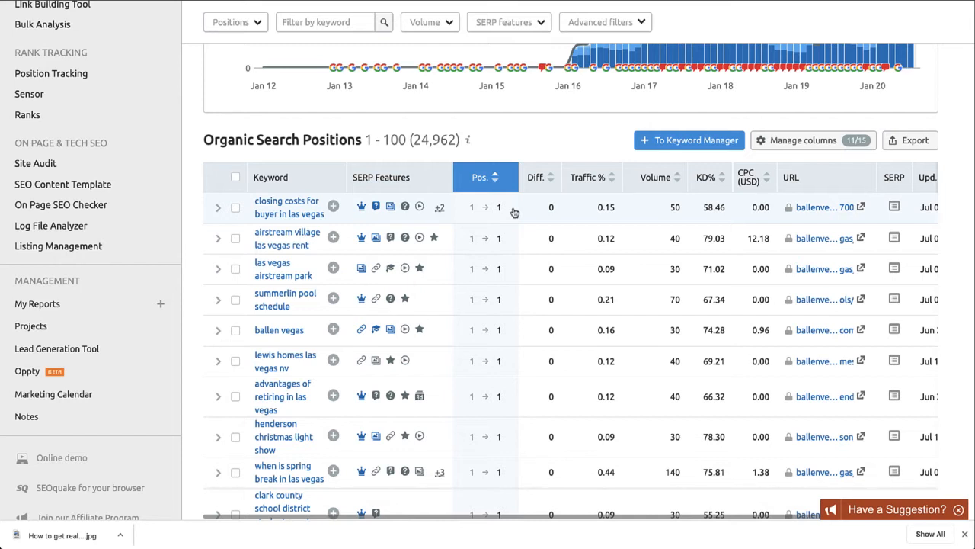
{"action": "mouse_move", "coordinate": [323, 212]}
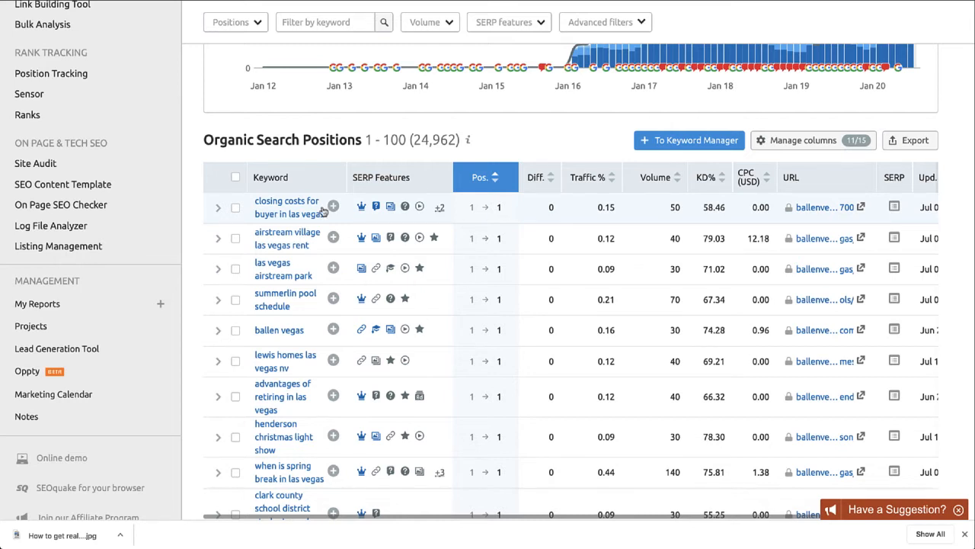
{"action": "mouse_move", "coordinate": [253, 228]}
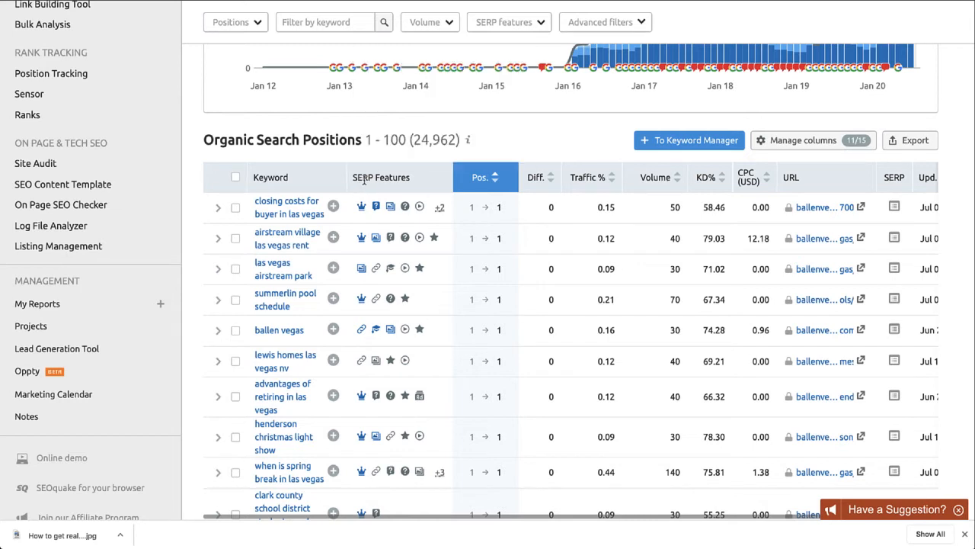
{"action": "mouse_move", "coordinate": [446, 181]}
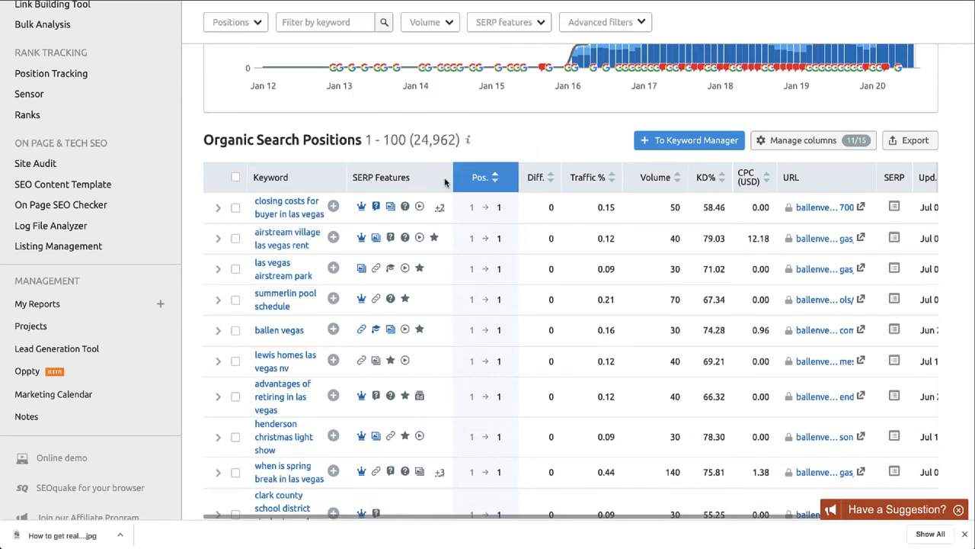
{"action": "mouse_move", "coordinate": [361, 206]}
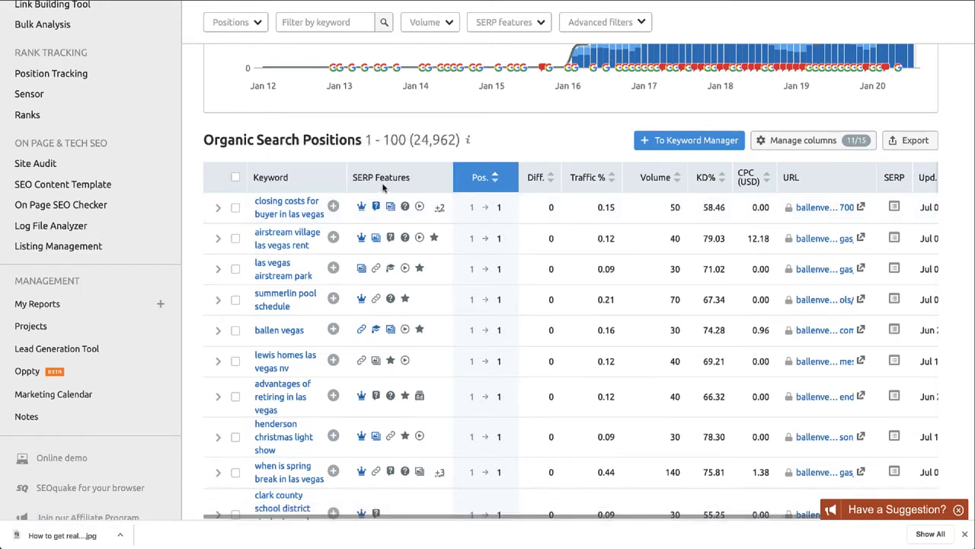
{"action": "mouse_move", "coordinate": [422, 196]}
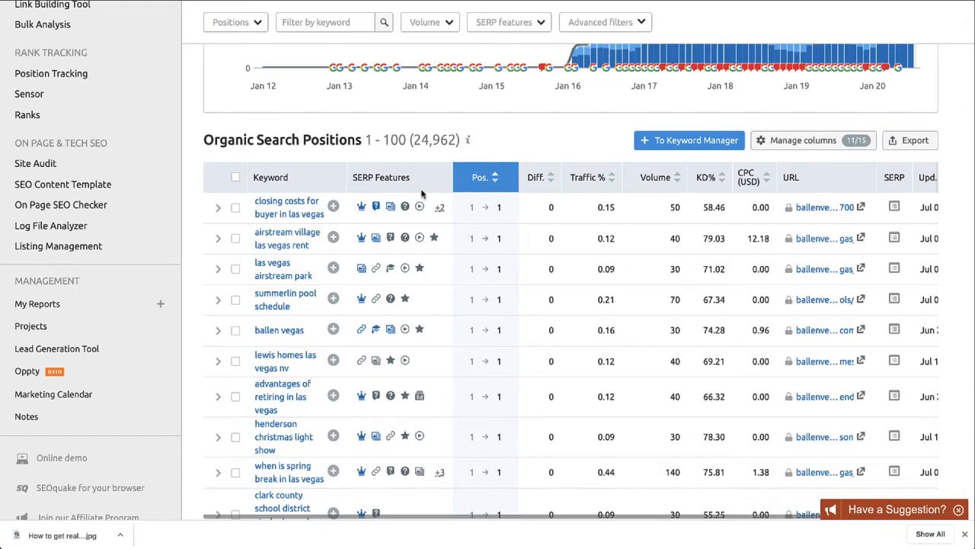
{"action": "mouse_move", "coordinate": [419, 187]}
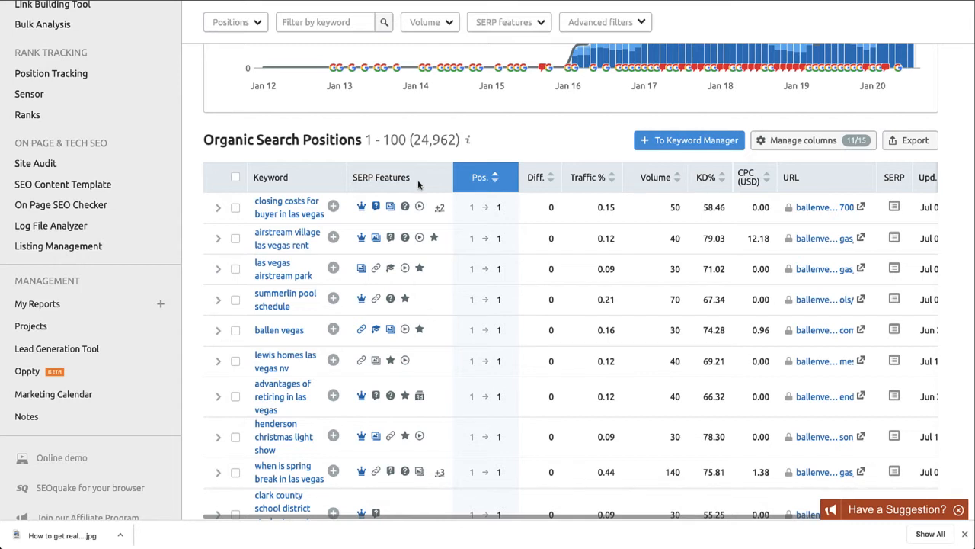
{"action": "mouse_move", "coordinate": [341, 288]}
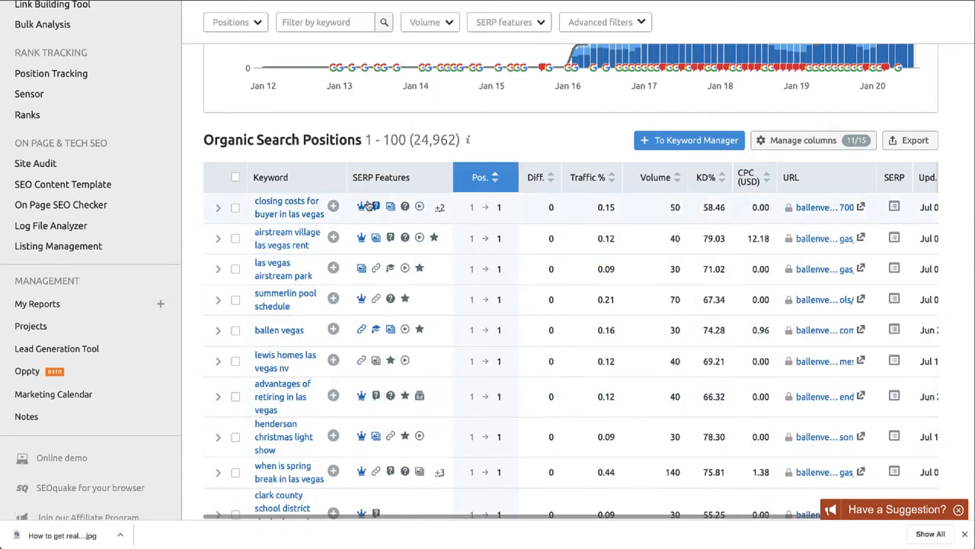
{"action": "mouse_move", "coordinate": [271, 177]}
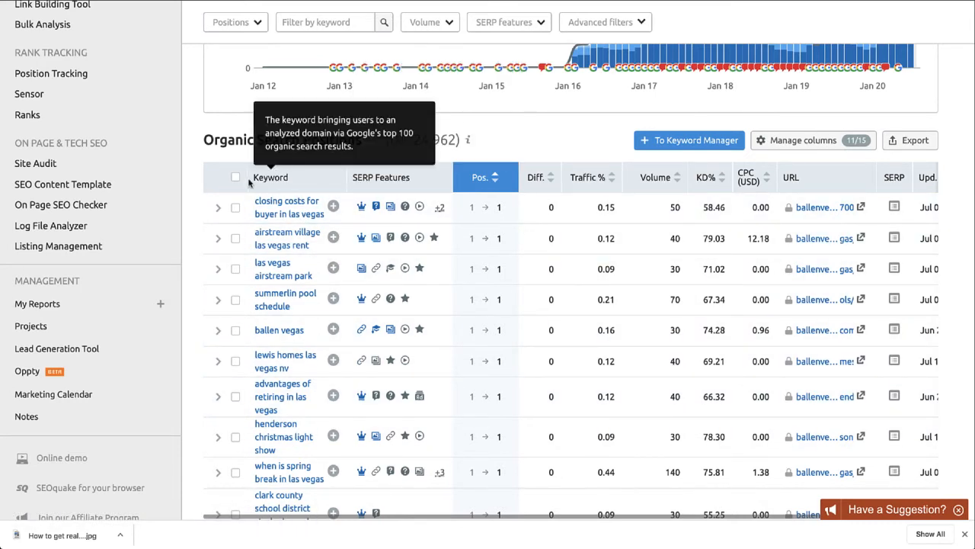
{"action": "mouse_move", "coordinate": [195, 270]}
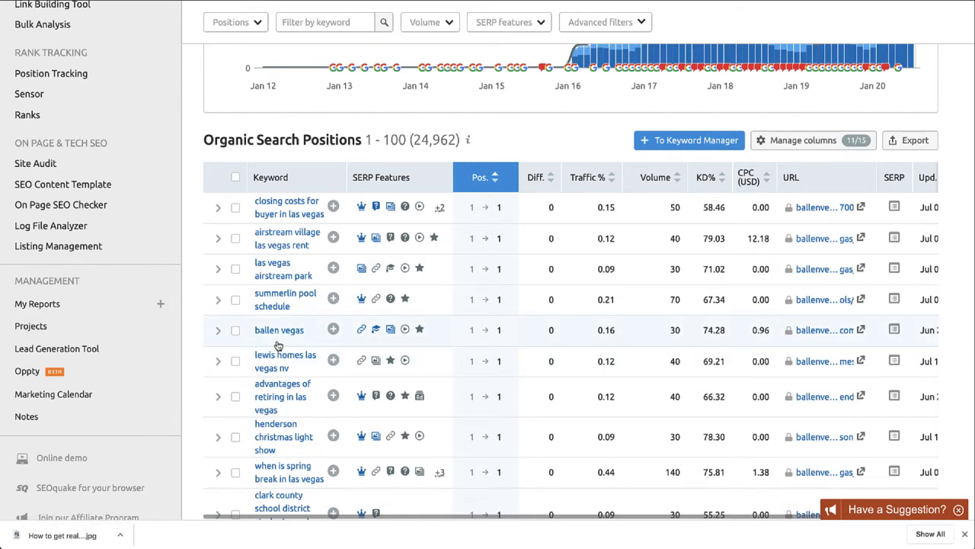
{"action": "mouse_move", "coordinate": [298, 347]}
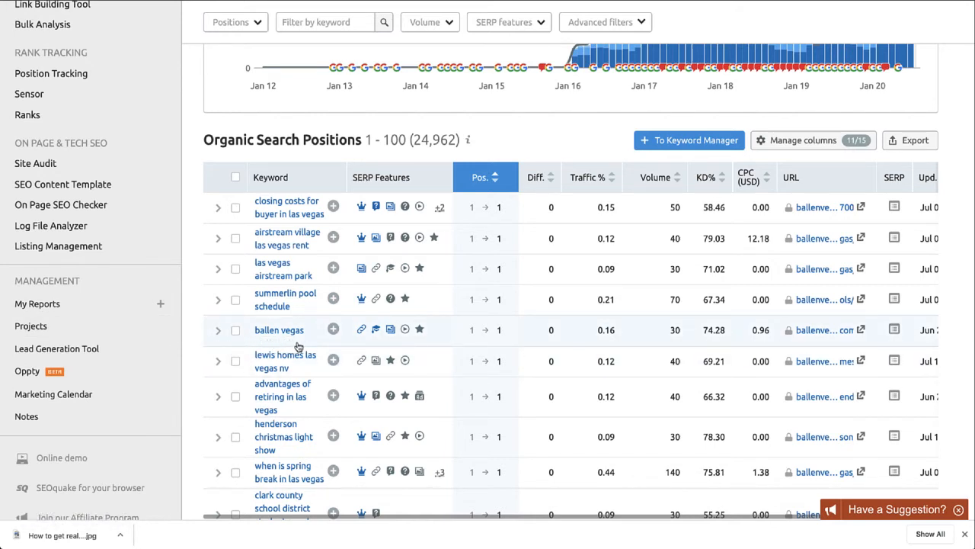
{"action": "left_click", "coordinate": [217, 329]}
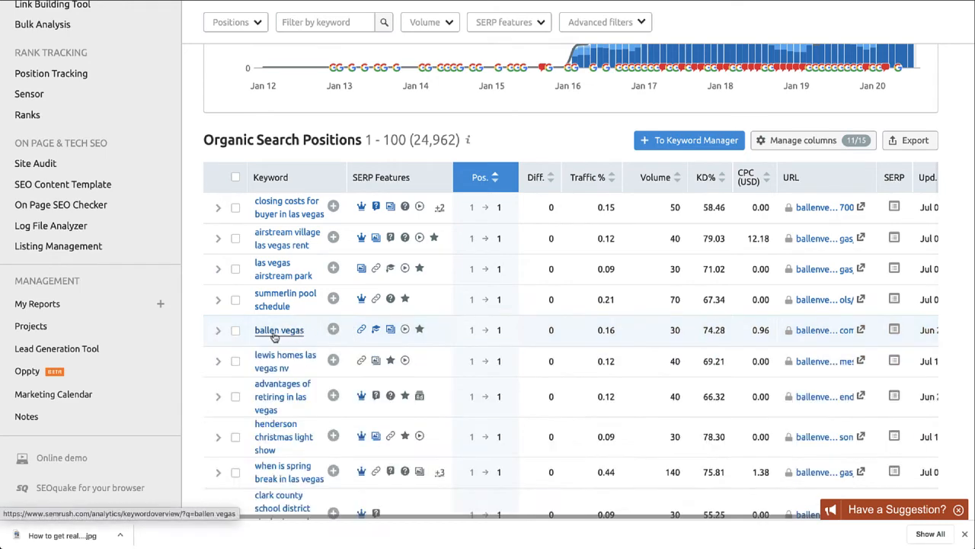
{"action": "scroll", "scroll_direction": "down", "scroll_amount": 3}
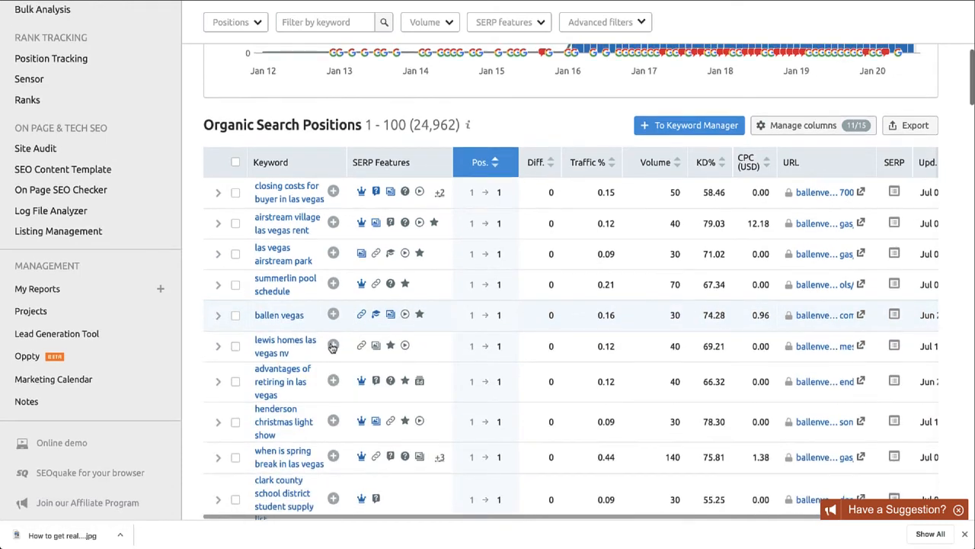
{"action": "scroll", "scroll_direction": "down", "scroll_amount": 3}
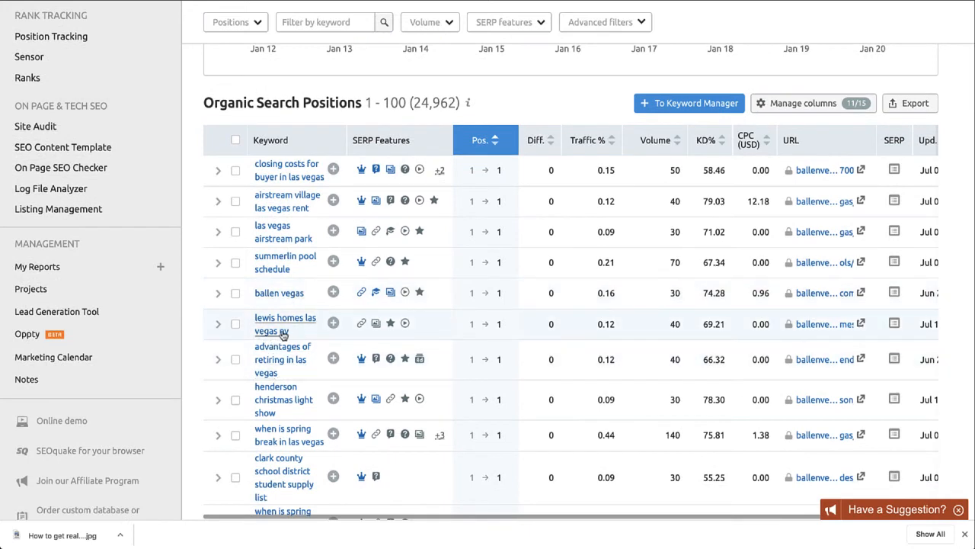
{"action": "mouse_move", "coordinate": [340, 341]}
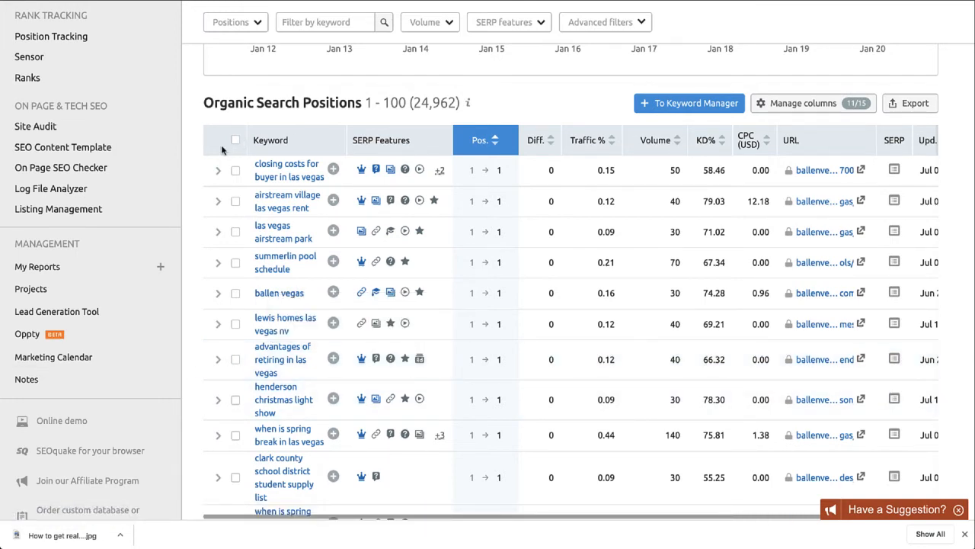
{"action": "mouse_move", "coordinate": [361, 156]}
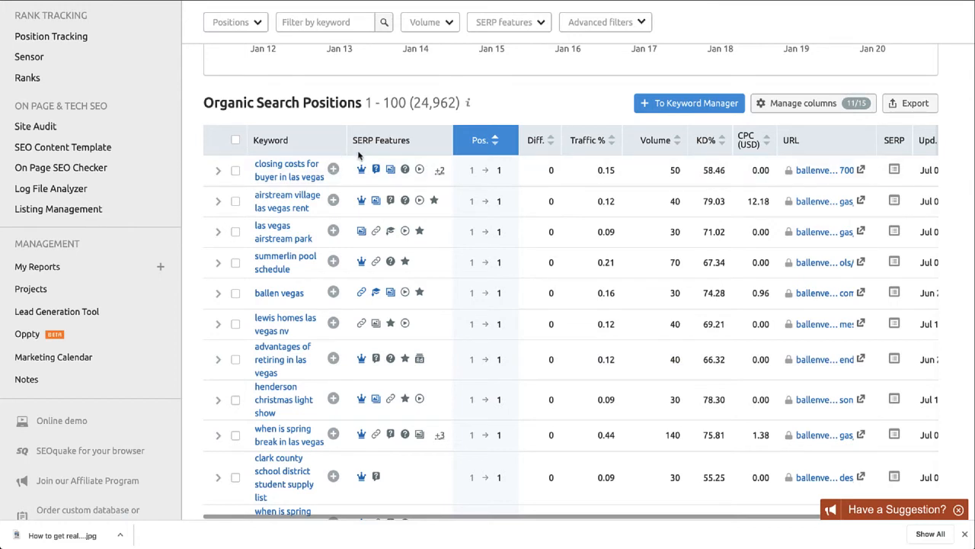
{"action": "mouse_move", "coordinate": [361, 169]}
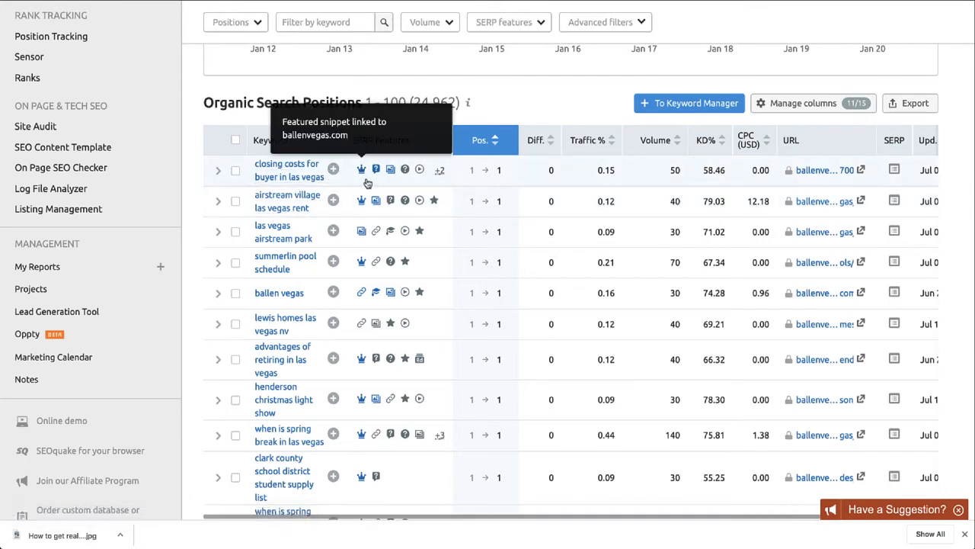
{"action": "mouse_move", "coordinate": [333, 183]}
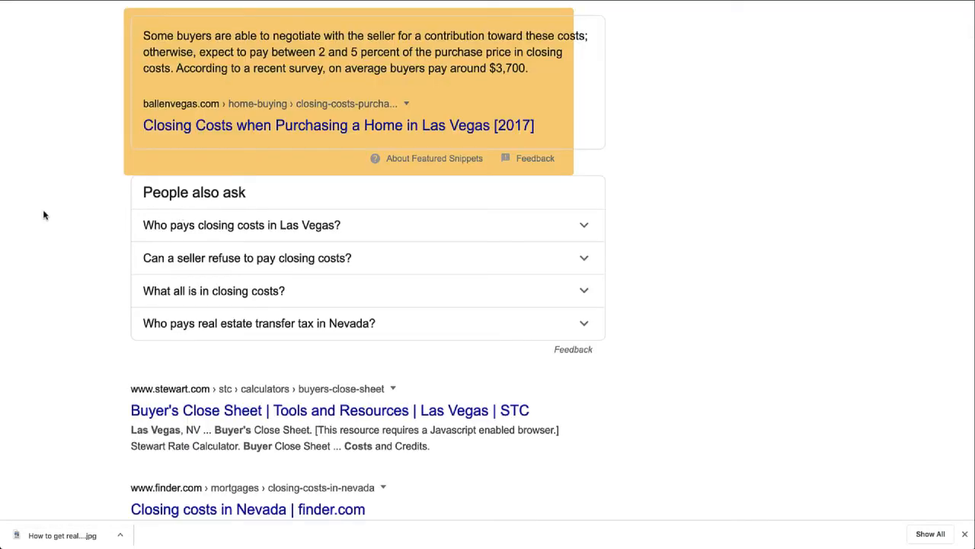
{"action": "scroll", "scroll_direction": "up", "scroll_amount": 3}
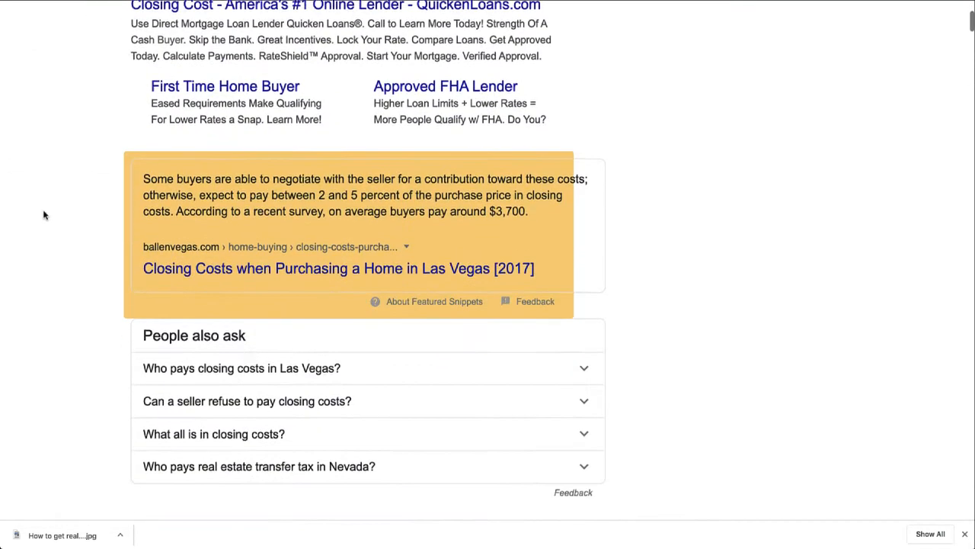
{"action": "scroll", "scroll_direction": "down", "scroll_amount": 3}
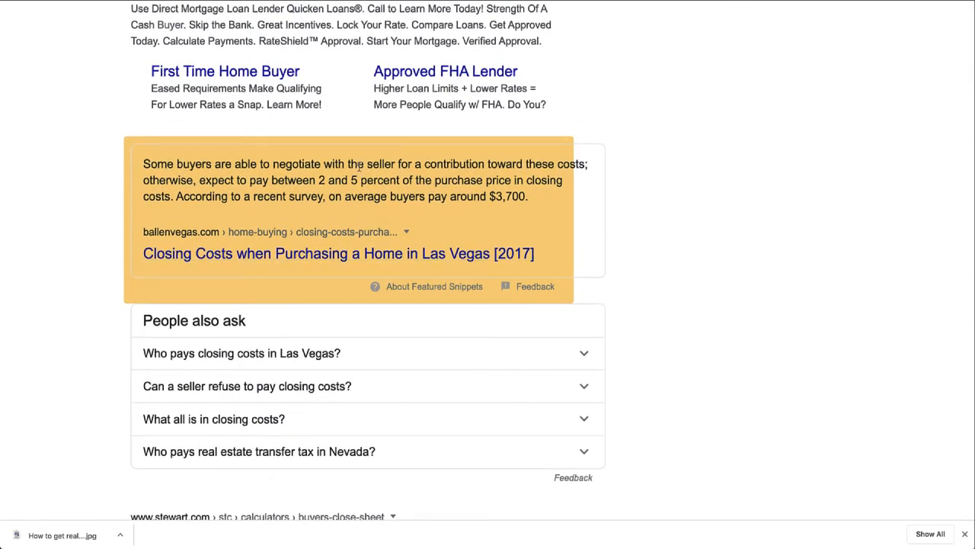
{"action": "mouse_move", "coordinate": [545, 266]}
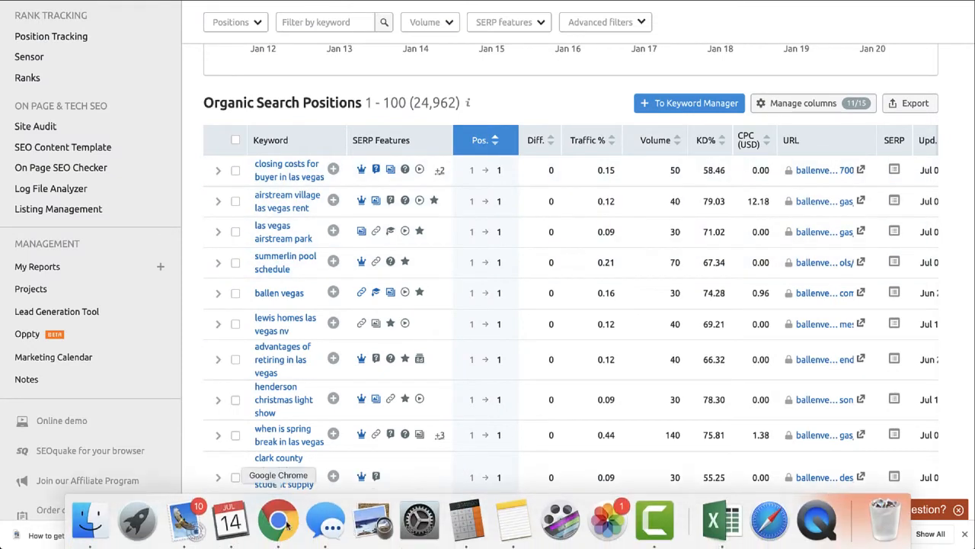
Review Google results for 'closing costs for buyers in las vegas', then list Chrome's open windows
{"action": "right_click", "coordinate": [277, 521]}
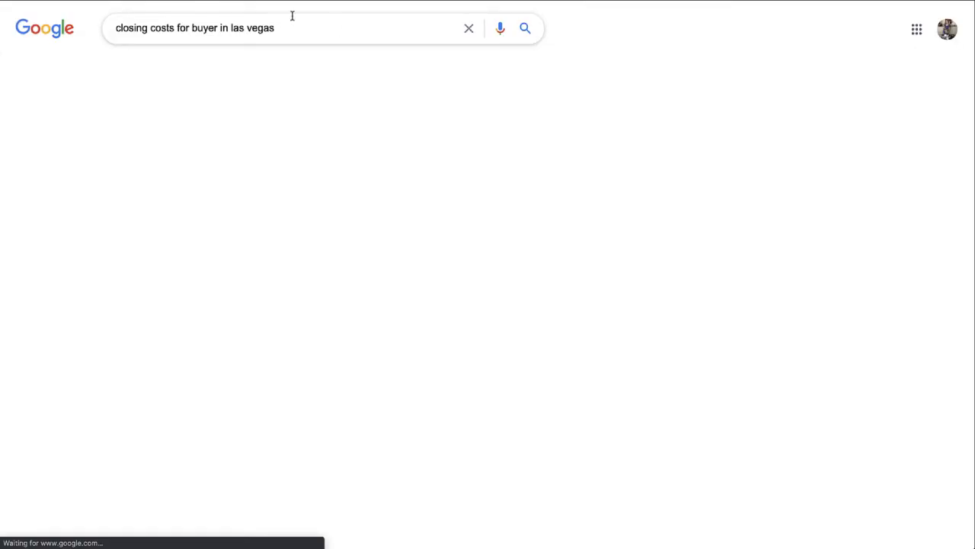
{"action": "key", "text": "Enter"}
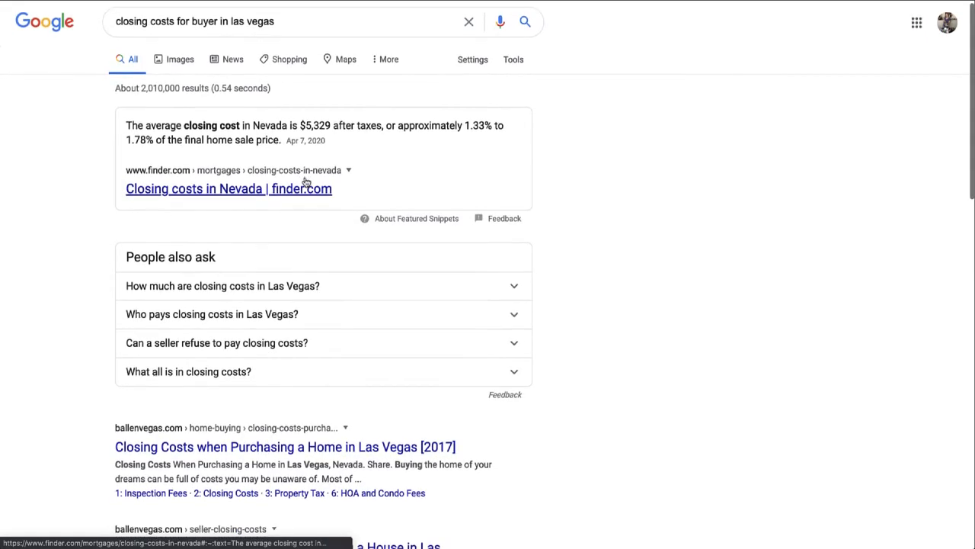
{"action": "scroll", "scroll_direction": "down", "scroll_amount": 3}
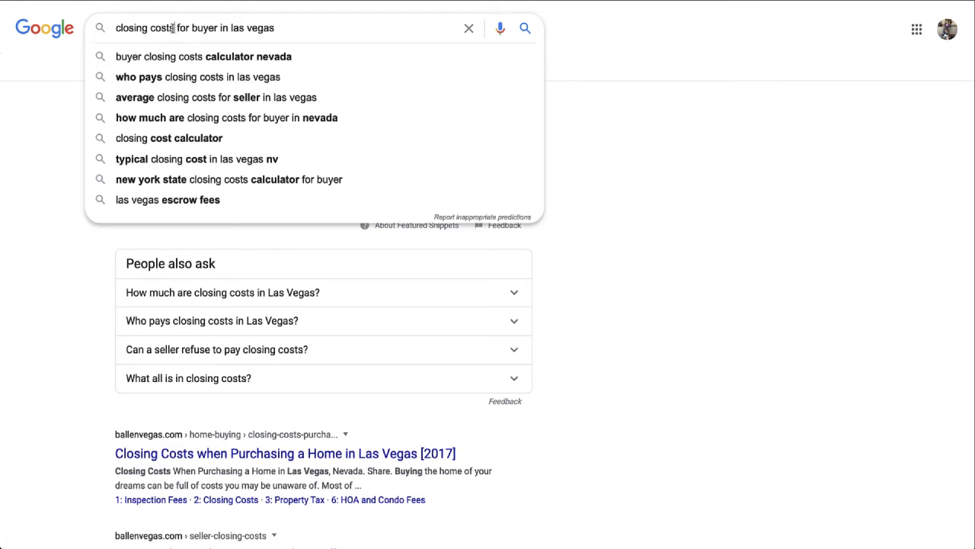
{"action": "type", "text": "s"}
{"action": "key", "text": "Enter"}
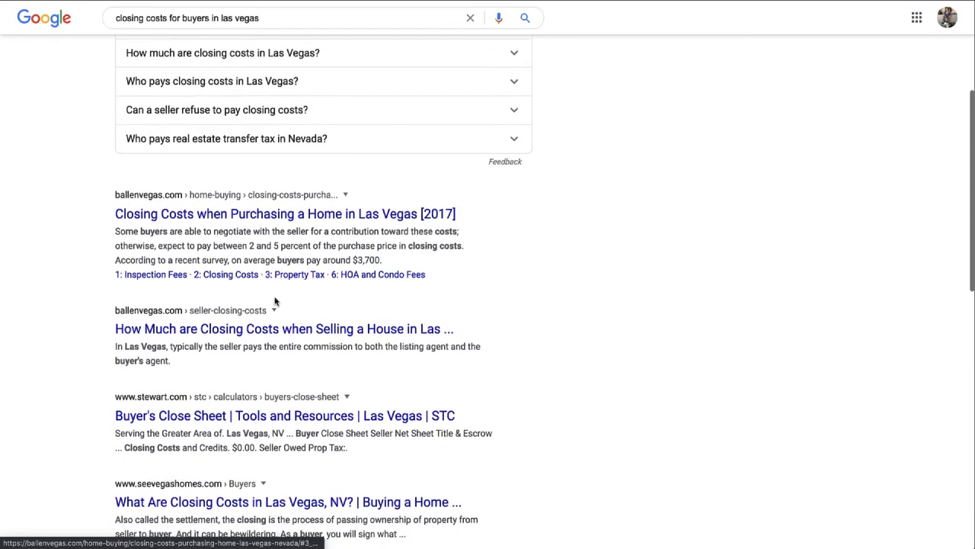
{"action": "mouse_move", "coordinate": [320, 359]}
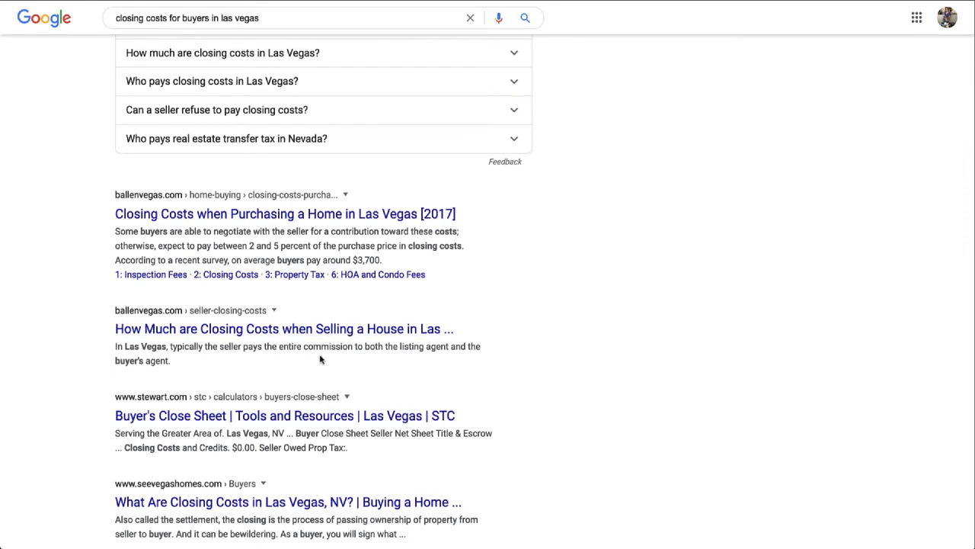
{"action": "mouse_move", "coordinate": [437, 228]}
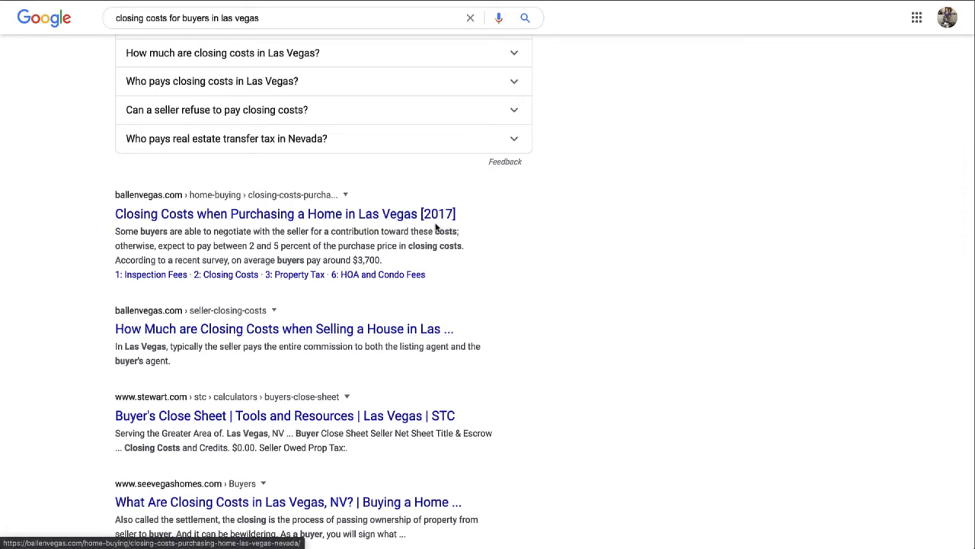
{"action": "mouse_move", "coordinate": [163, 248]}
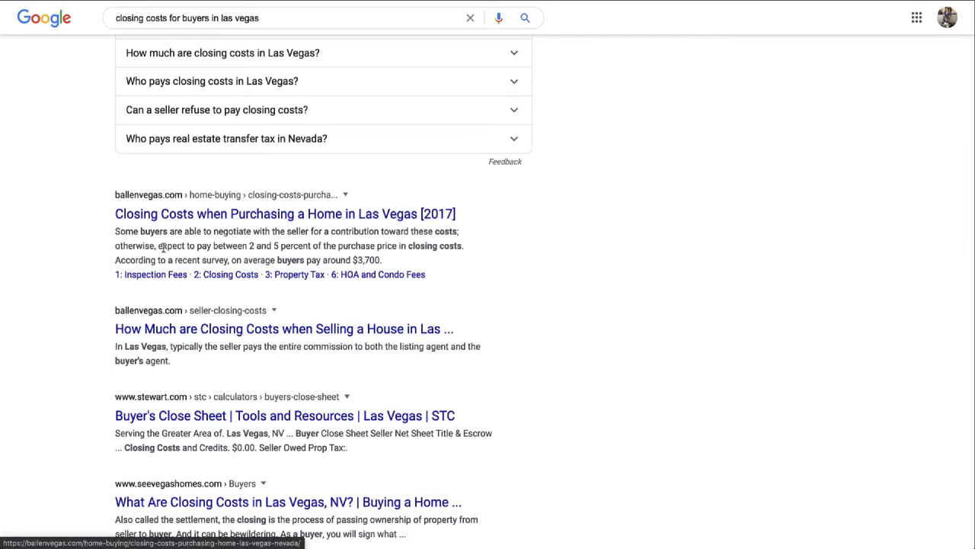
{"action": "mouse_move", "coordinate": [438, 229]}
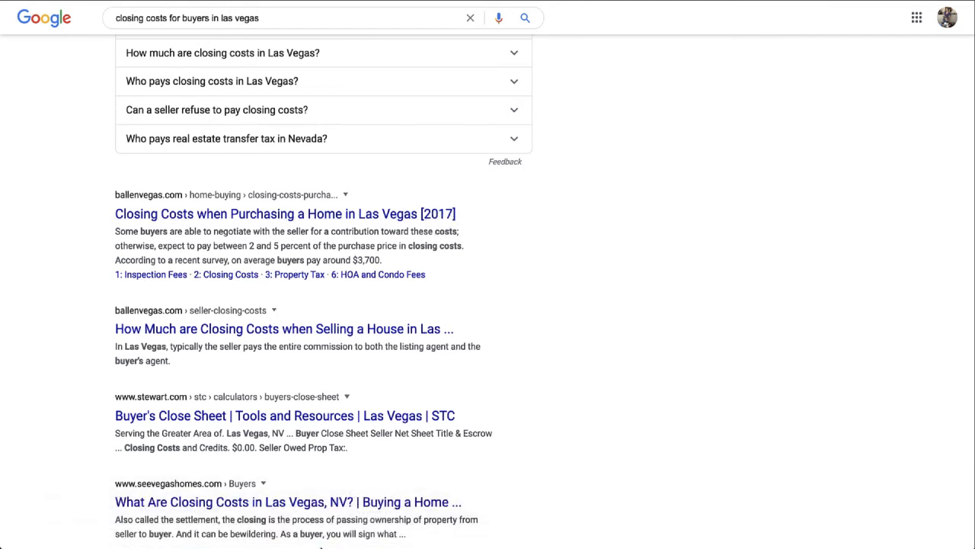
{"action": "right_click", "coordinate": [277, 520]}
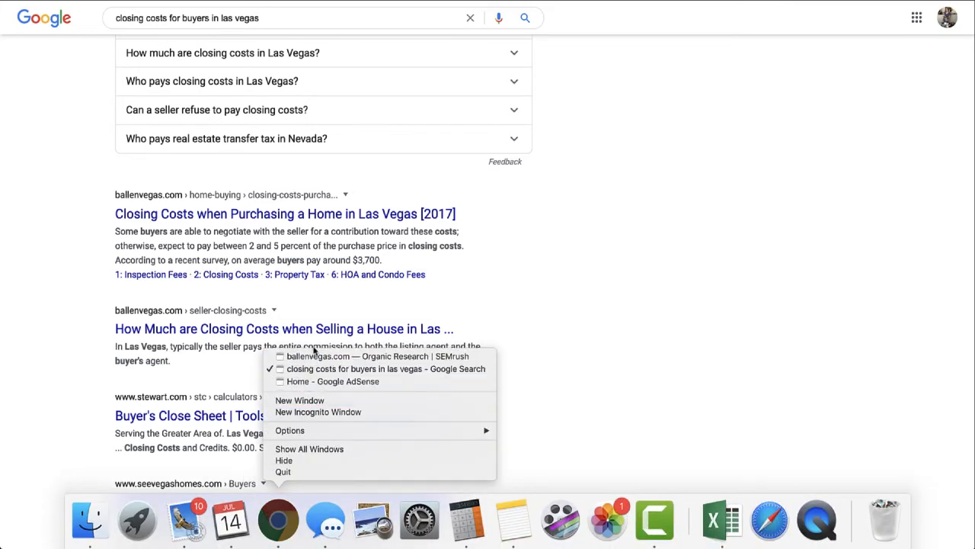
Switch to the SEMrush window and open the 'airstream village las vegas rent' SERP snapshot
{"action": "left_click", "coordinate": [331, 381]}
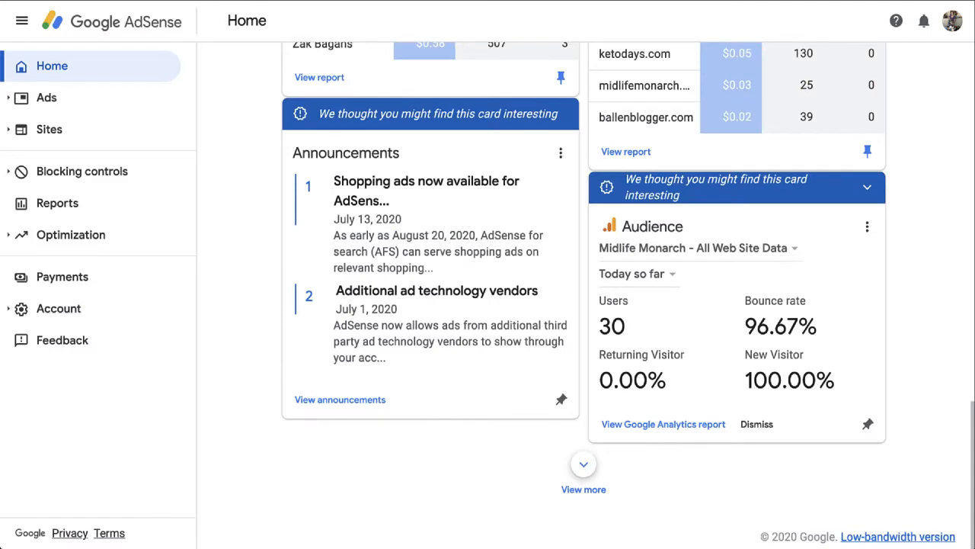
{"action": "right_click", "coordinate": [278, 521]}
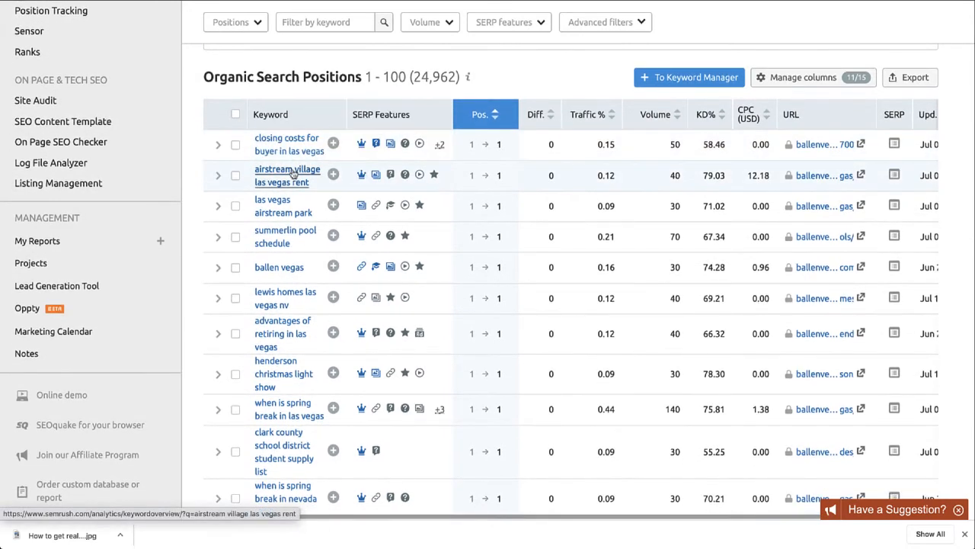
{"action": "mouse_move", "coordinate": [363, 187]}
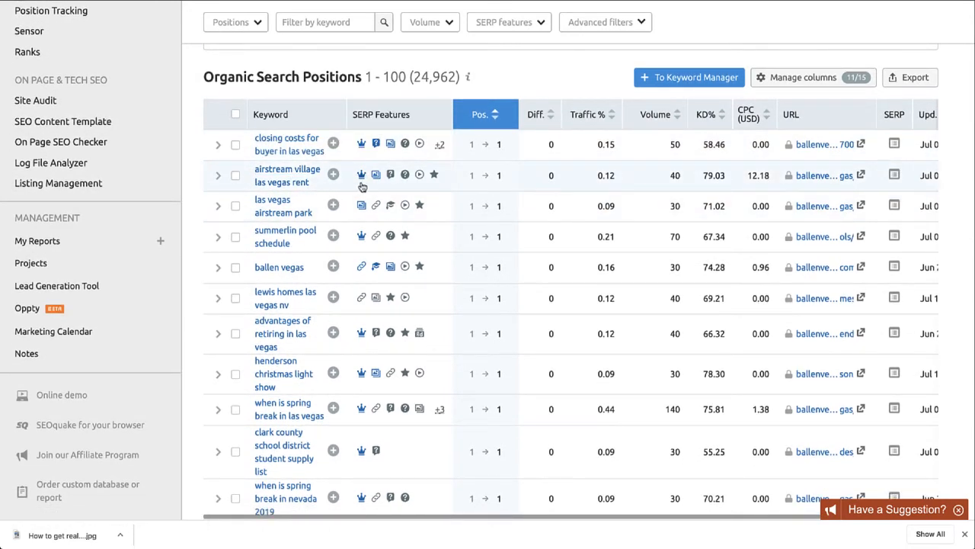
{"action": "mouse_move", "coordinate": [361, 174]}
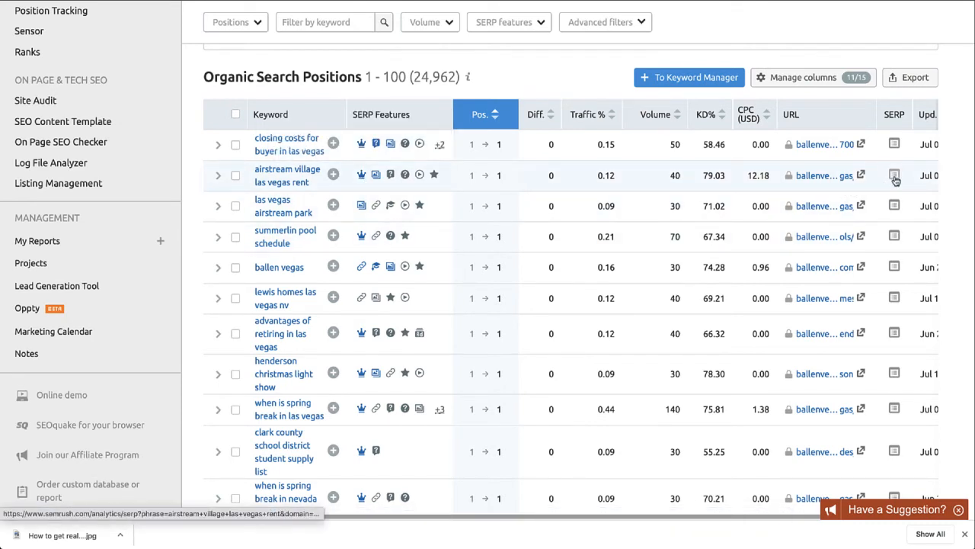
{"action": "left_click", "coordinate": [895, 175]}
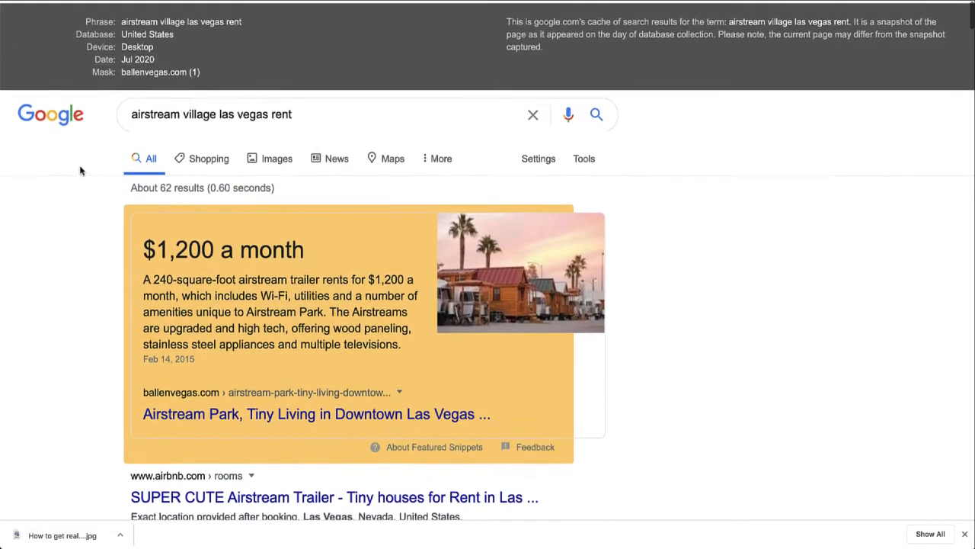
Scroll through the airstream village snapshot to inspect ballenvegas.com's $1,200-a-month featured snippet
{"action": "scroll", "scroll_direction": "down", "scroll_amount": 3}
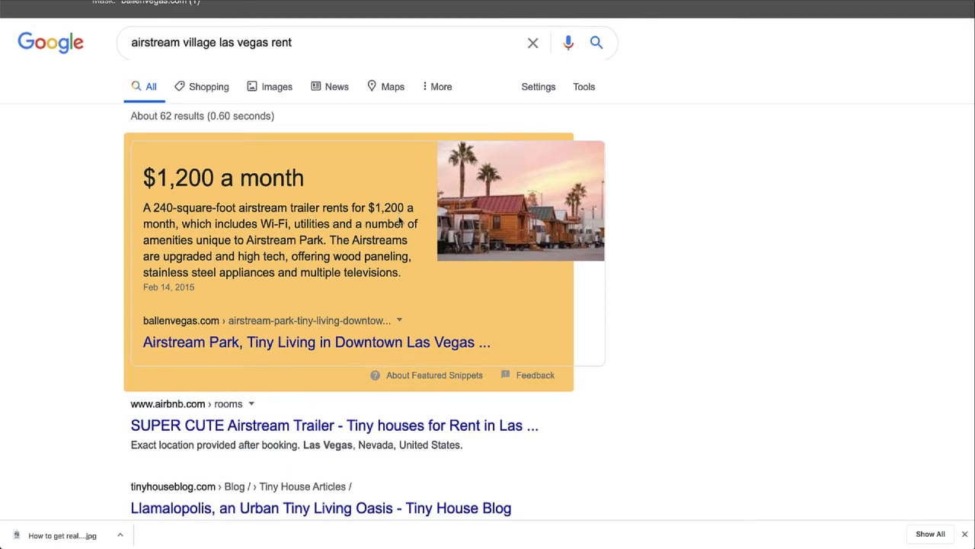
{"action": "mouse_move", "coordinate": [288, 226]}
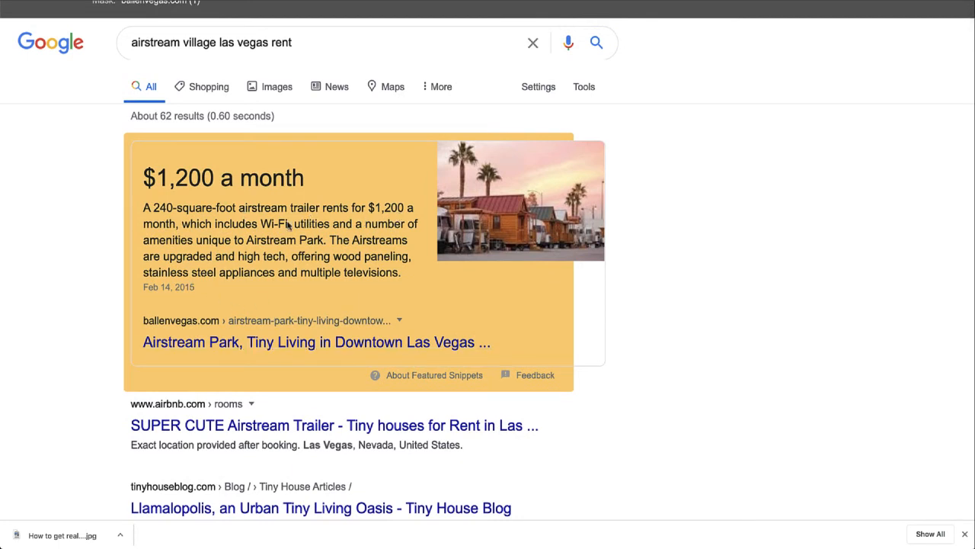
{"action": "mouse_move", "coordinate": [300, 252]}
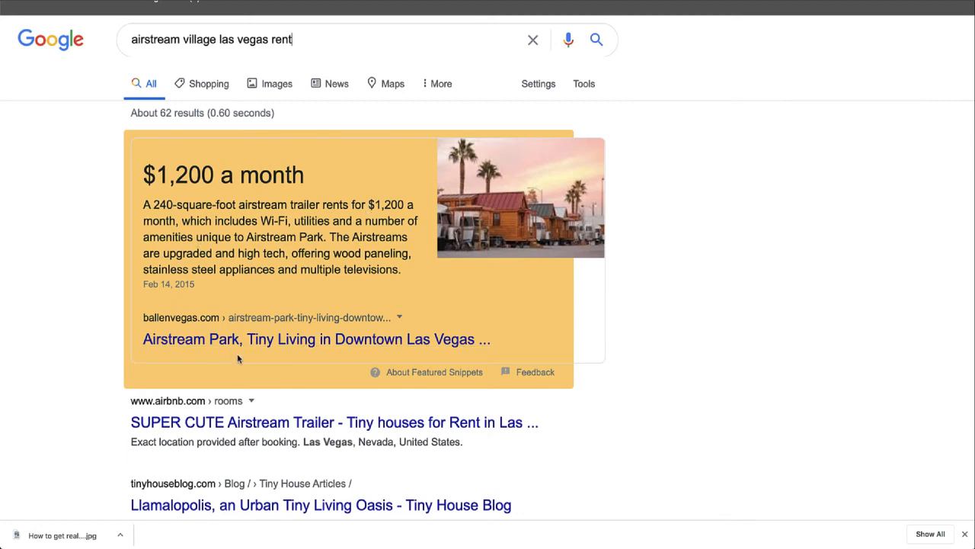
{"action": "scroll", "scroll_direction": "down", "scroll_amount": 3}
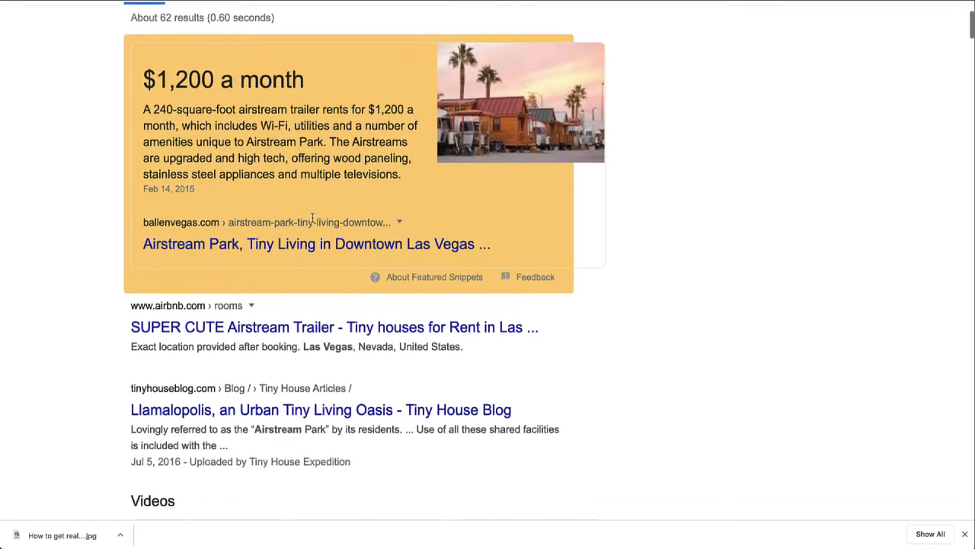
{"action": "scroll", "scroll_direction": "down", "scroll_amount": 3}
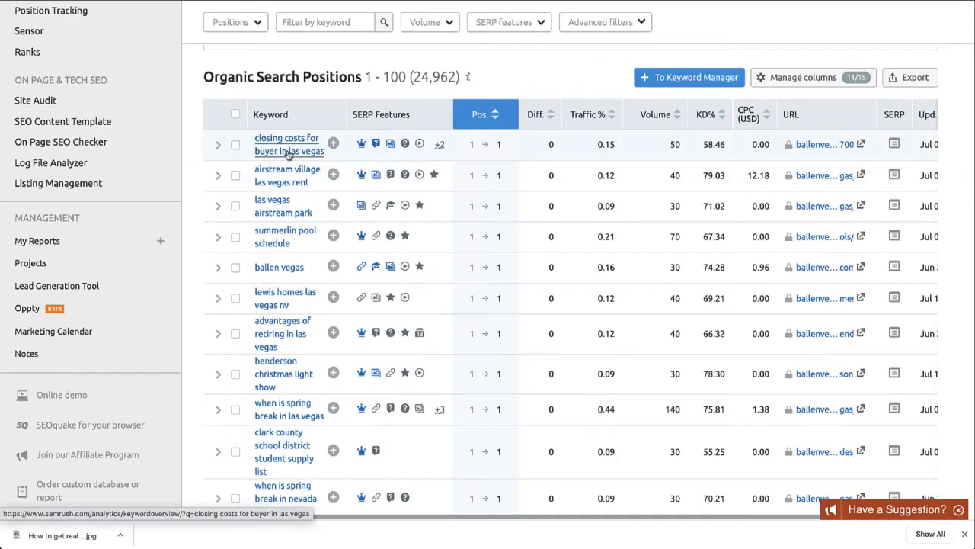
Scroll to the 'summerlin pool schedule' row and open its SERP snapshot showing Trails Swimming Pool hours
{"action": "scroll", "scroll_direction": "down", "scroll_amount": 3}
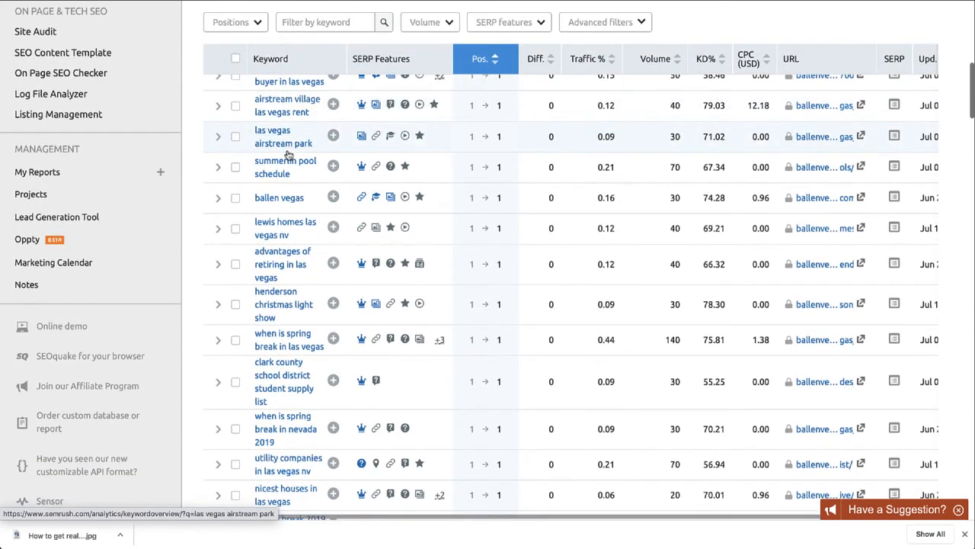
{"action": "scroll", "scroll_direction": "down", "scroll_amount": 3}
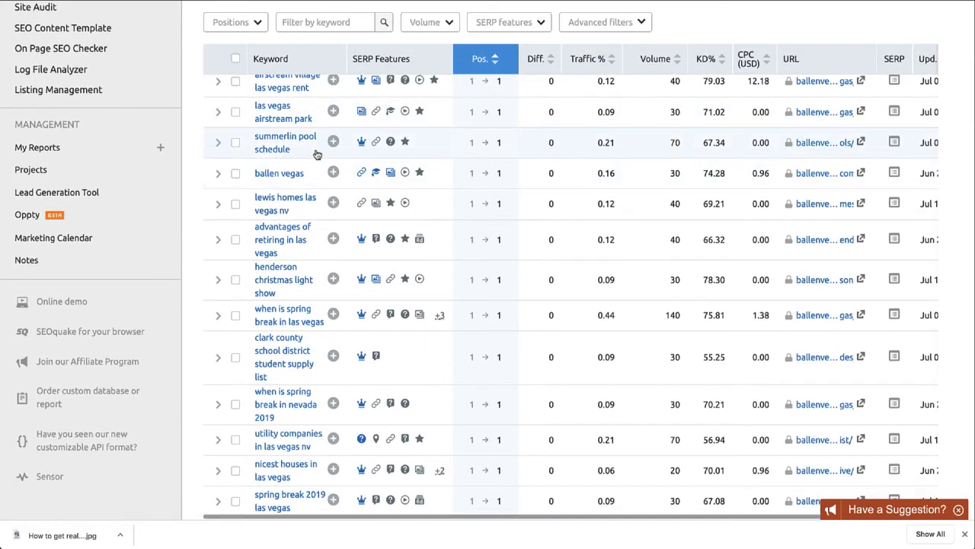
{"action": "mouse_move", "coordinate": [361, 141]}
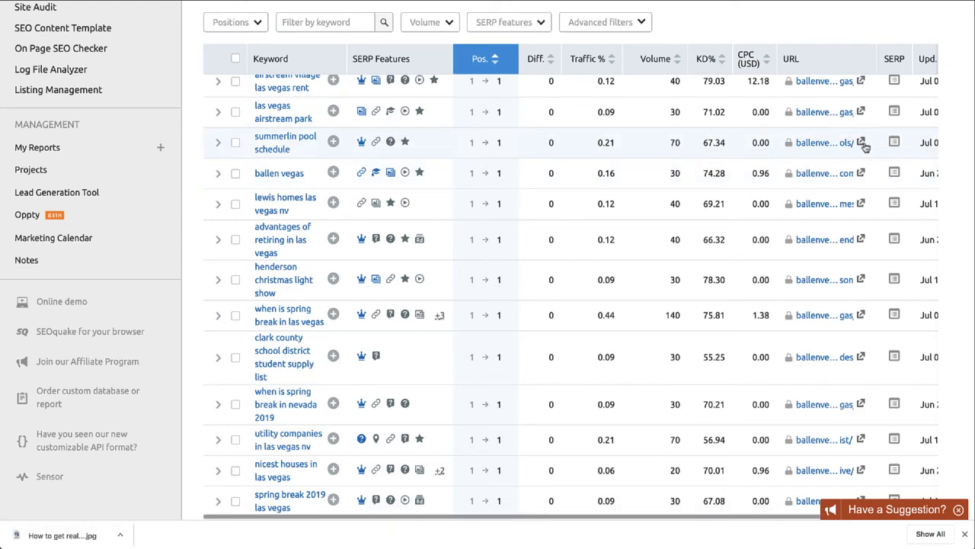
{"action": "left_click", "coordinate": [862, 142]}
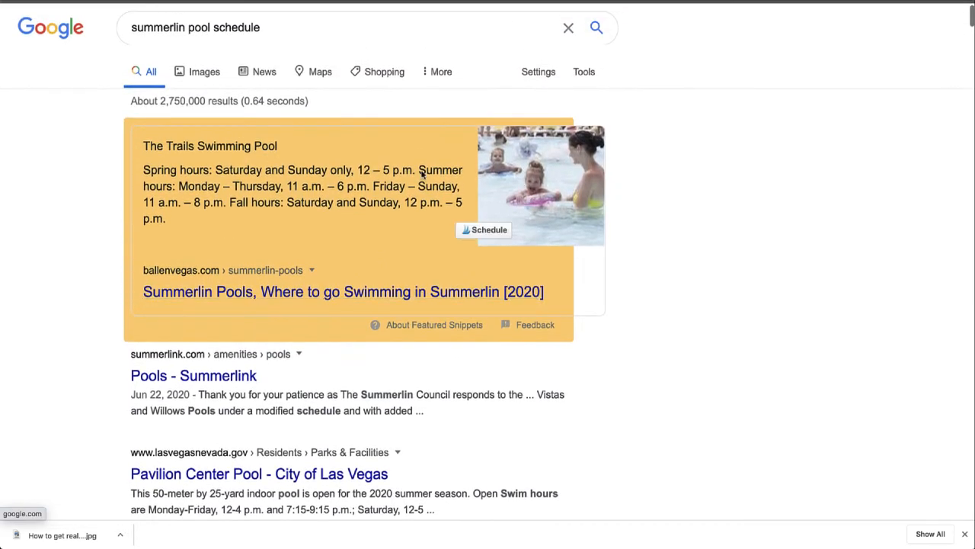
{"action": "mouse_move", "coordinate": [334, 277]}
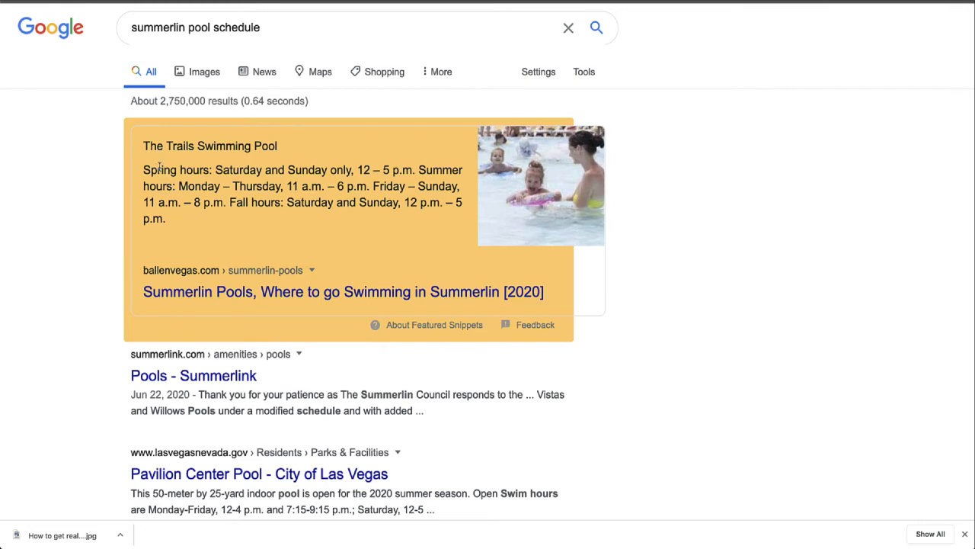
{"action": "mouse_move", "coordinate": [410, 222]}
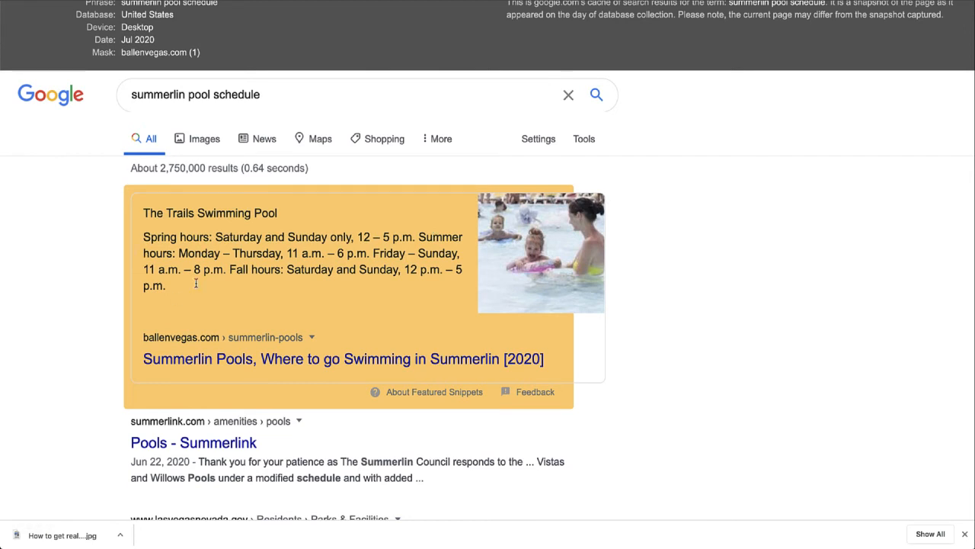
{"action": "scroll", "scroll_direction": "down", "scroll_amount": 3}
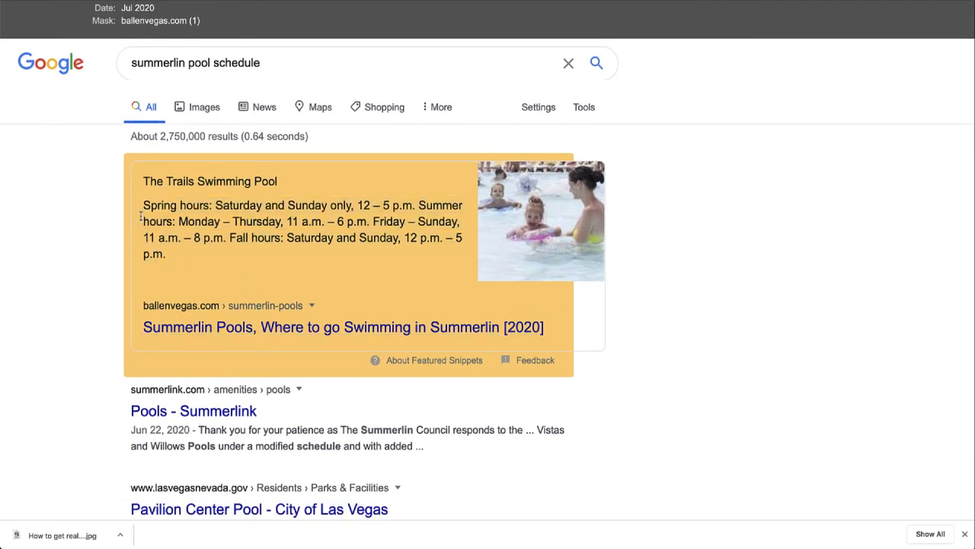
Highlight the ballenvegas.com snippet link and pool hours text, then scroll the positions table
{"action": "left_click_drag", "start_coordinate": [143, 205], "coordinate": [165, 253]}
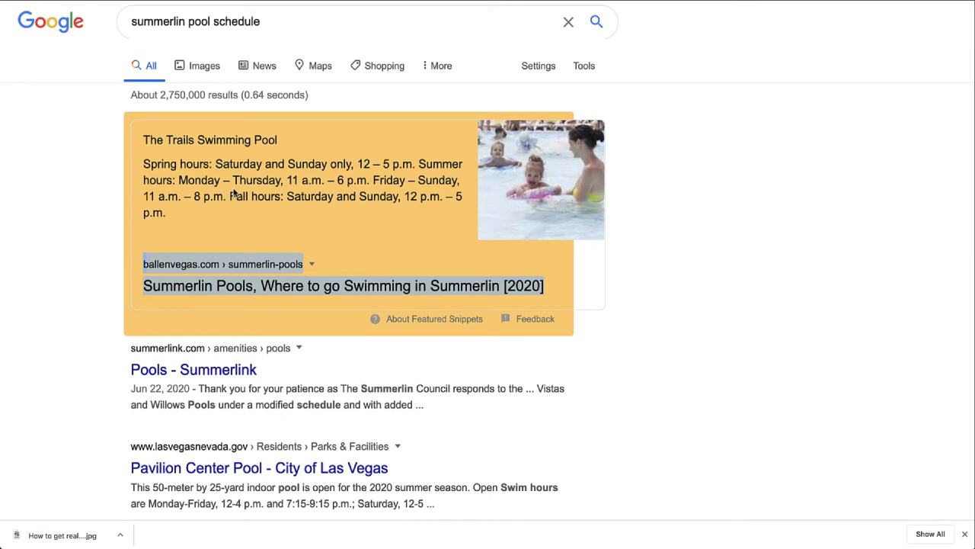
{"action": "mouse_move", "coordinate": [330, 199]}
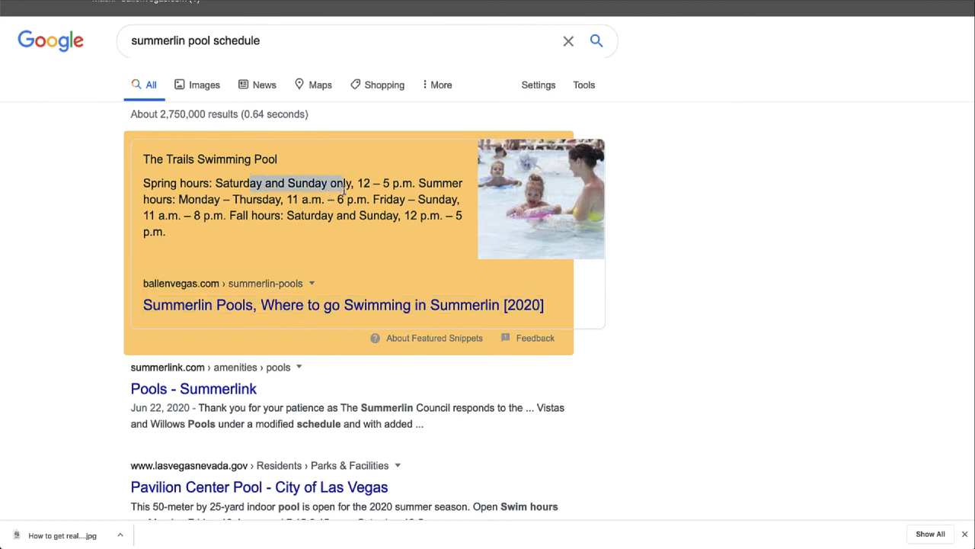
{"action": "left_click_drag", "start_coordinate": [252, 183], "coordinate": [164, 232]}
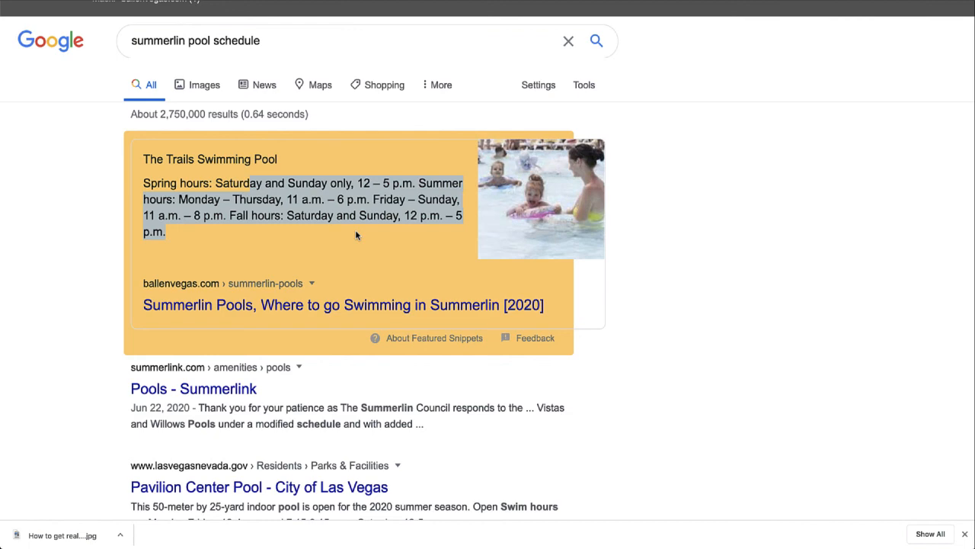
{"action": "scroll", "scroll_direction": "down", "scroll_amount": 3}
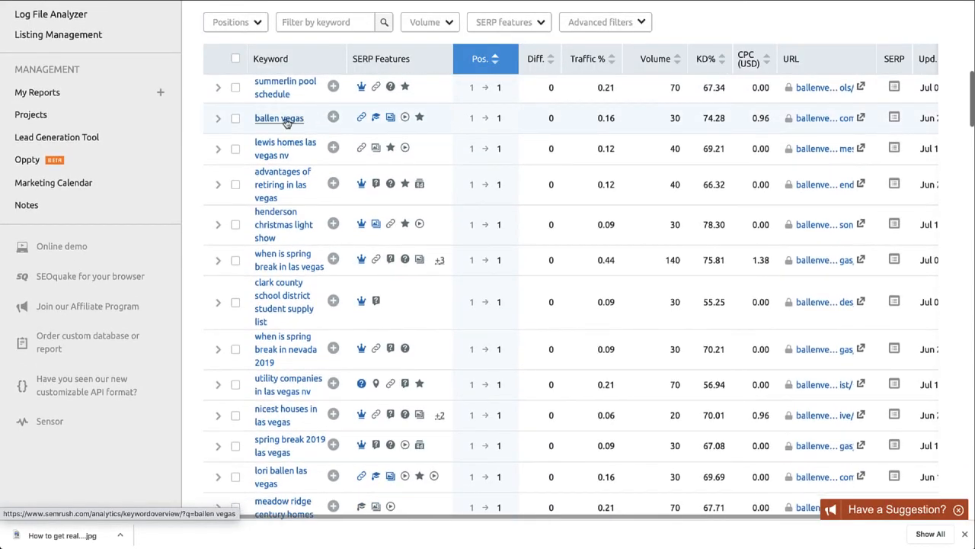
Open the 'advantages of retiring in las vegas' snapshot and scroll to the Why Retire snippet
{"action": "scroll", "scroll_direction": "down", "scroll_amount": 3}
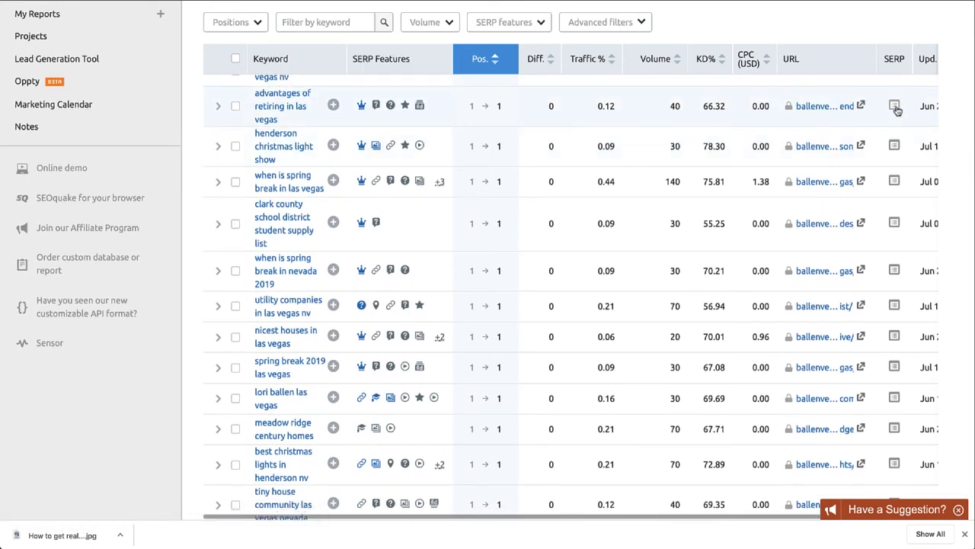
{"action": "left_click", "coordinate": [895, 106]}
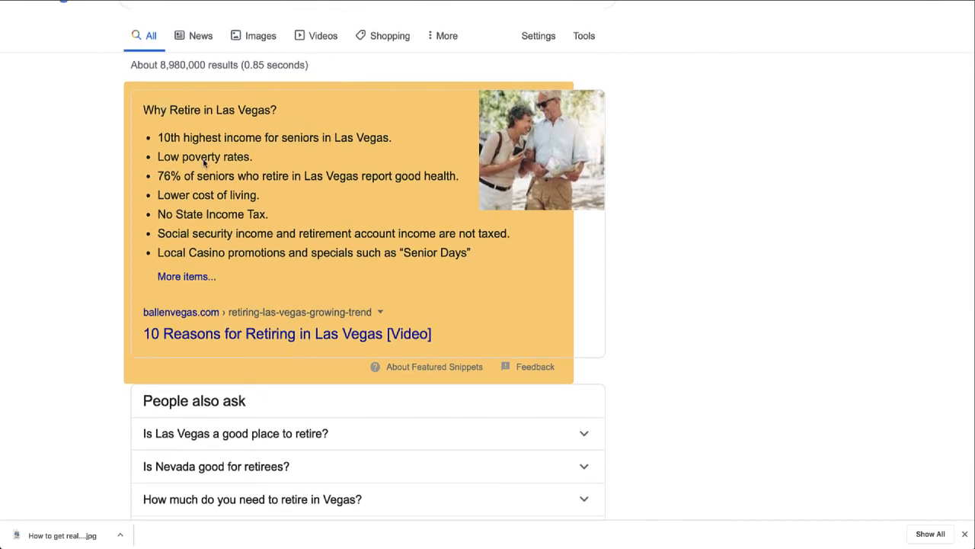
{"action": "mouse_move", "coordinate": [301, 271]}
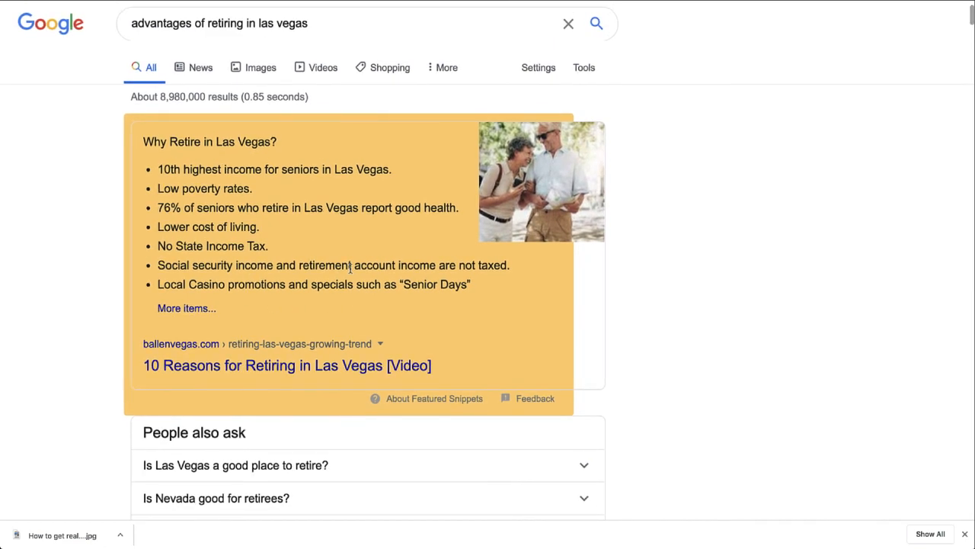
{"action": "scroll", "scroll_direction": "down", "scroll_amount": 3}
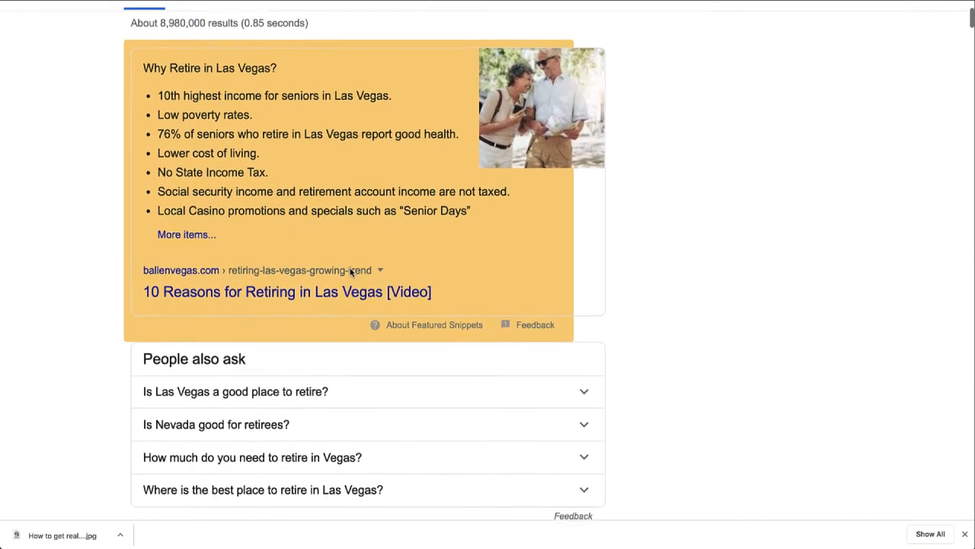
{"action": "scroll", "scroll_direction": "down", "scroll_amount": 3}
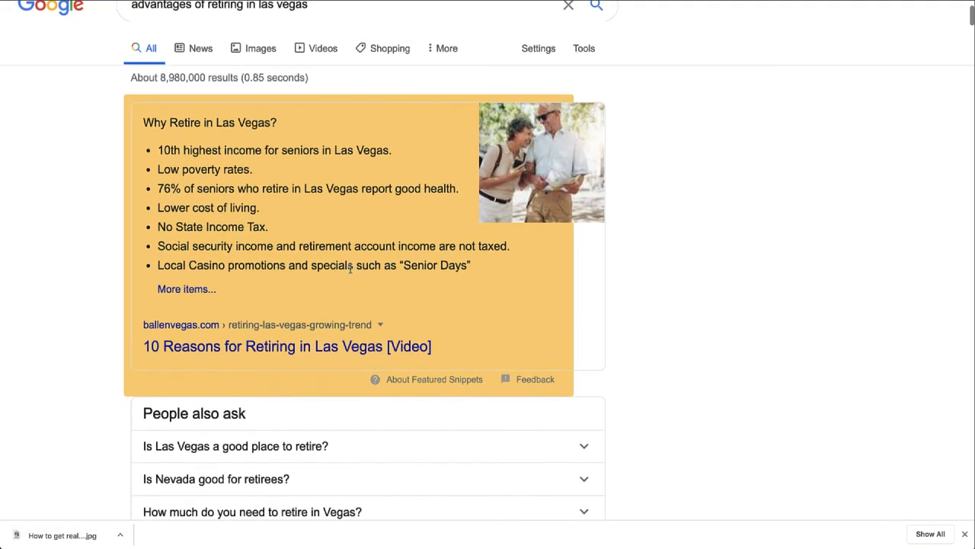
{"action": "scroll", "scroll_direction": "down", "scroll_amount": 3}
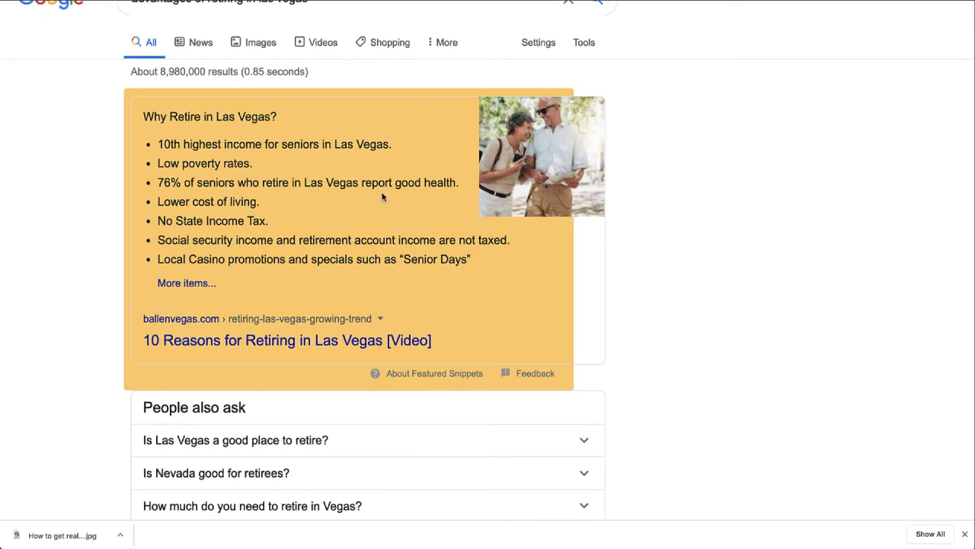